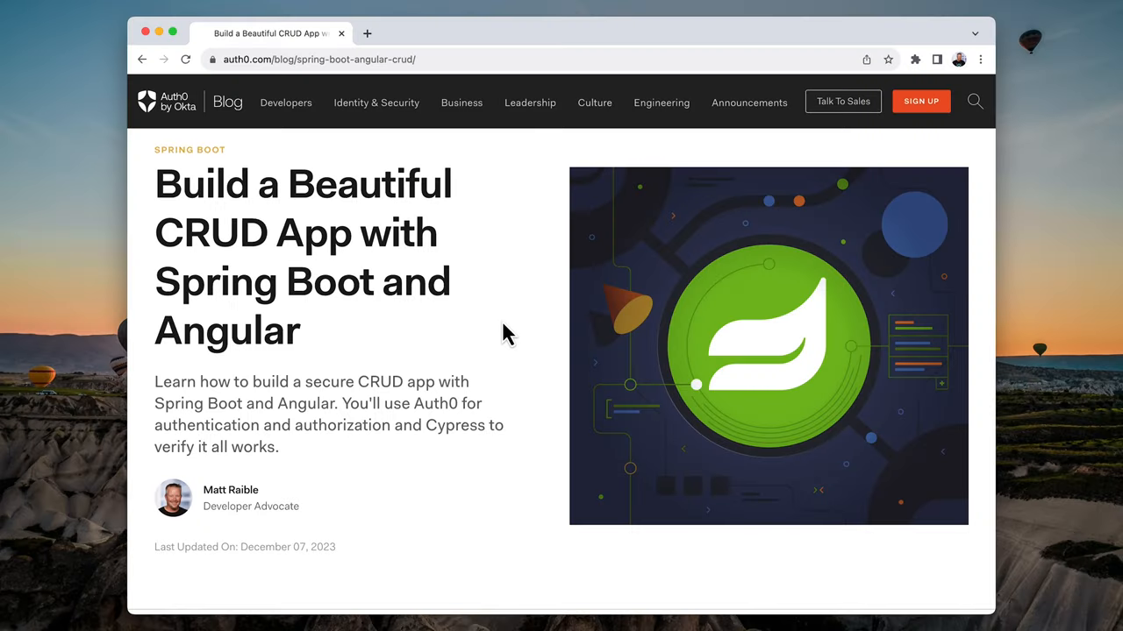
Scroll the Auth0 blog post past its Prerequisites to the git clone commands
{"action": "scroll", "scroll_direction": "down", "scroll_amount": 3}
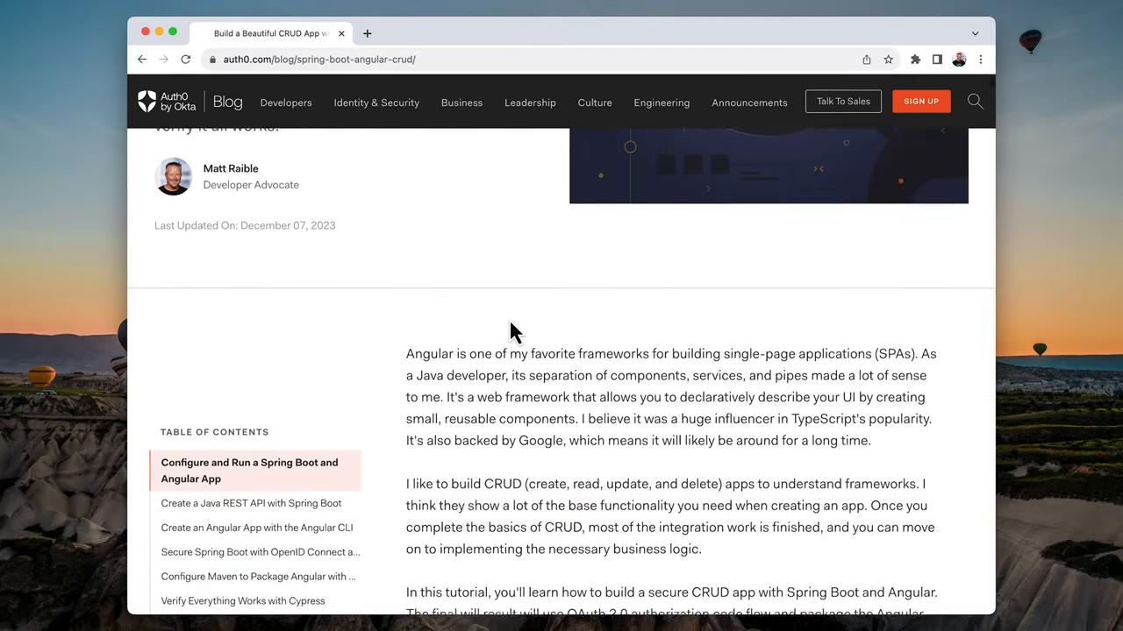
{"action": "scroll", "scroll_direction": "down", "scroll_amount": 3}
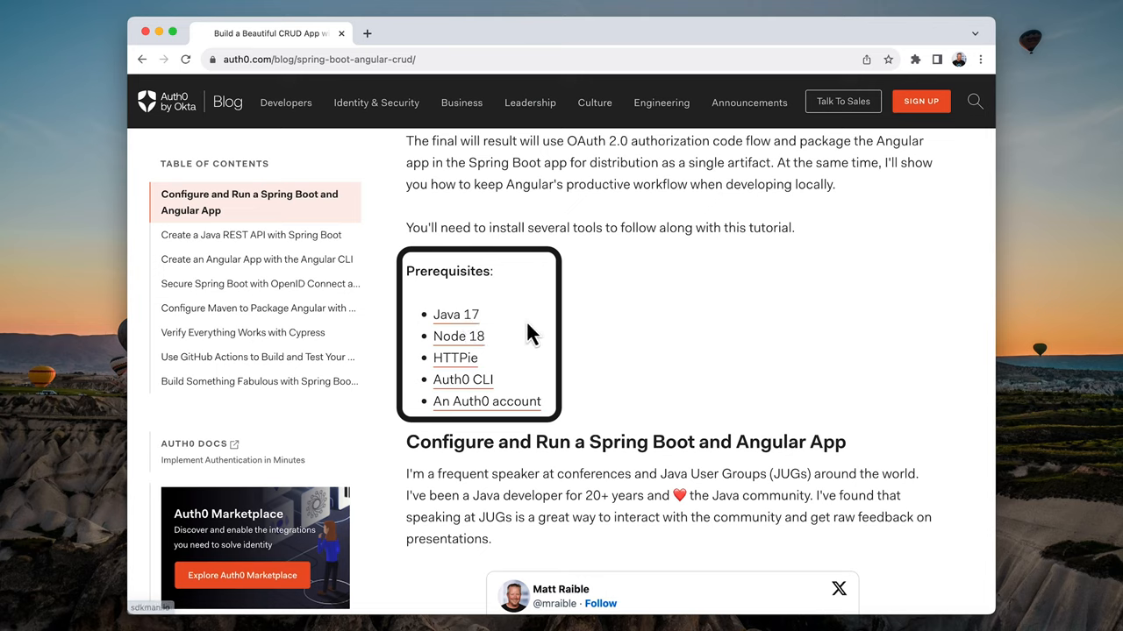
{"action": "scroll", "scroll_direction": "down", "scroll_amount": 3}
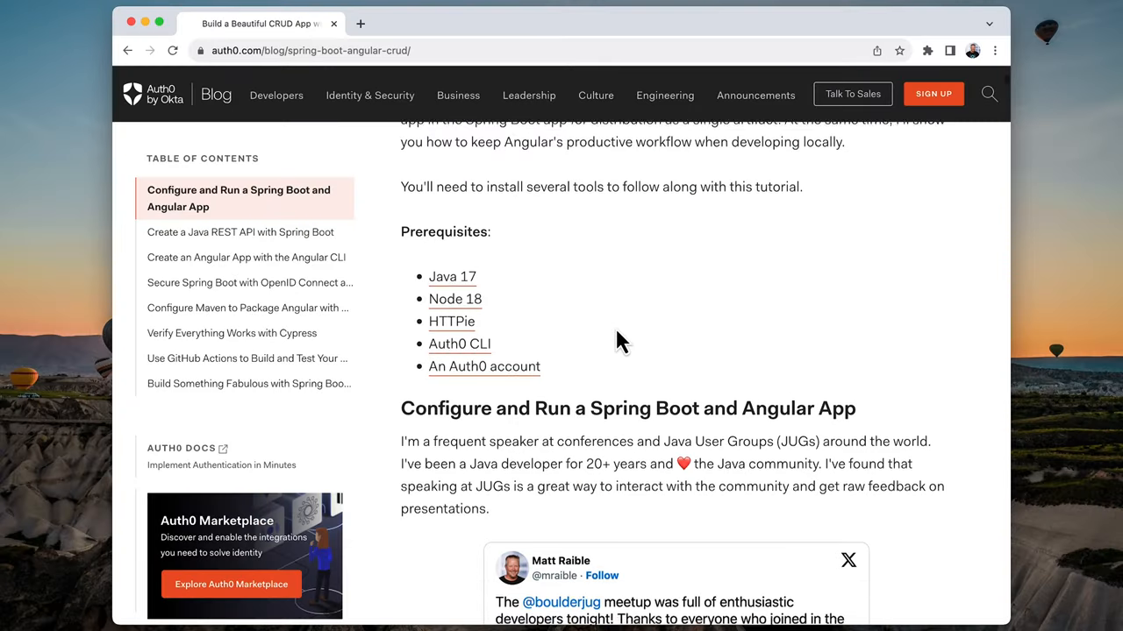
{"action": "scroll", "scroll_direction": "down", "scroll_amount": 3}
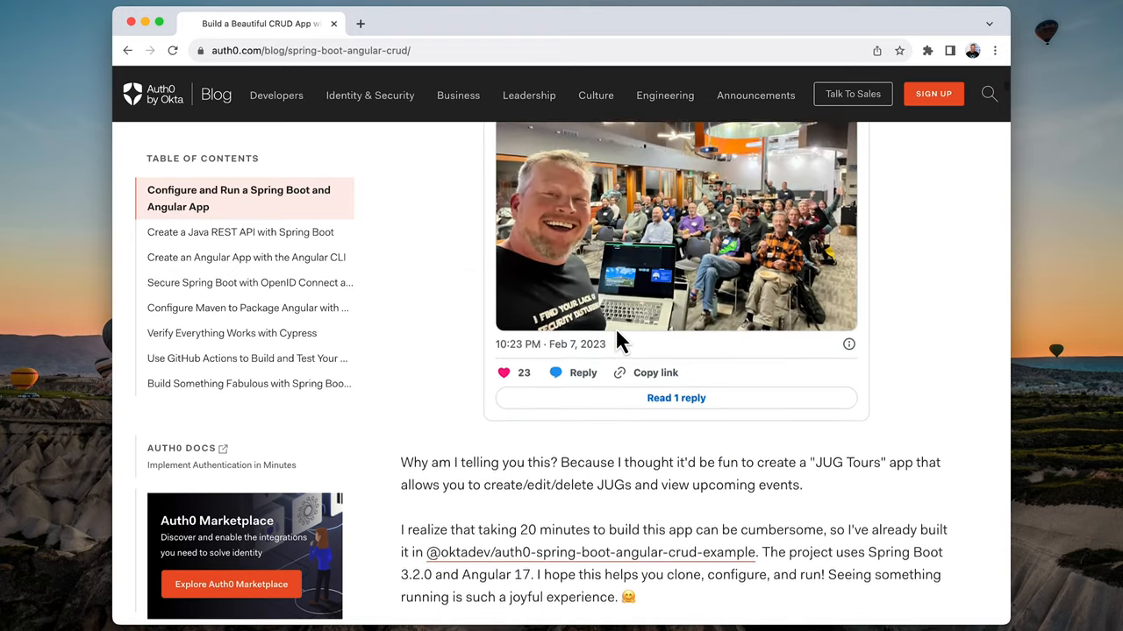
{"action": "scroll", "scroll_direction": "down", "scroll_amount": 3}
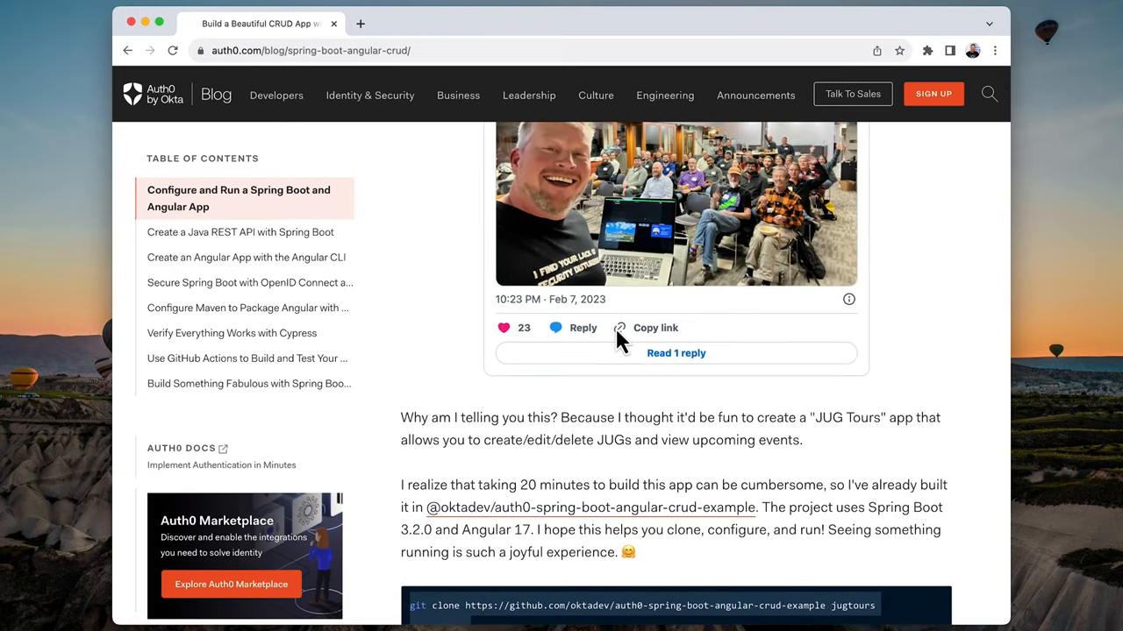
{"action": "scroll", "scroll_direction": "down", "scroll_amount": 3}
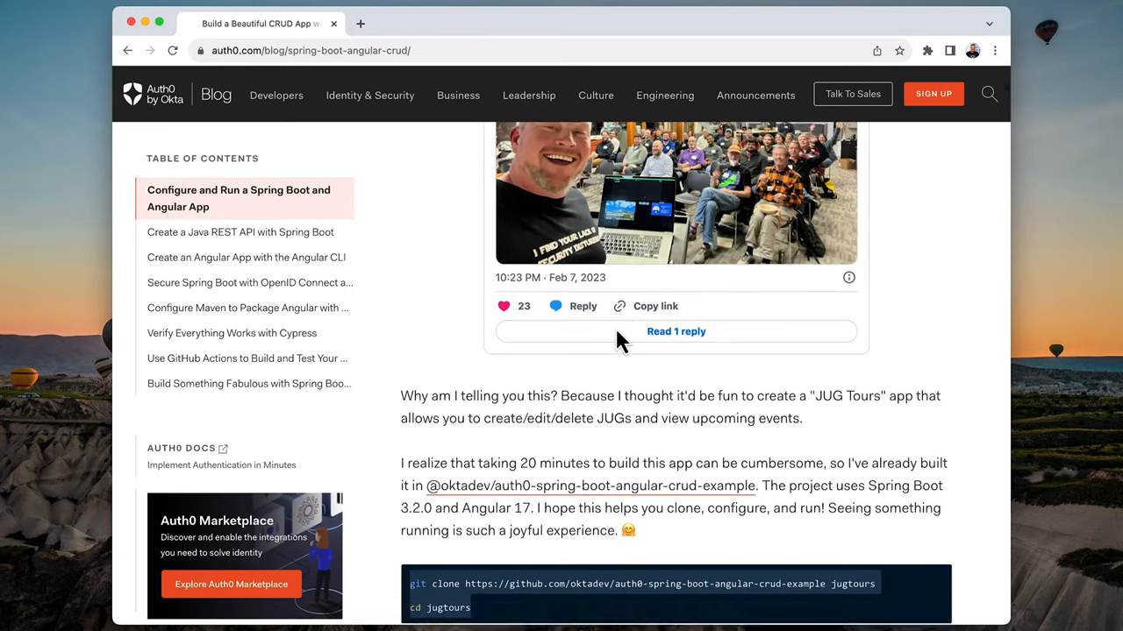
{"action": "scroll", "scroll_direction": "down", "scroll_amount": 3}
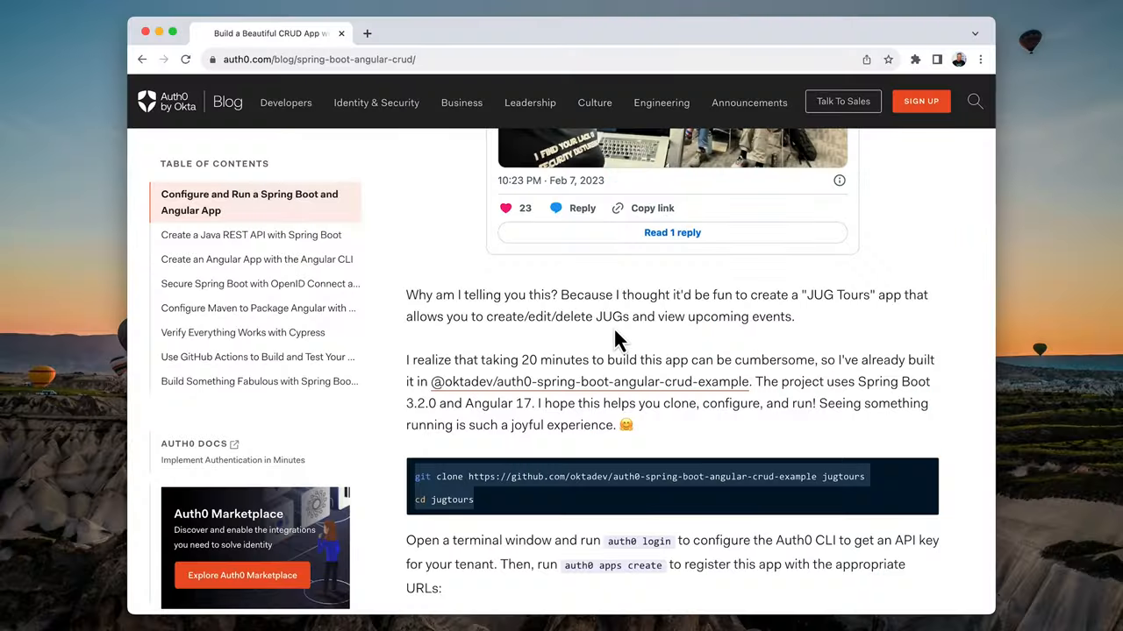
{"action": "mouse_move", "coordinate": [540, 387]}
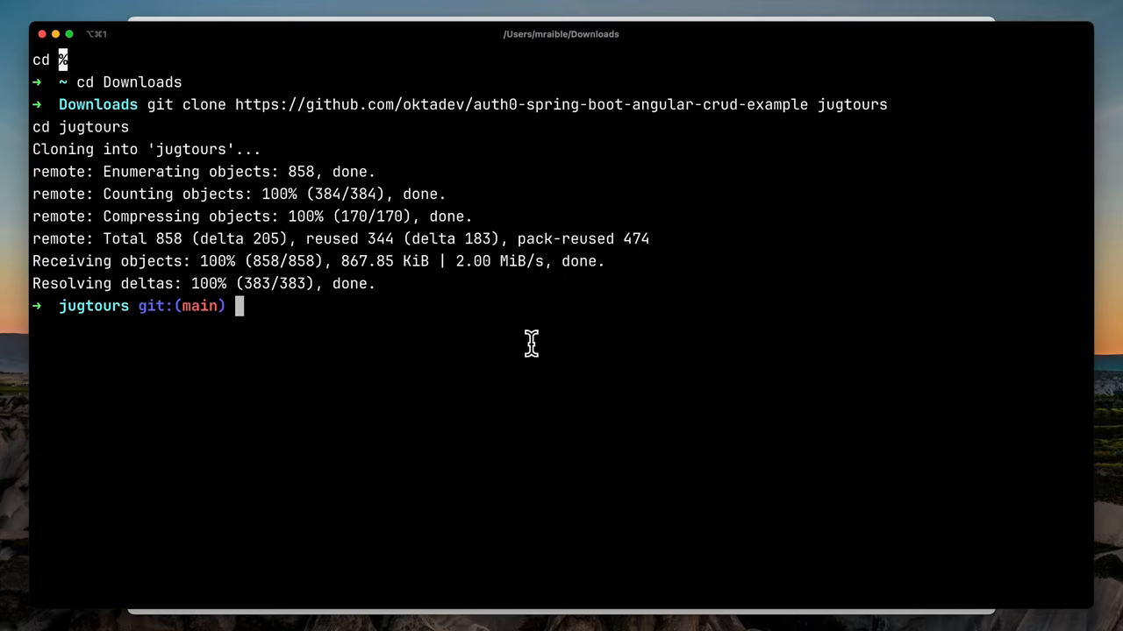
Launch IntelliJ IDEA on the cloned jugtours folder with 'idea .'
{"action": "type", "text": "idea ."}
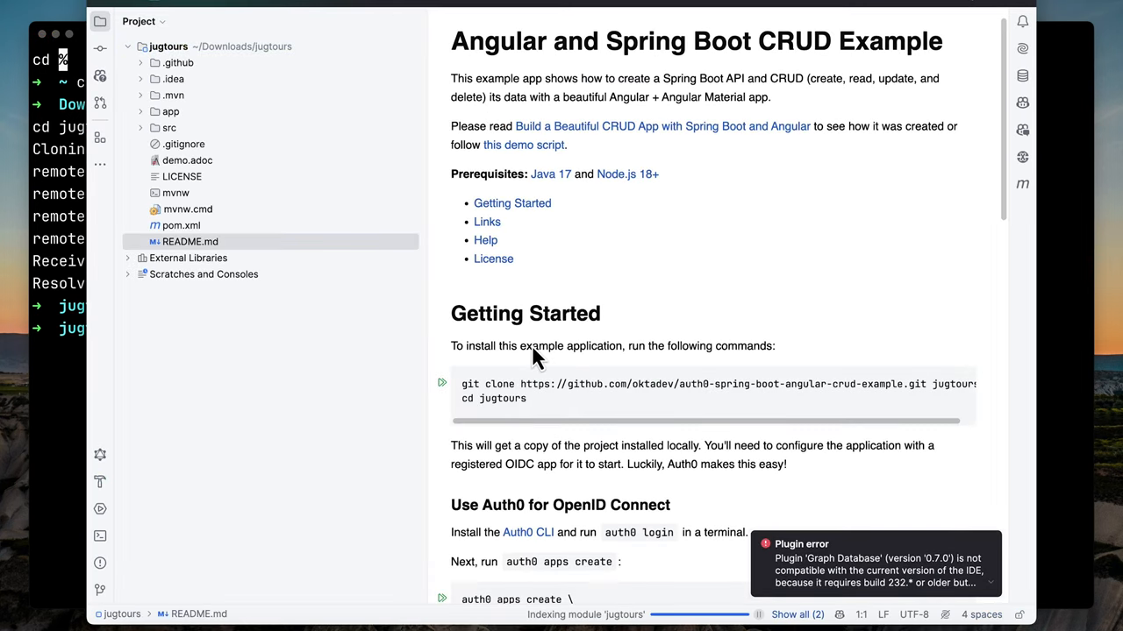
Expand the app folder in the Project tree and scroll the README to the Auth0 section
{"action": "left_click", "coordinate": [168, 113]}
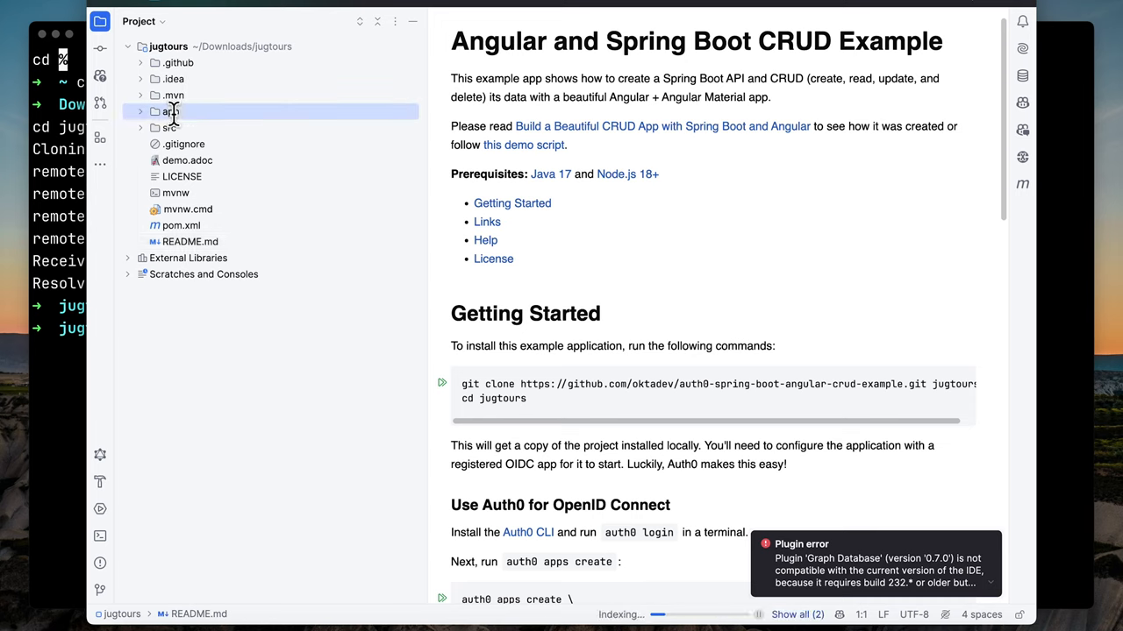
{"action": "left_click", "coordinate": [168, 112]}
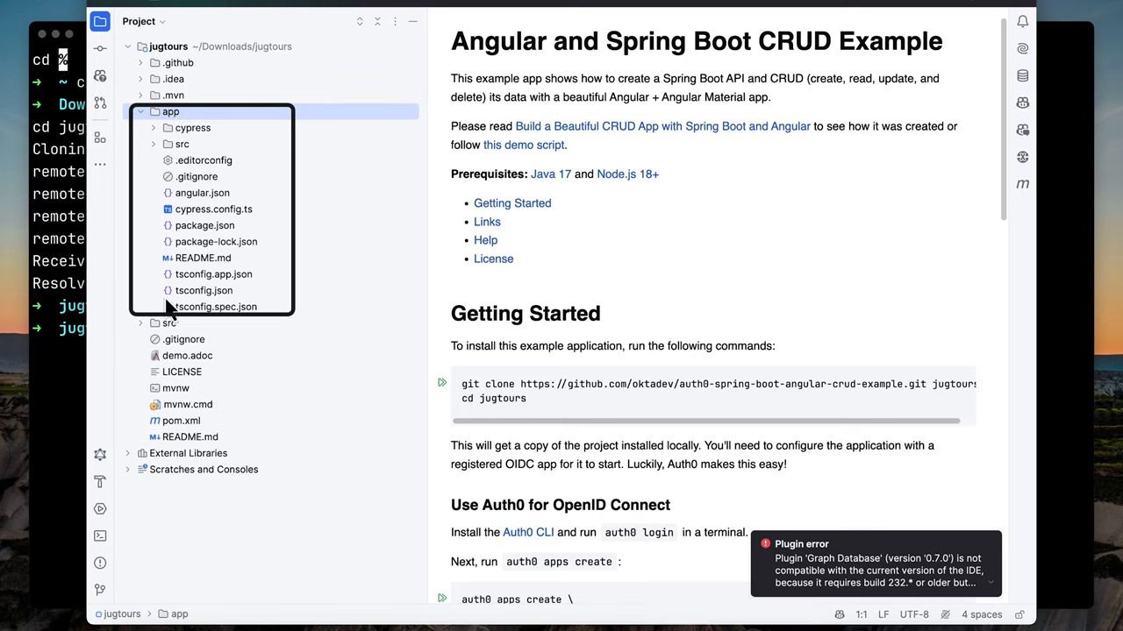
{"action": "mouse_move", "coordinate": [210, 368]}
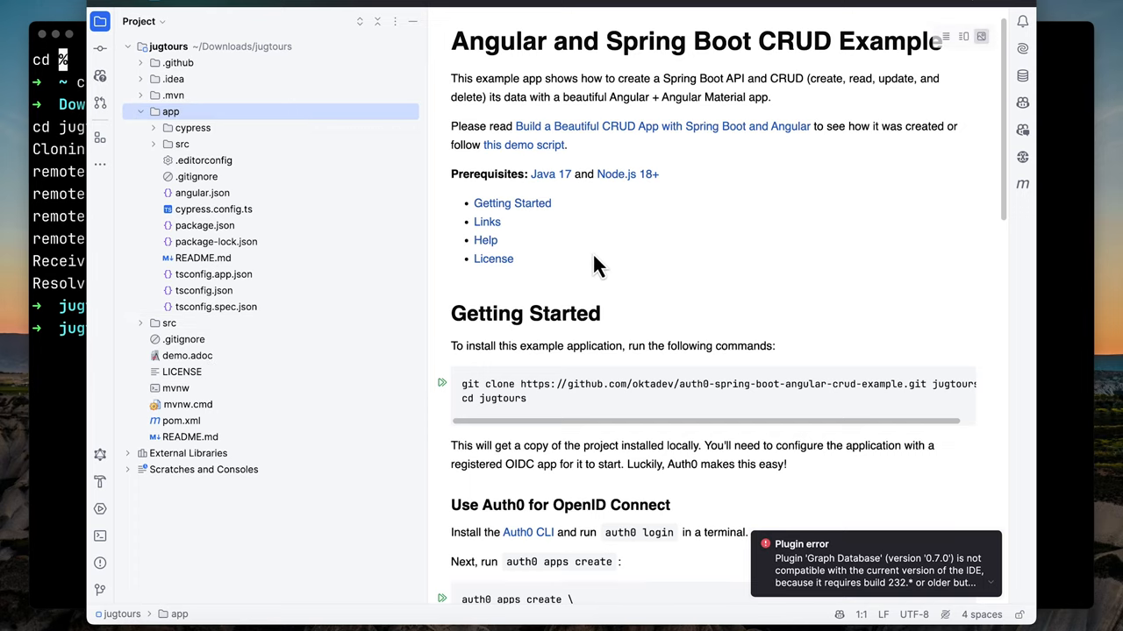
{"action": "scroll", "scroll_direction": "down", "scroll_amount": 3}
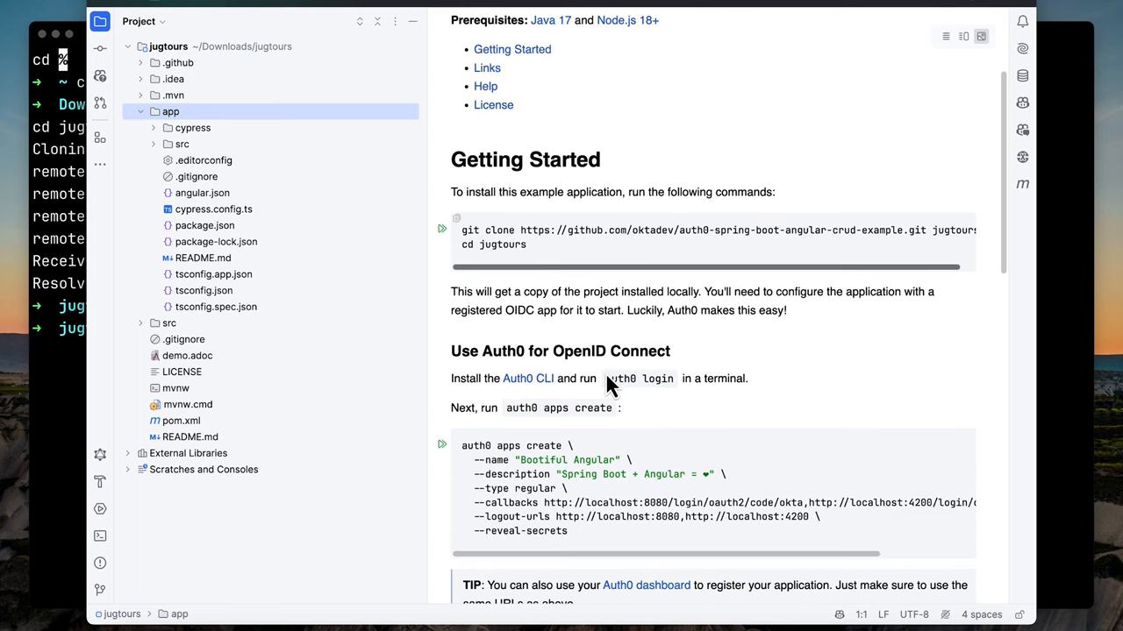
{"action": "scroll", "scroll_direction": "down", "scroll_amount": 3}
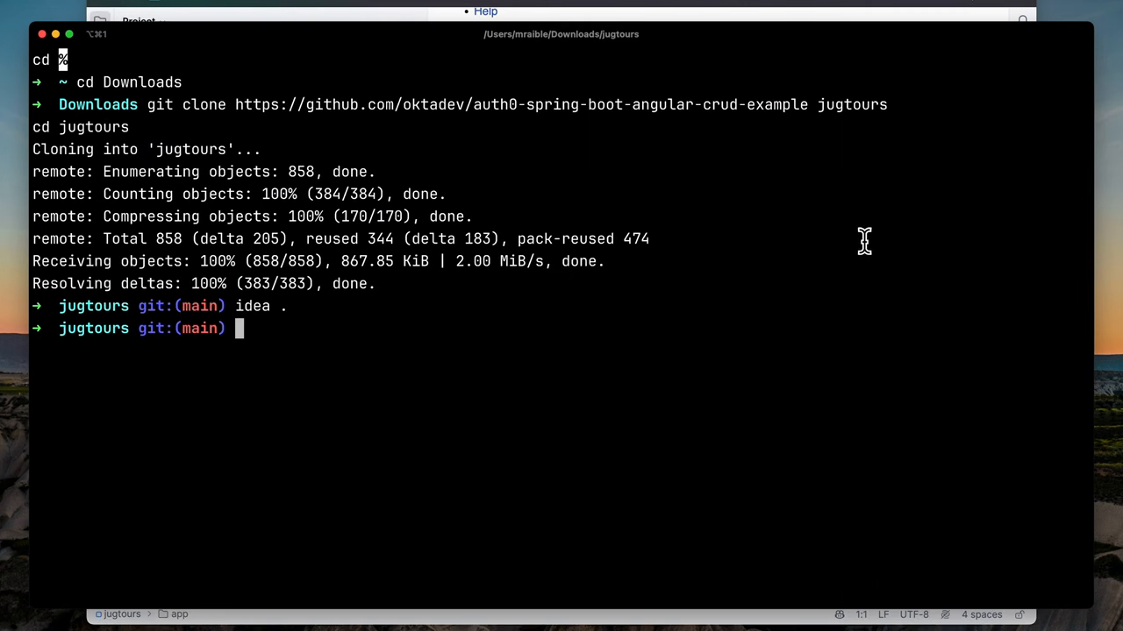
Run auth0 --version, java --version and node --version to check installed tools
{"action": "type", "text": "auth0"}
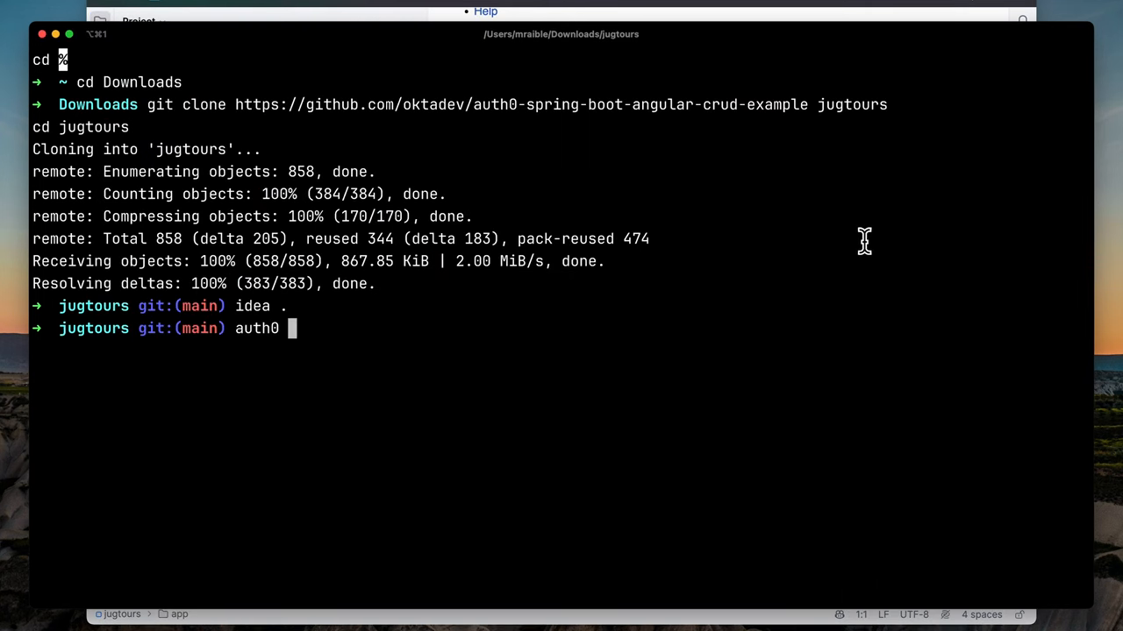
{"action": "type", "text": "--version"}
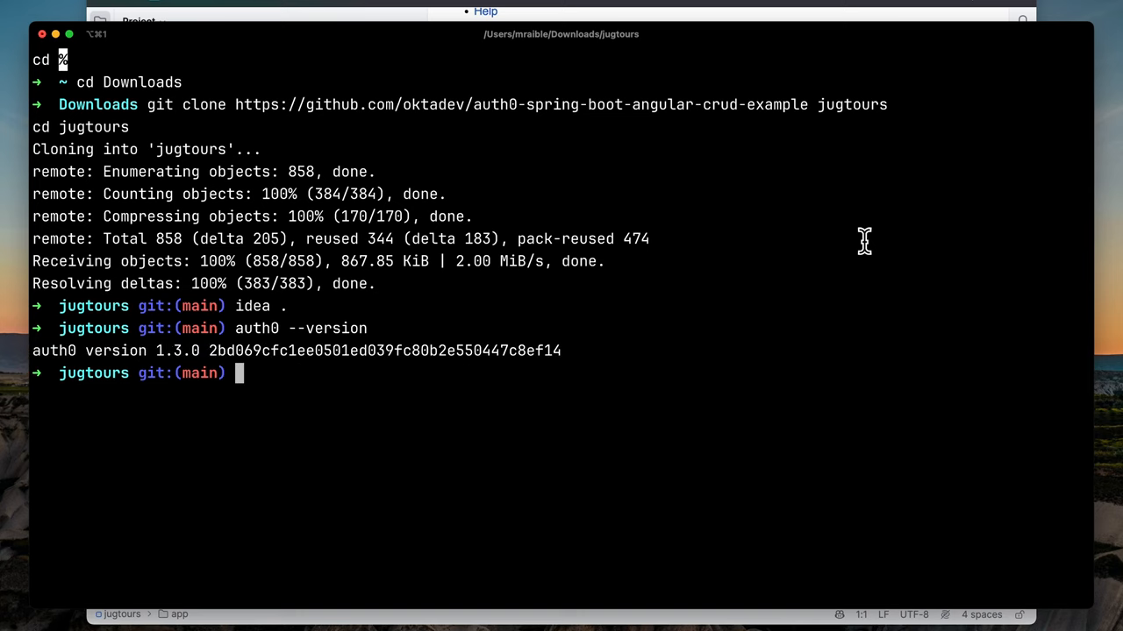
{"action": "type", "text": "java --version"}
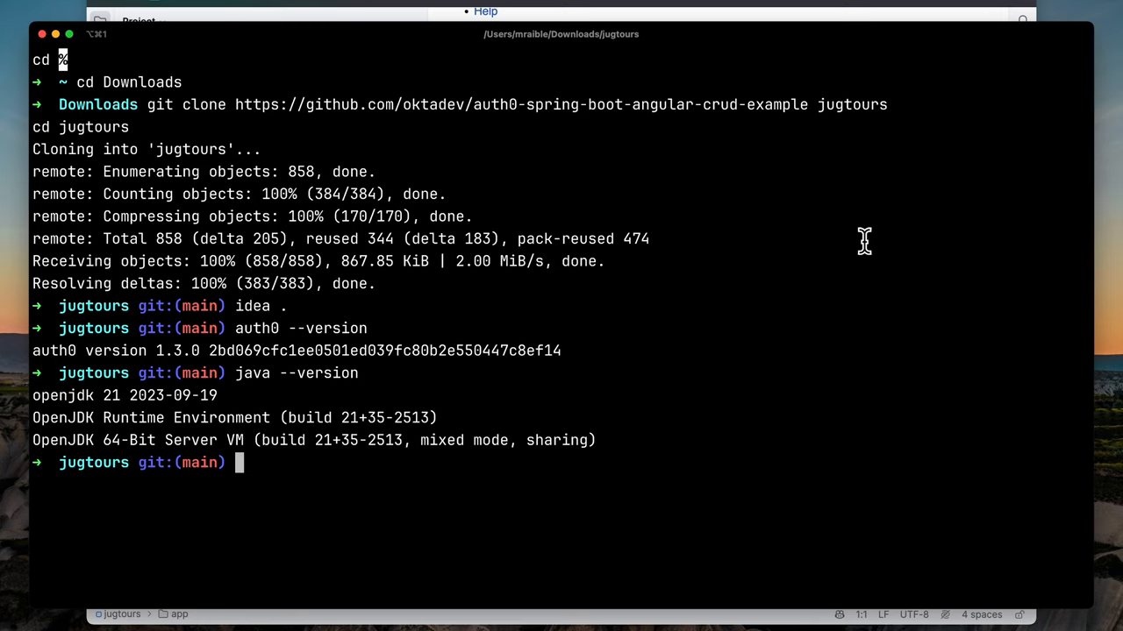
{"action": "type", "text": "node --version"}
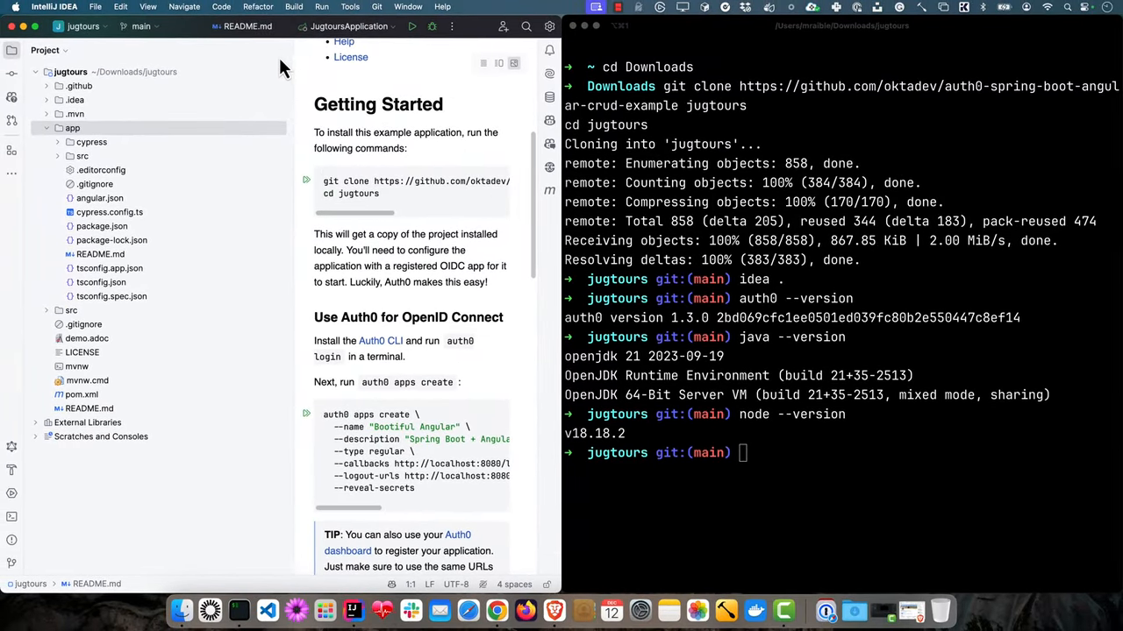
Hide the Project tool window to widen README.md and start 'auth0 login'
{"action": "left_click", "coordinate": [11, 49]}
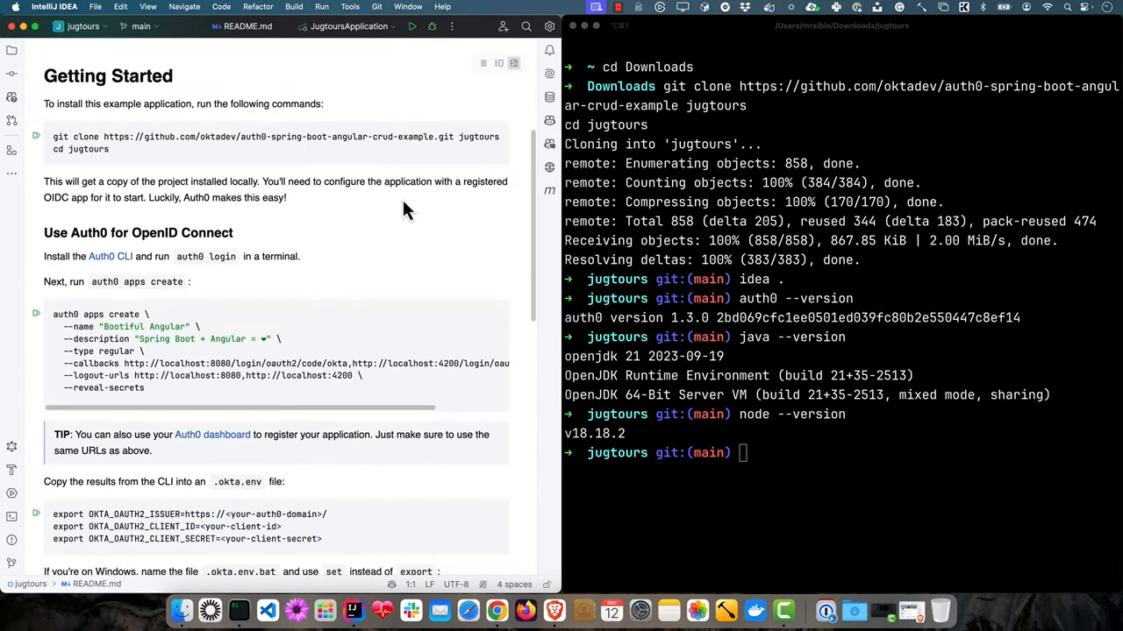
{"action": "type", "text": "auth0"}
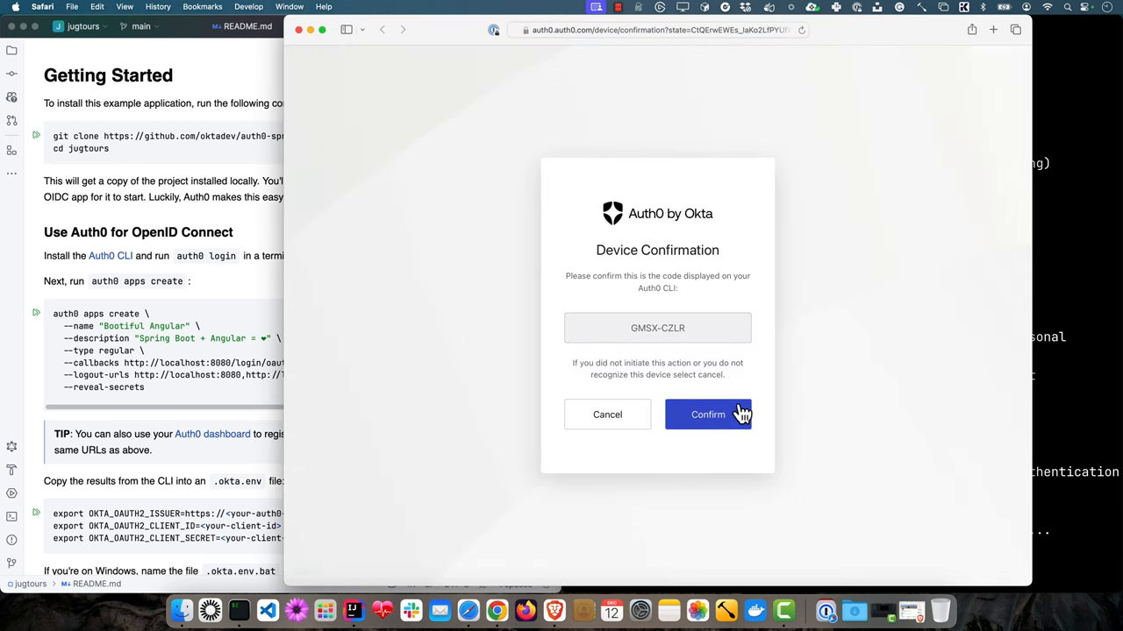
Confirm the device code and accept the Auth0 CLI's requested permissions
{"action": "left_click", "coordinate": [708, 414]}
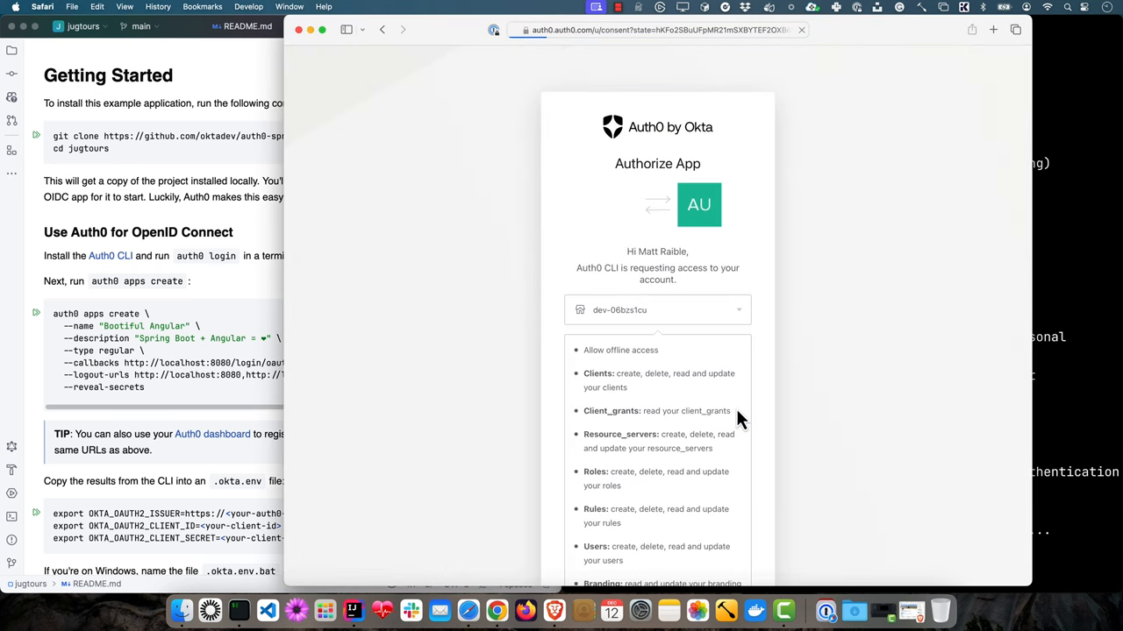
{"action": "scroll", "scroll_direction": "down", "scroll_amount": 3}
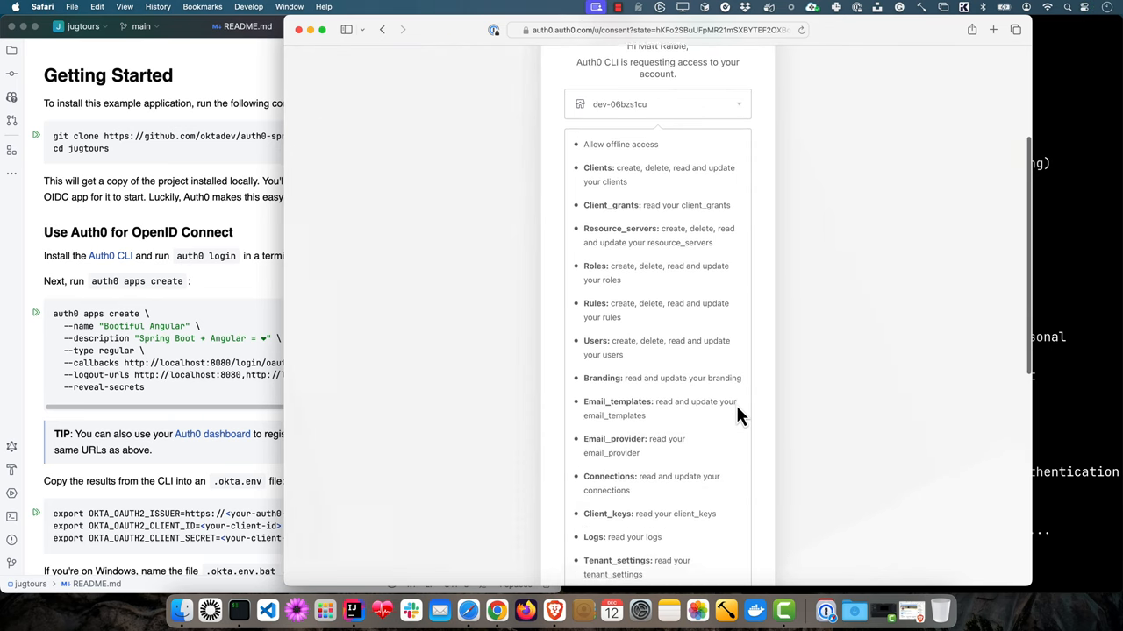
{"action": "scroll", "scroll_direction": "down", "scroll_amount": 3}
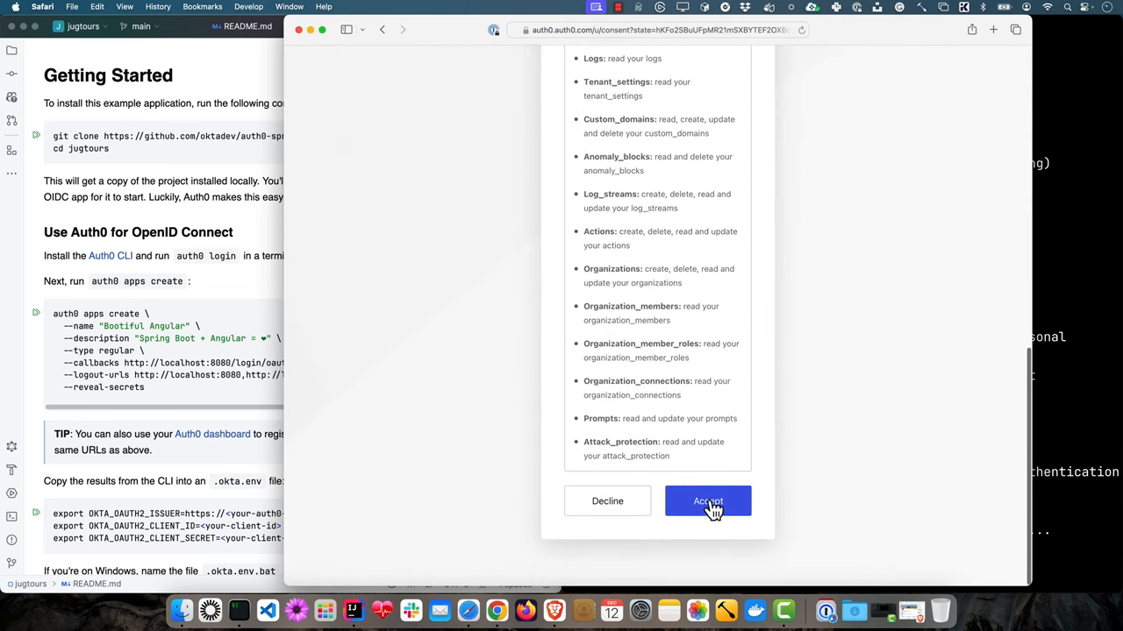
{"action": "left_click", "coordinate": [708, 502]}
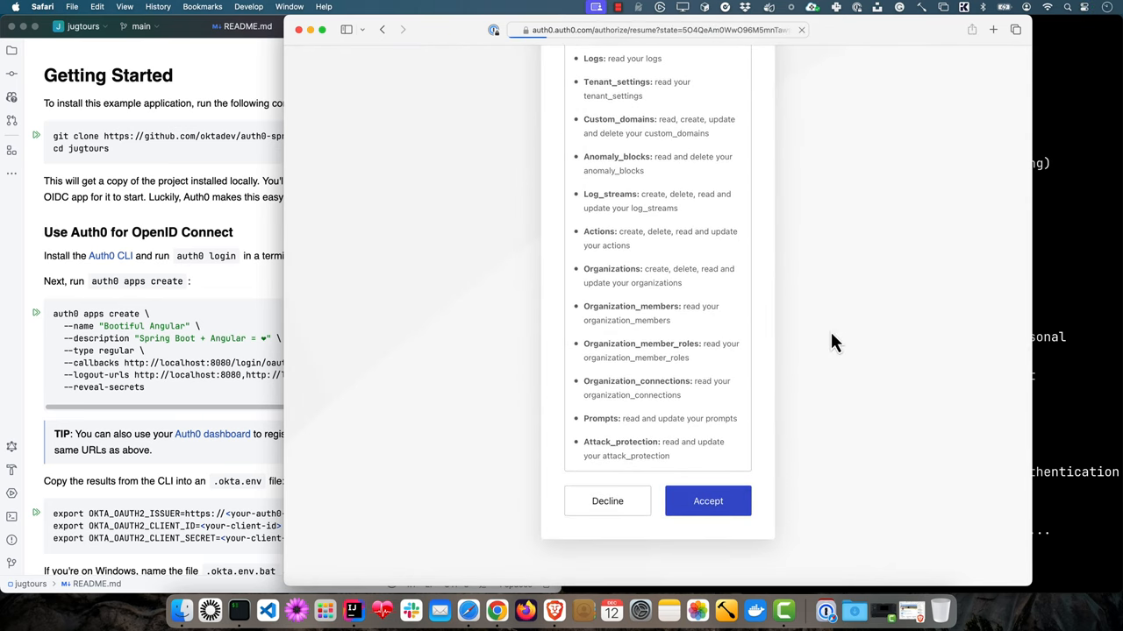
{"action": "left_click", "coordinate": [708, 502]}
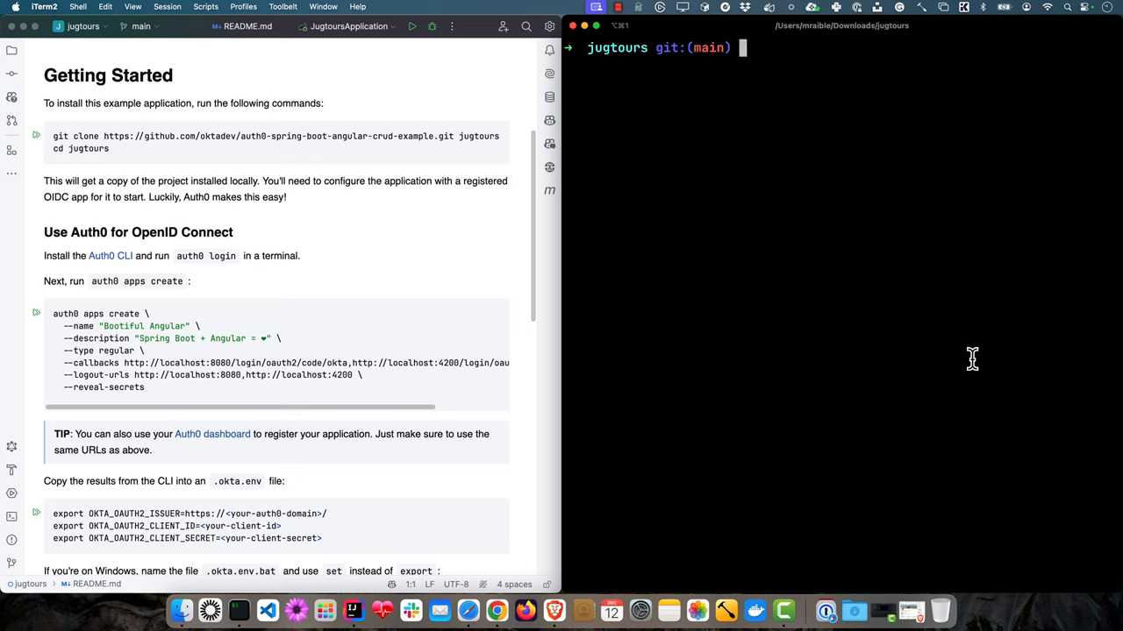
Run auth0 apps create with the callback and logout URLs copied from the README
{"action": "type", "text": "auth0 app"}
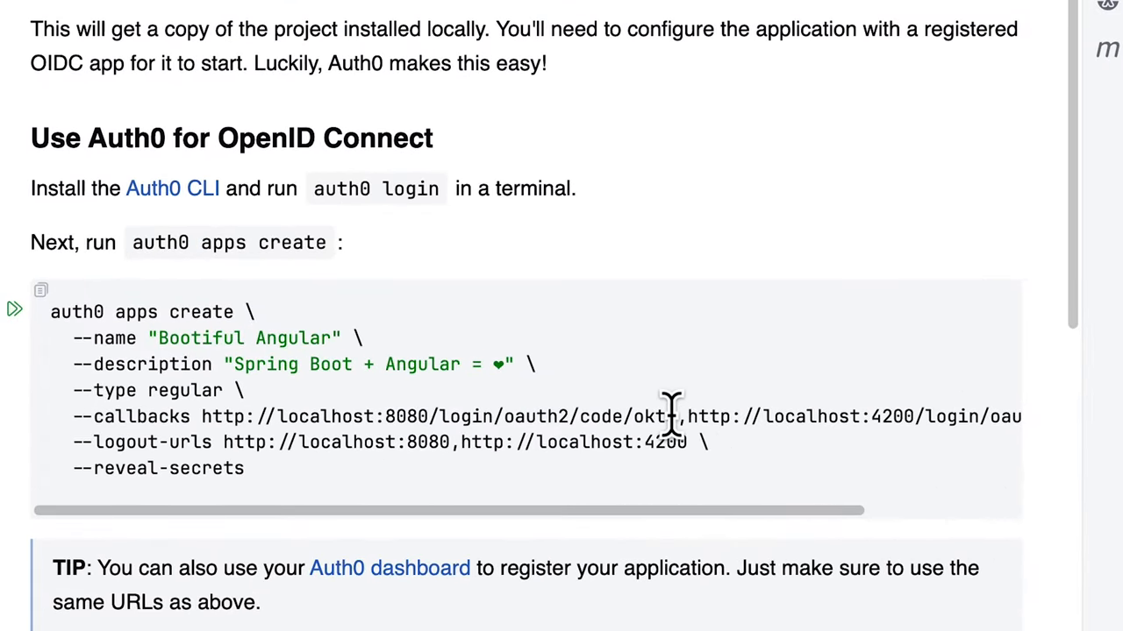
{"action": "left_click_drag", "start_coordinate": [202, 417], "coordinate": [680, 417]}
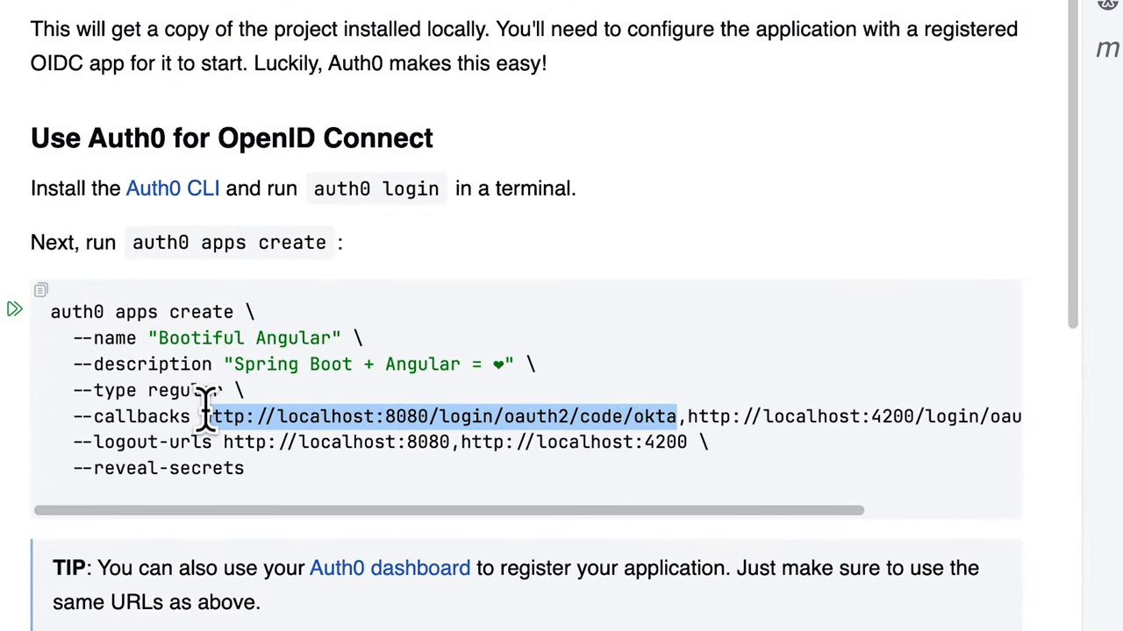
{"action": "mouse_move", "coordinate": [792, 368]}
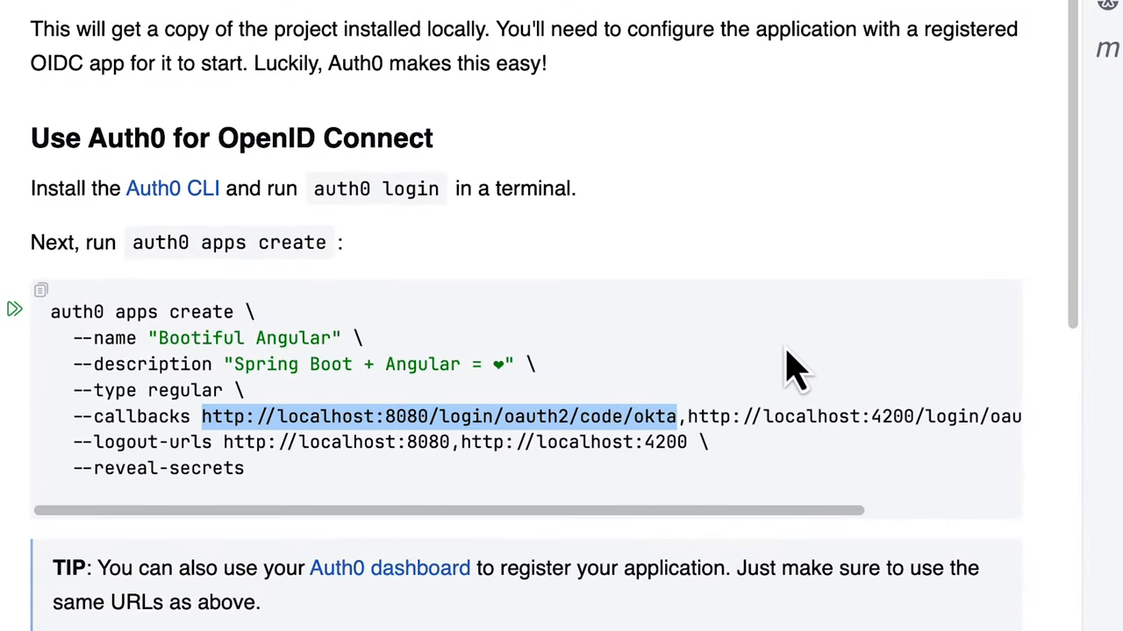
{"action": "scroll", "scroll_direction": "right", "scroll_amount": 3}
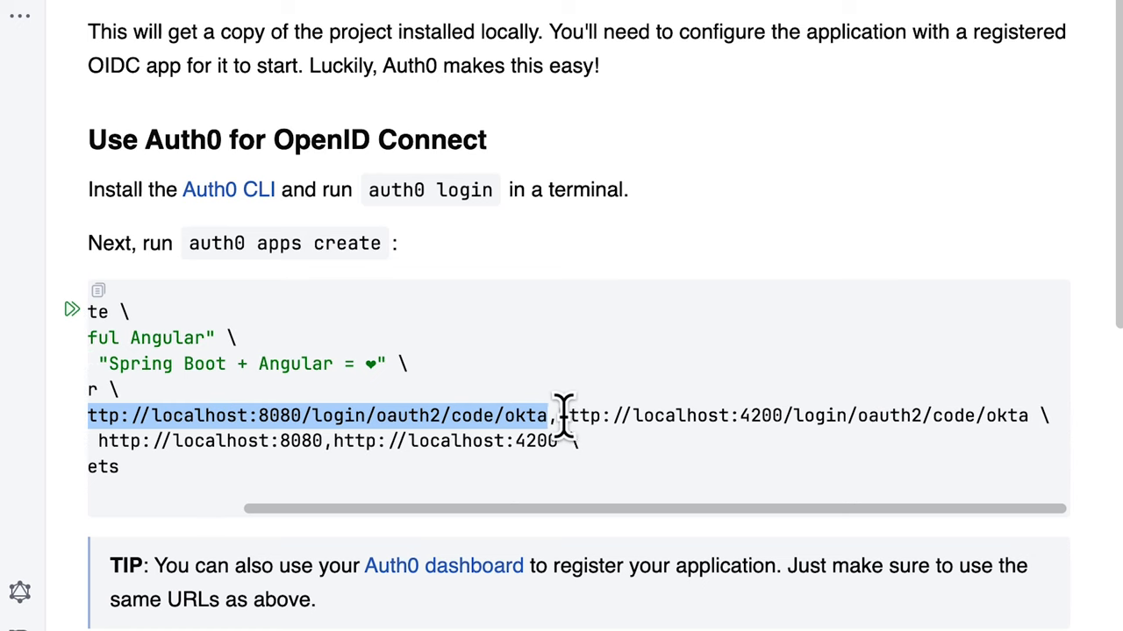
{"action": "left_click_drag", "start_coordinate": [558, 416], "coordinate": [1035, 416]}
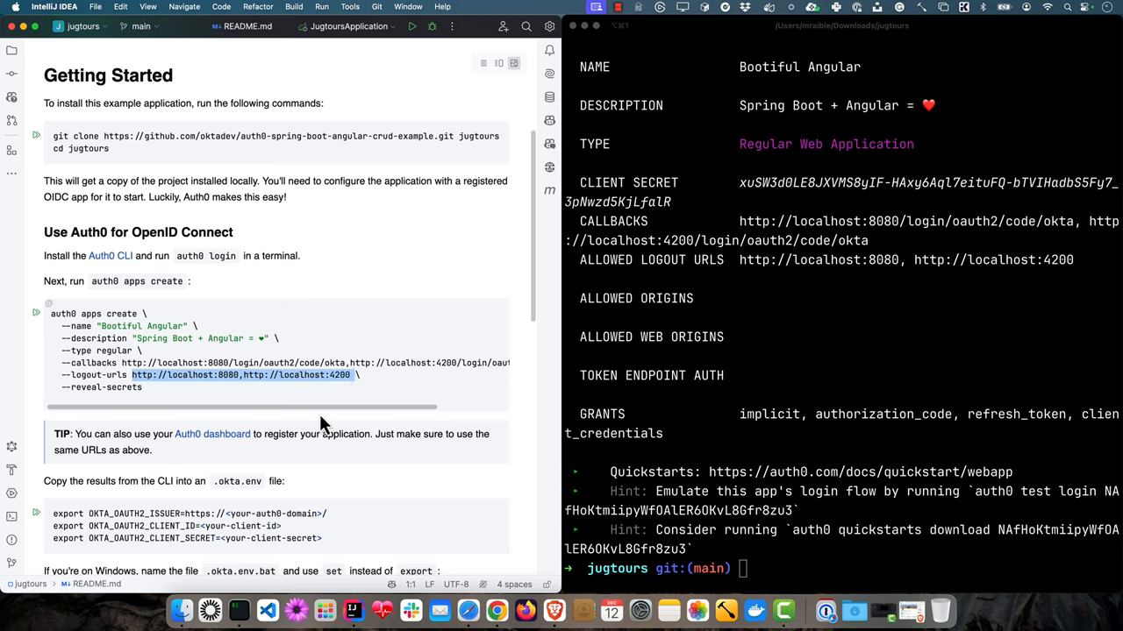
{"action": "mouse_move", "coordinate": [212, 435]}
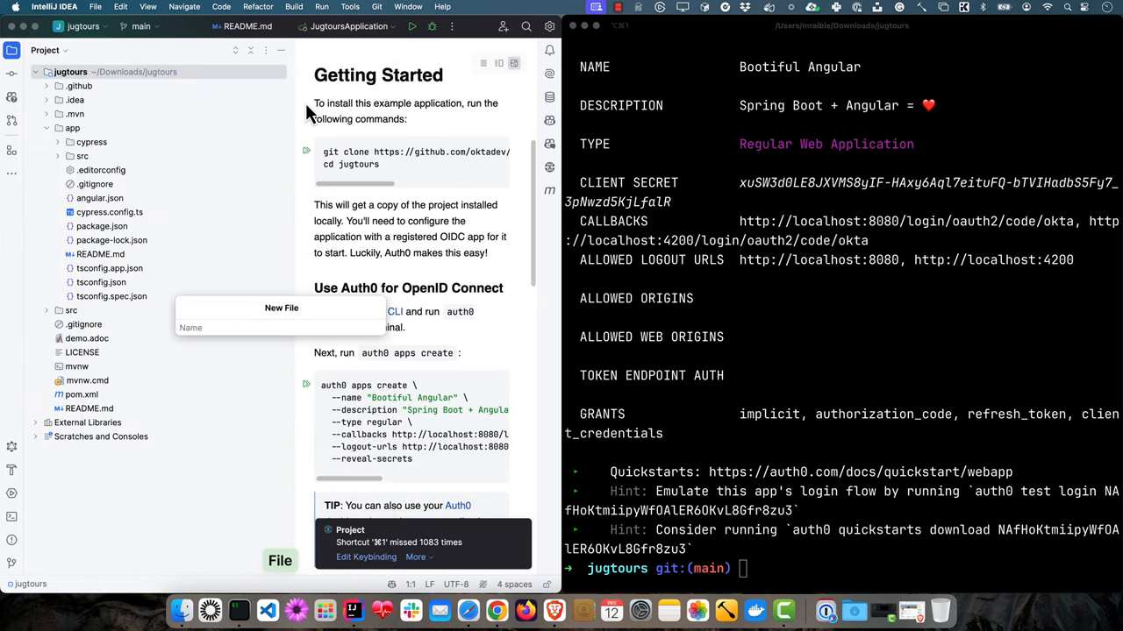
Create the .okta.env file and paste in the export template
{"action": "type", "text": ".okta.env"}
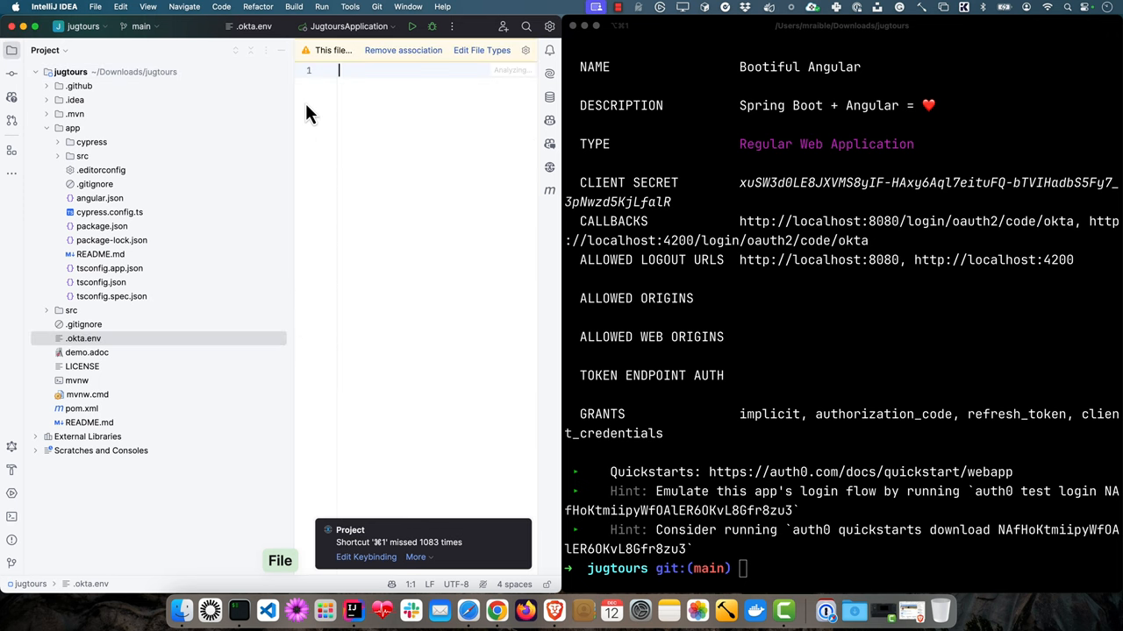
{"action": "key", "text": "cmd+v"}
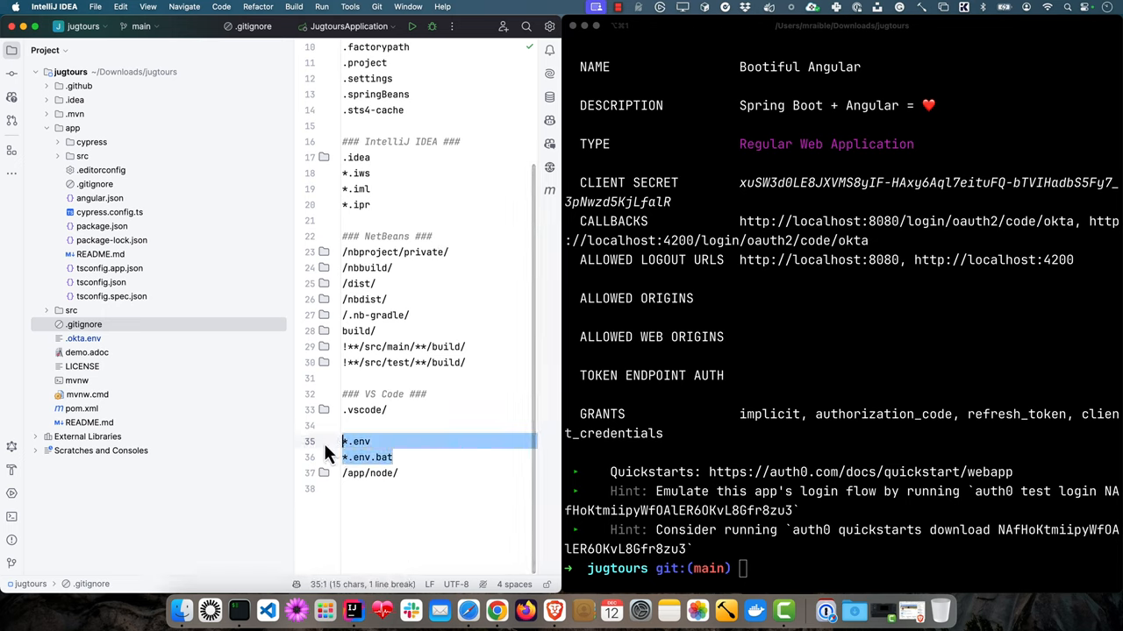
{"action": "left_click", "coordinate": [84, 337]}
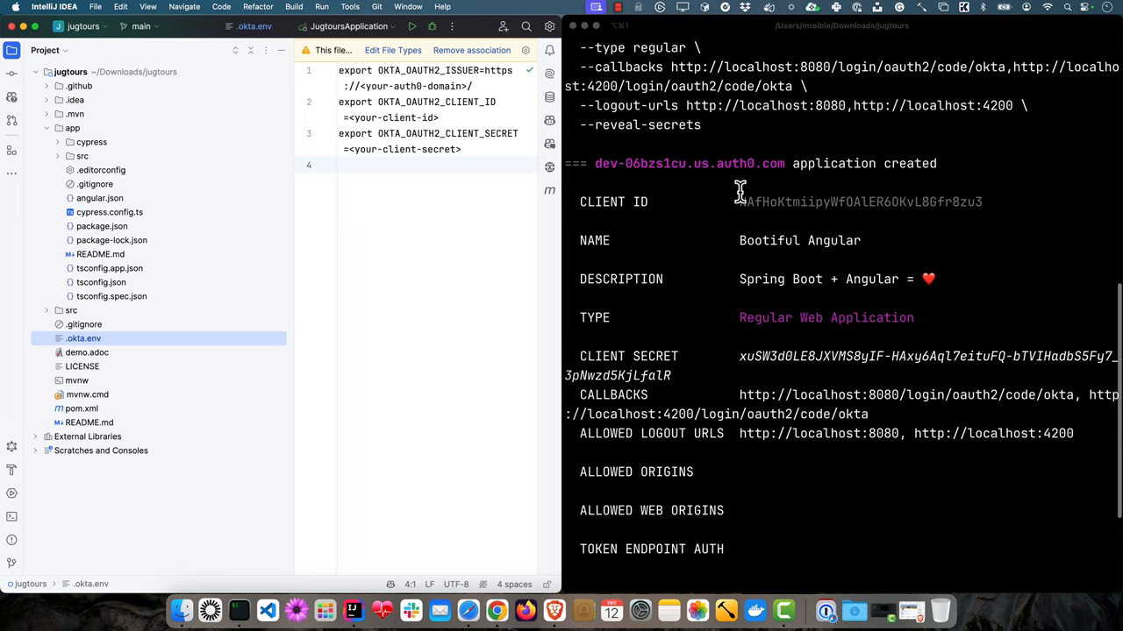
Copy the Auth0 domain and client ID from the terminal output into .okta.env
{"action": "double_click", "coordinate": [687, 163]}
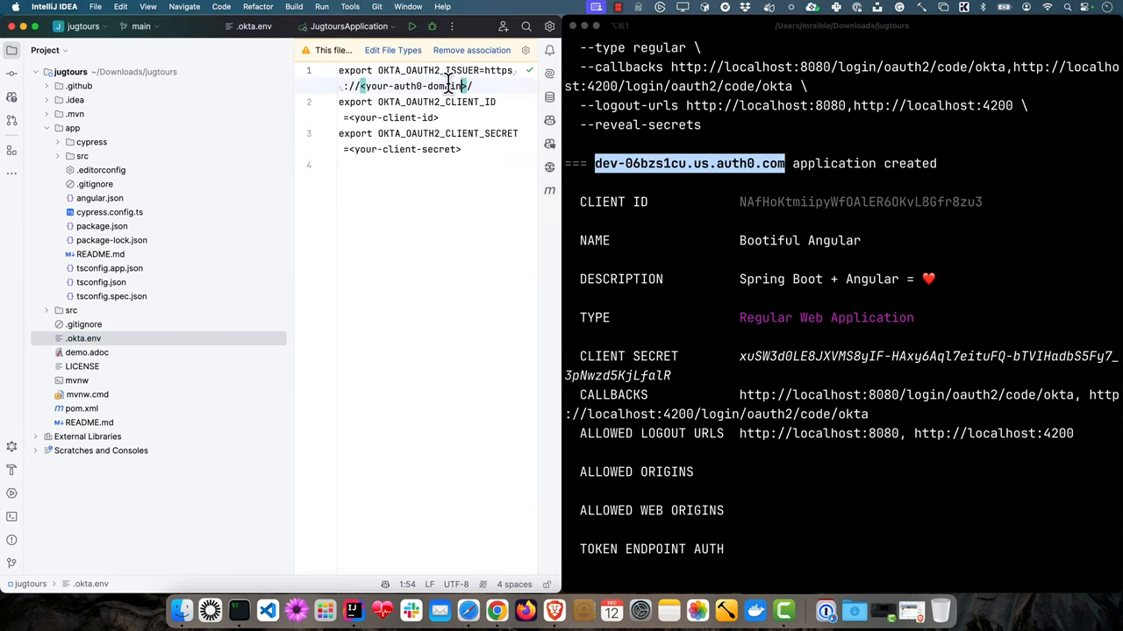
{"action": "key", "text": "cmd+v"}
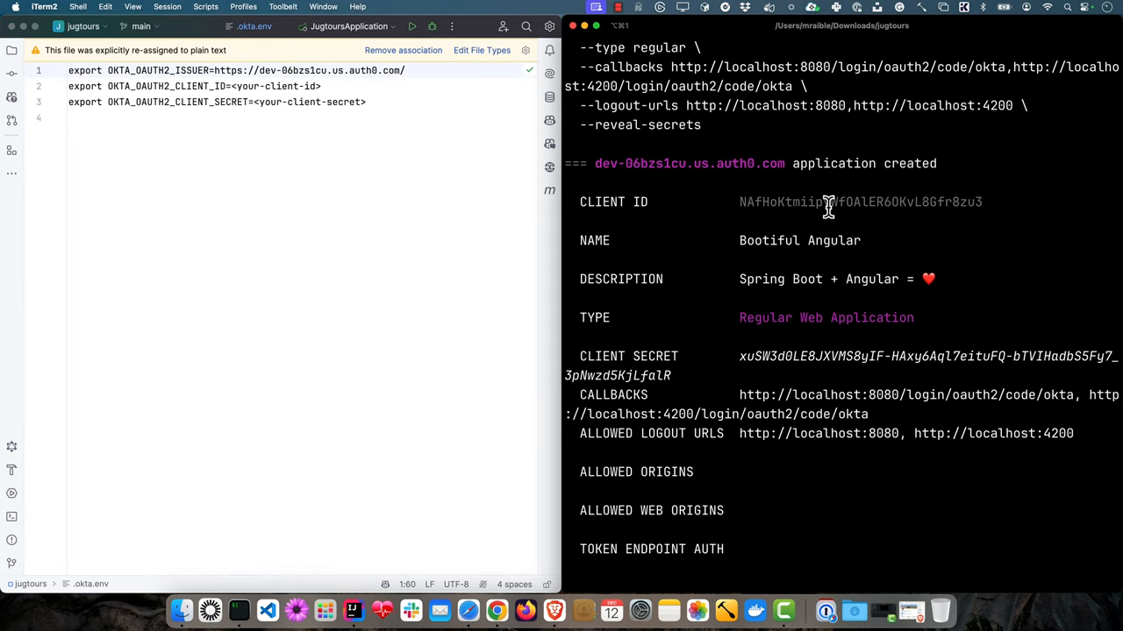
{"action": "double_click", "coordinate": [859, 201]}
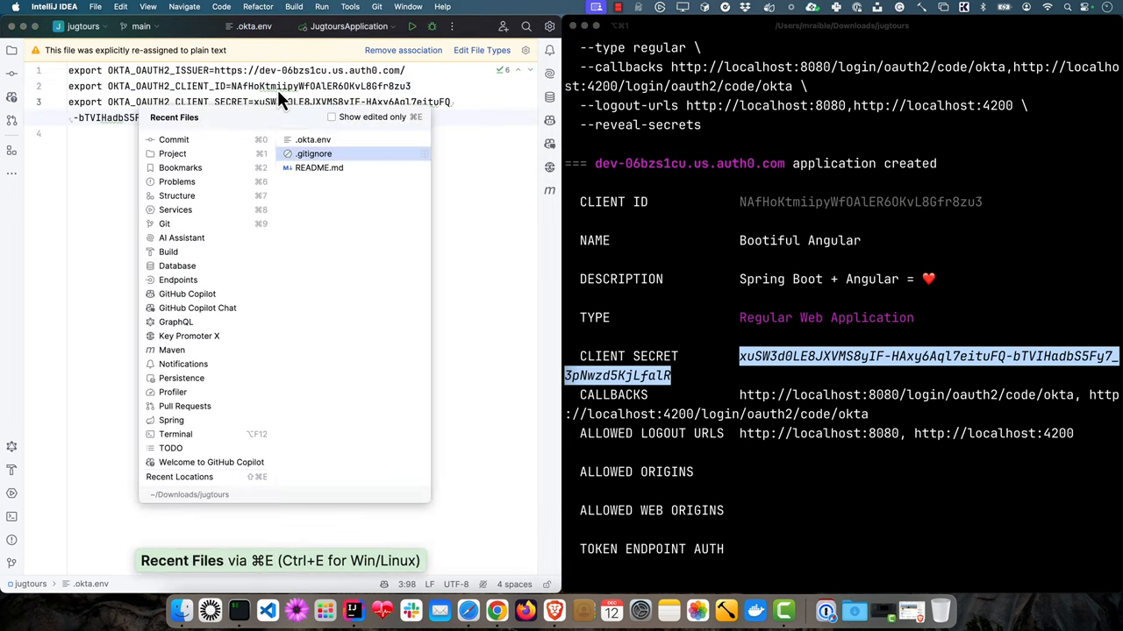
{"action": "left_click", "coordinate": [319, 168]}
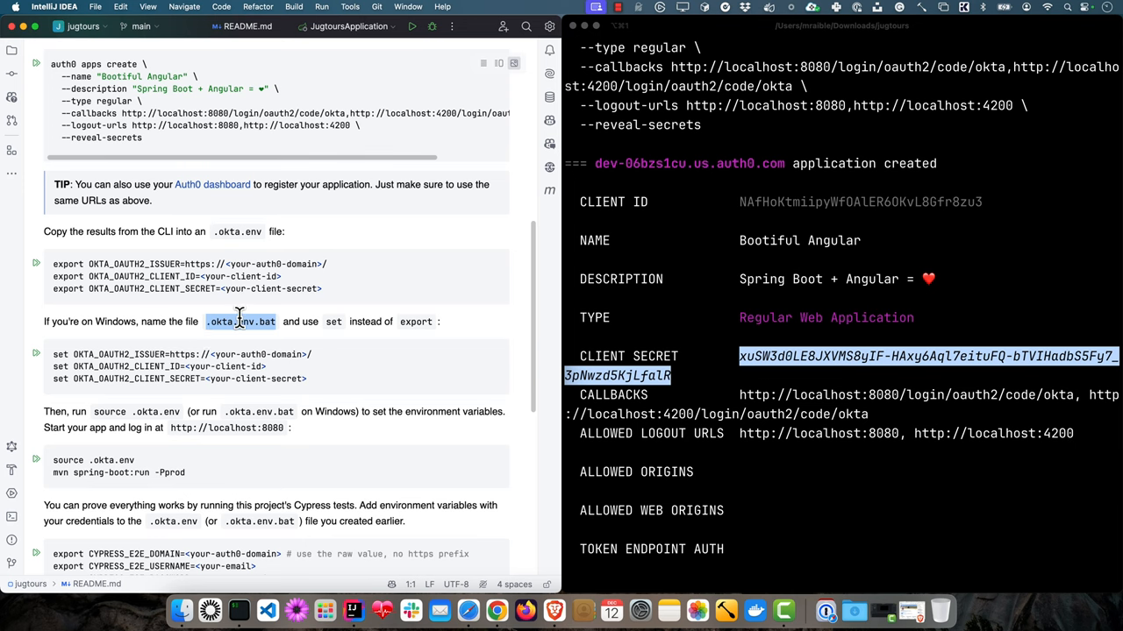
{"action": "mouse_move", "coordinate": [349, 377]}
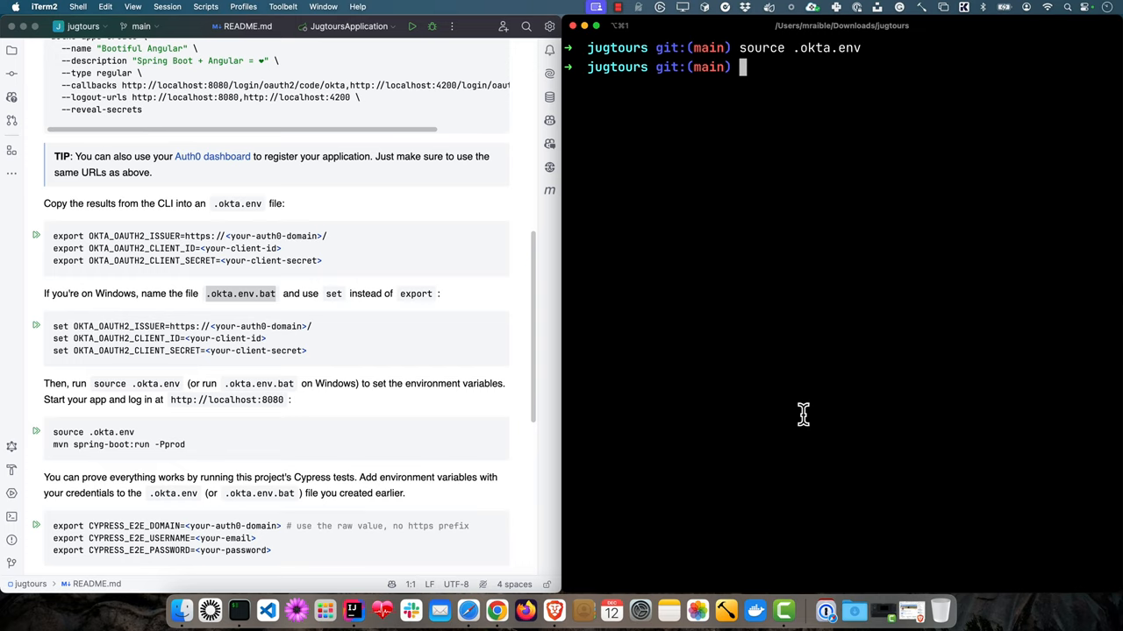
Start the Spring Boot app with 'mvnw spring-boot:run'
{"action": "type", "text": "mv"}
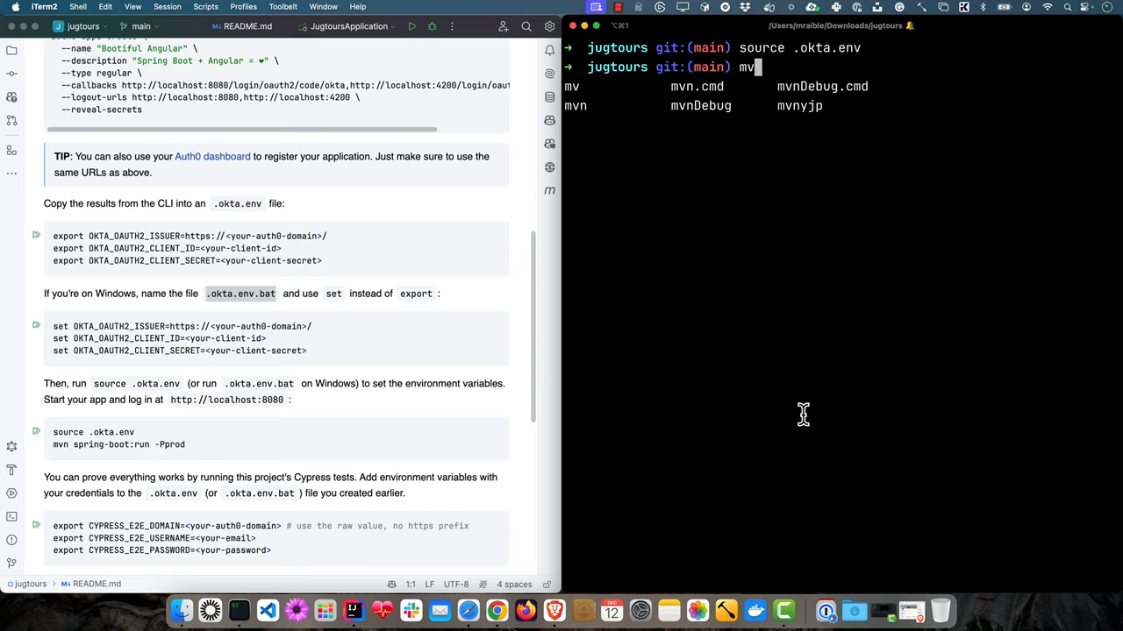
{"action": "type", "text": "spring-boot:"}
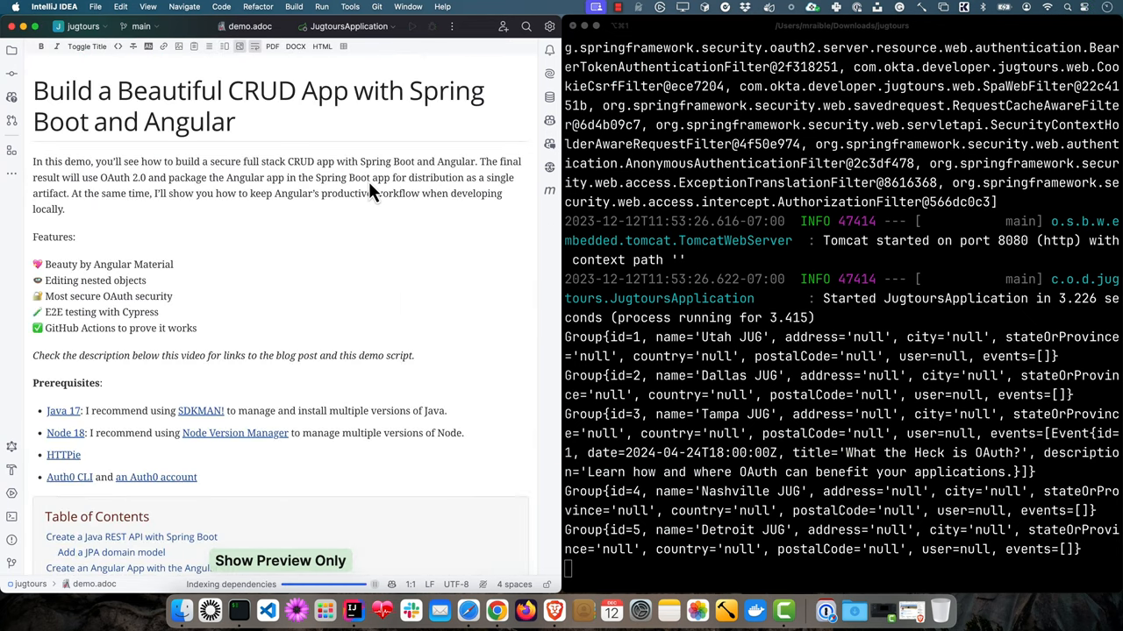
Scroll demo.adoc to 'Add a JPA domain model' and expand the Group.java code sample
{"action": "scroll", "scroll_direction": "down", "scroll_amount": 3}
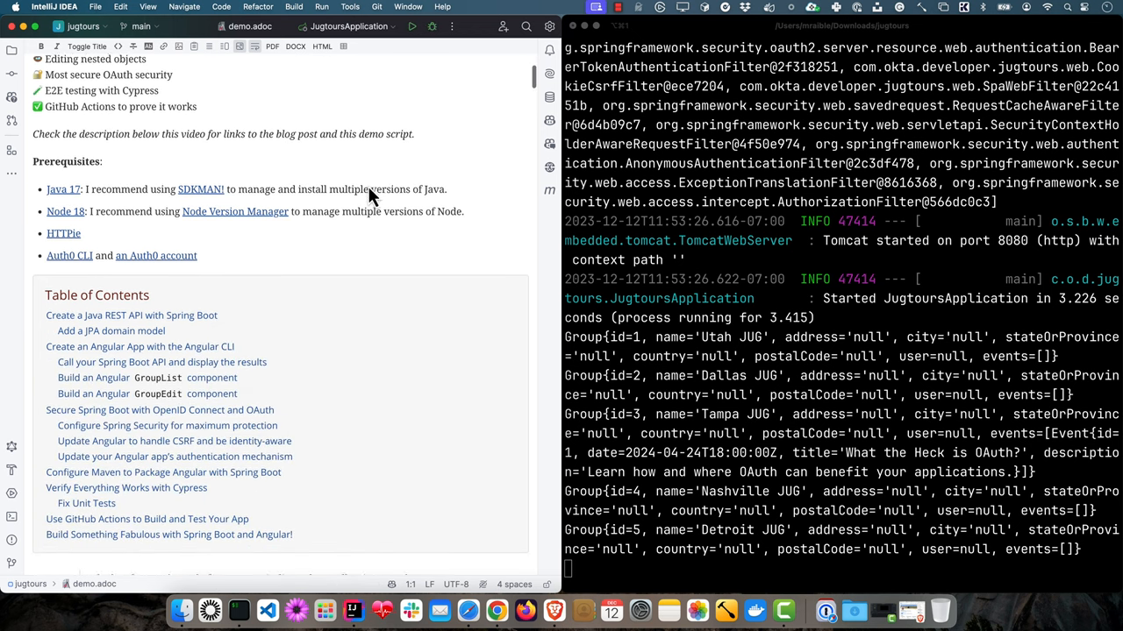
{"action": "scroll", "scroll_direction": "down", "scroll_amount": 3}
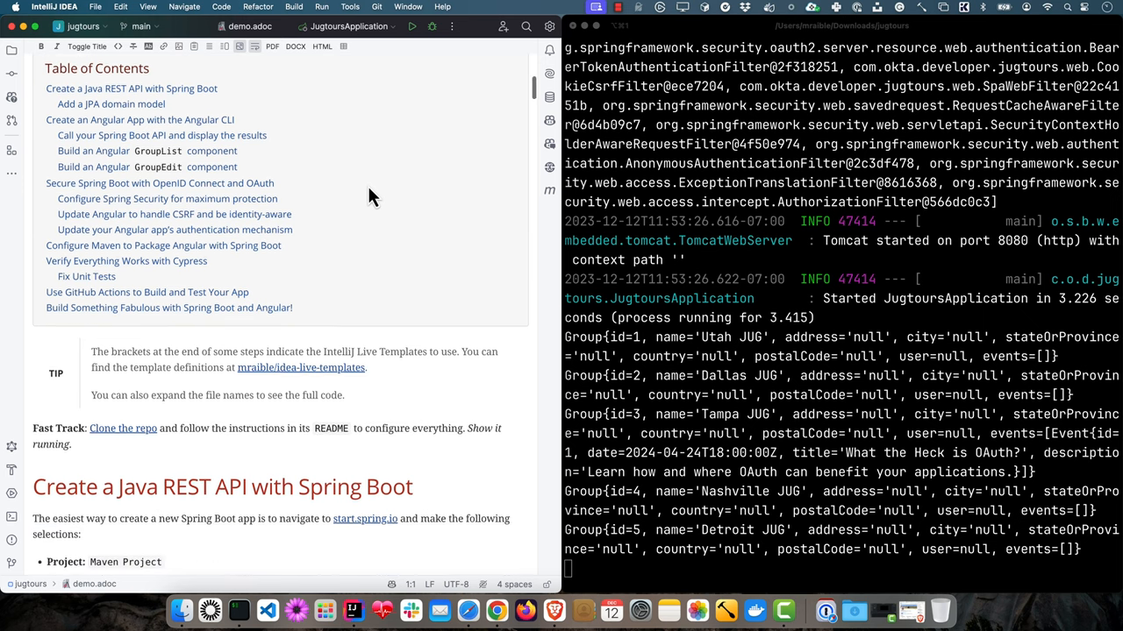
{"action": "scroll", "scroll_direction": "down", "scroll_amount": 3}
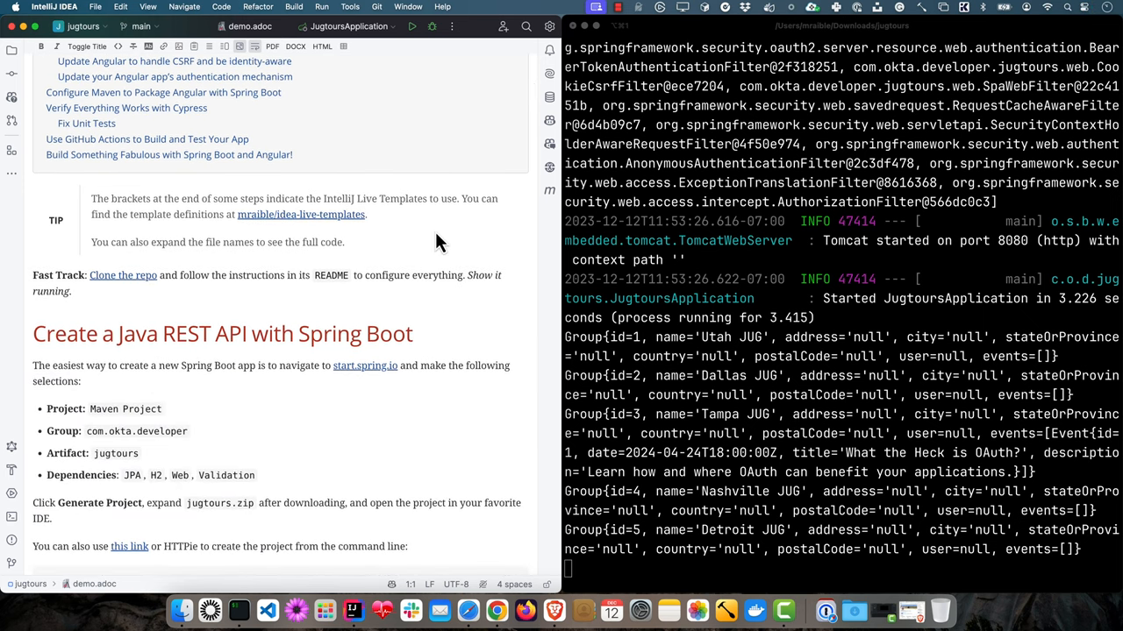
{"action": "scroll", "scroll_direction": "down", "scroll_amount": 3}
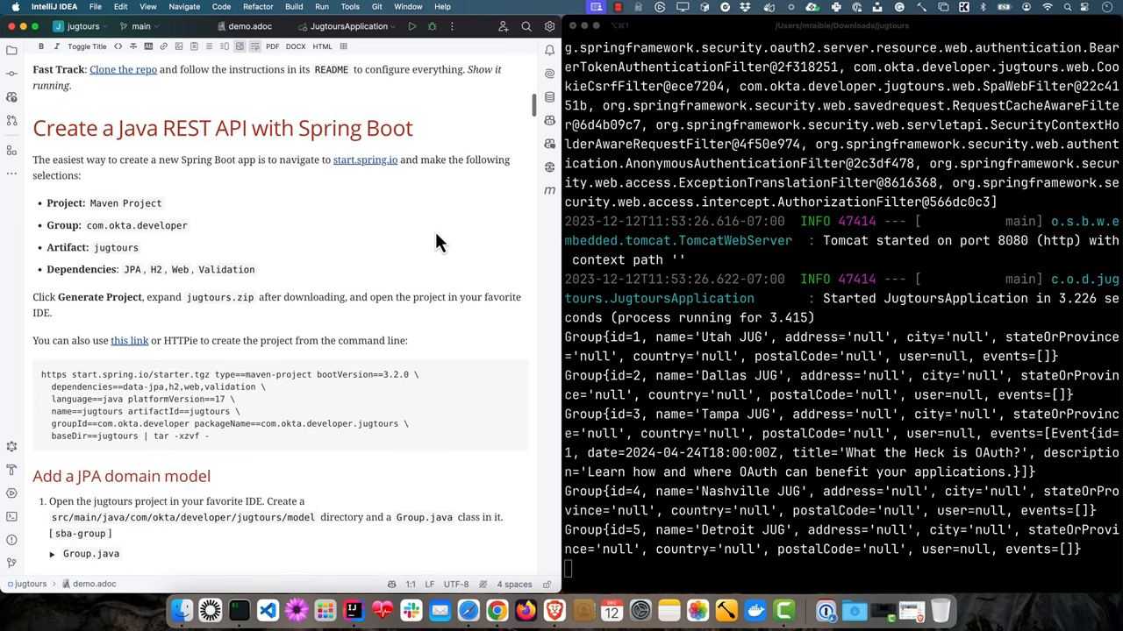
{"action": "scroll", "scroll_direction": "down", "scroll_amount": 3}
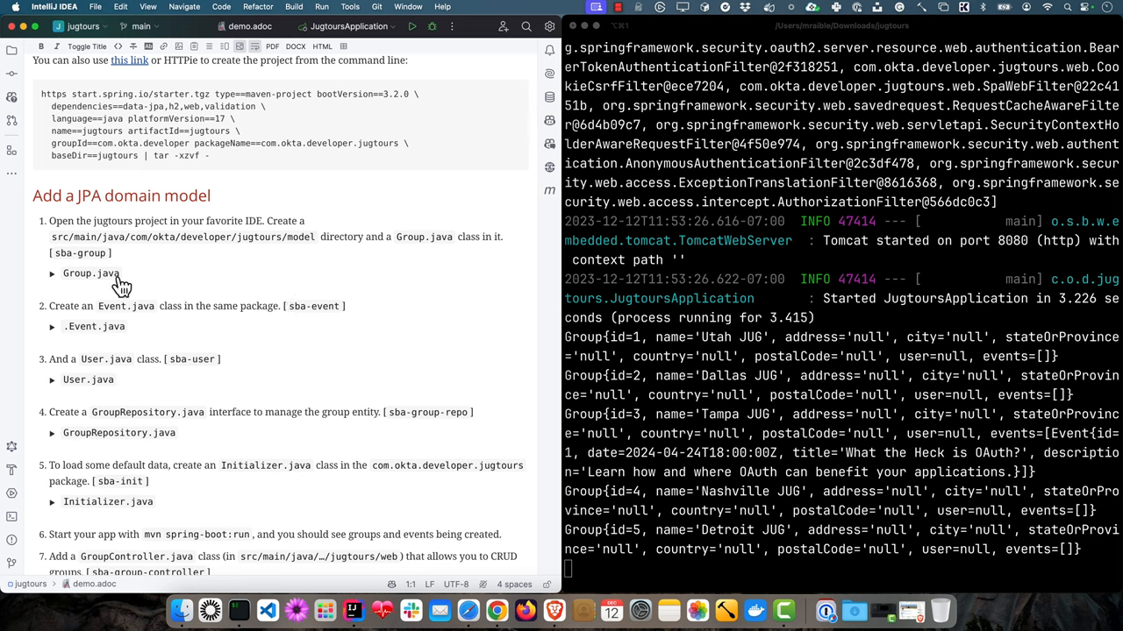
{"action": "mouse_move", "coordinate": [169, 270]}
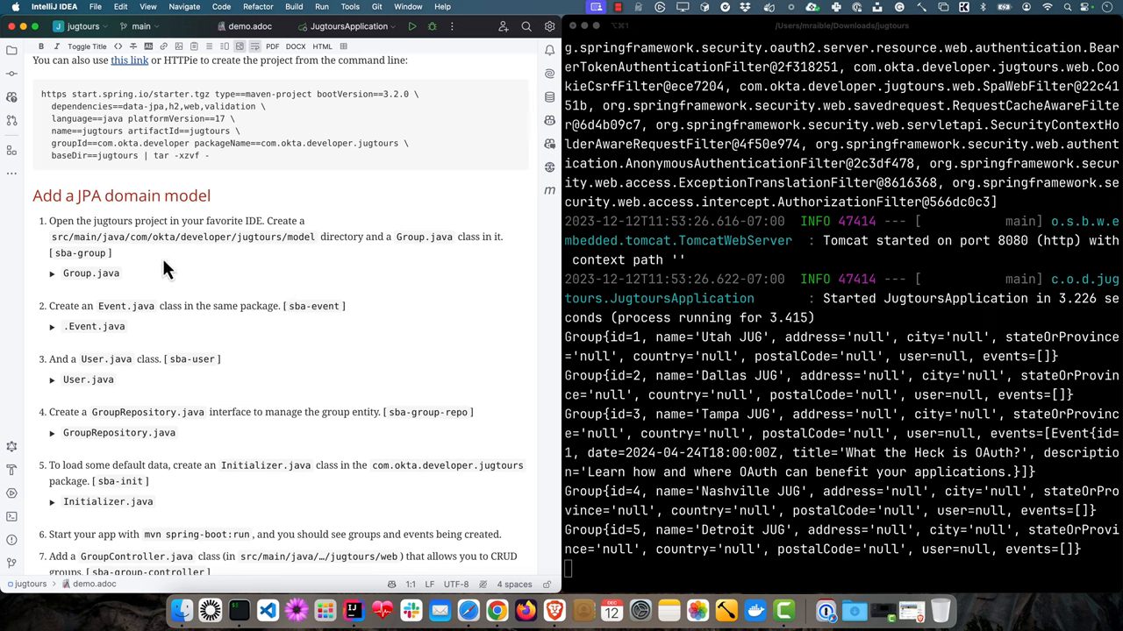
{"action": "left_click", "coordinate": [53, 274]}
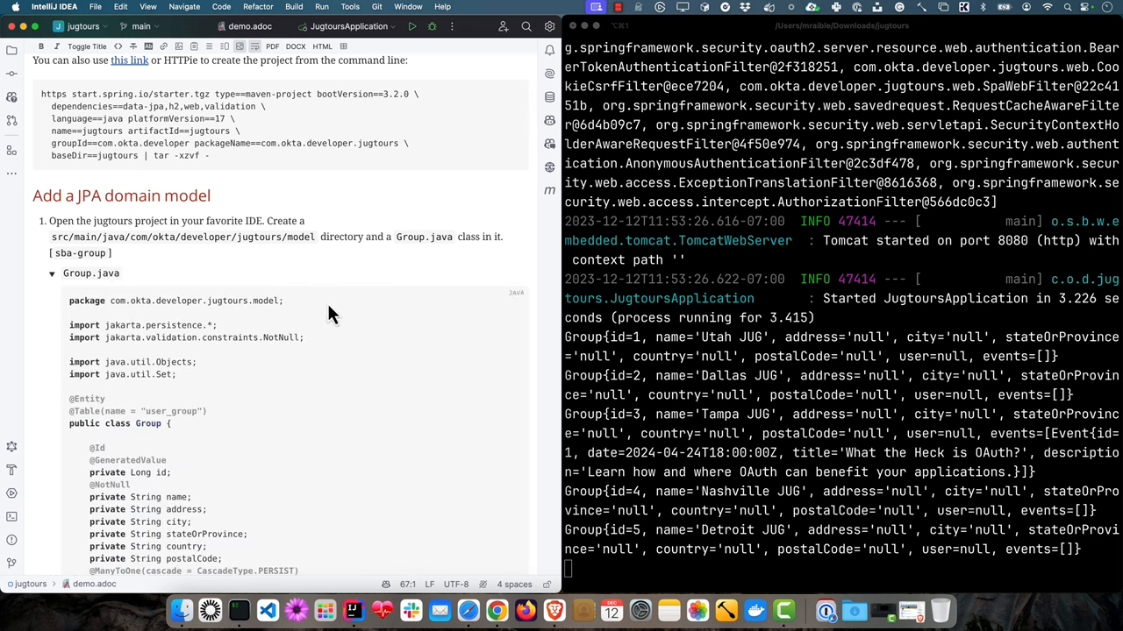
{"action": "scroll", "scroll_direction": "down", "scroll_amount": 3}
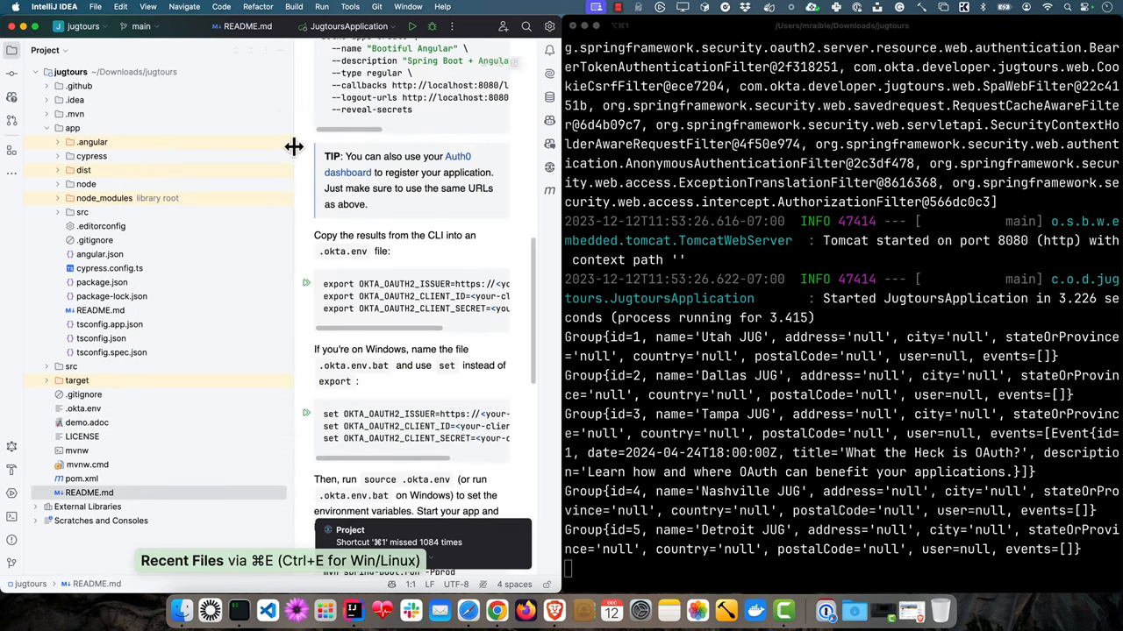
Scroll the README down to the 'source .okta.env' and Cypress test commands
{"action": "scroll", "scroll_direction": "down", "scroll_amount": 3}
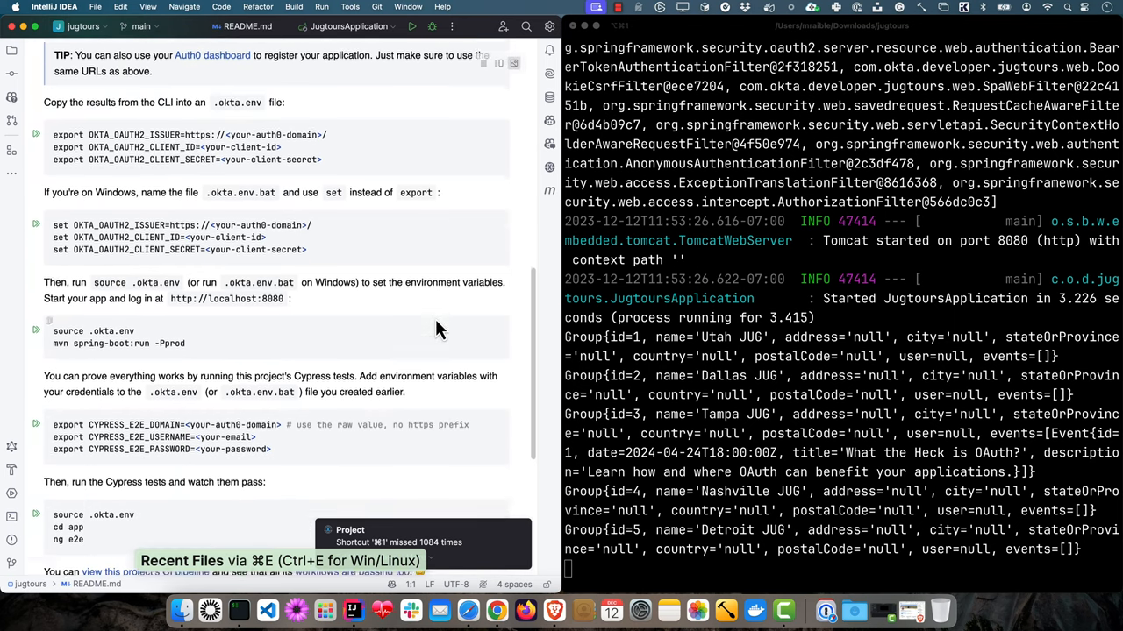
{"action": "scroll", "scroll_direction": "down", "scroll_amount": 3}
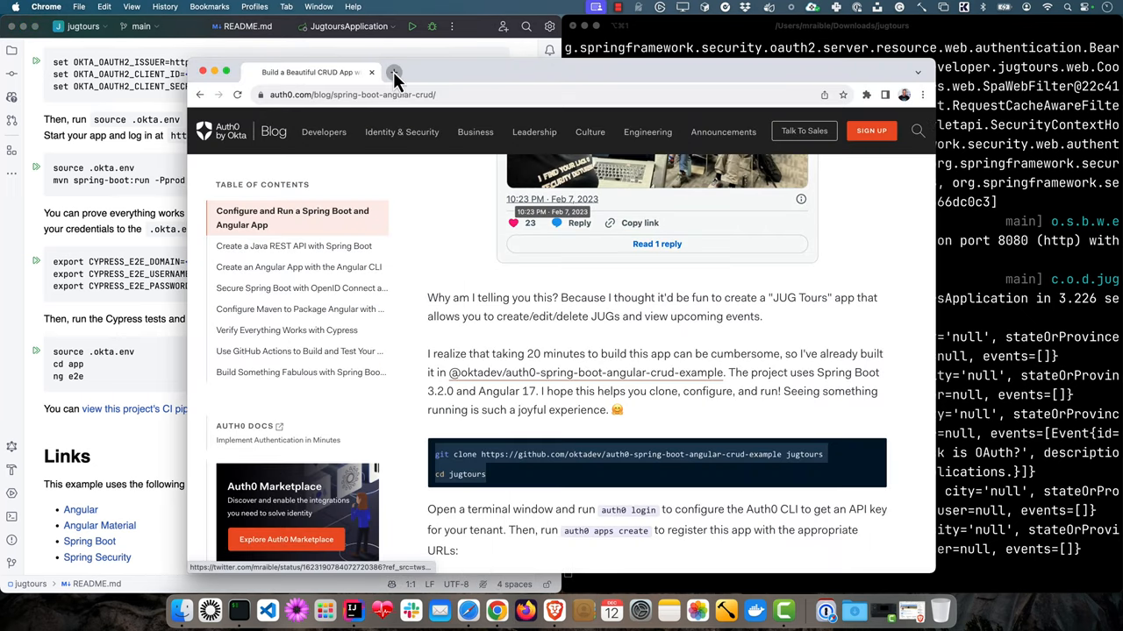
Log in to localhost:8080 JUG Tours via Auth0, accept consent, and reach the Group List
{"action": "left_click", "coordinate": [393, 72]}
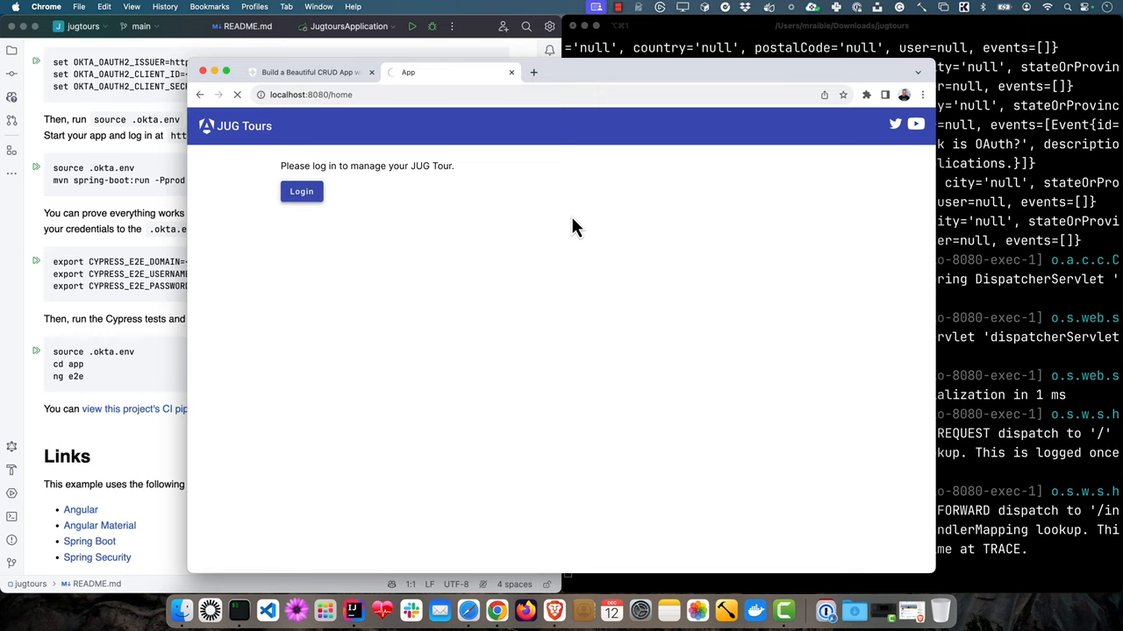
{"action": "left_click", "coordinate": [301, 191]}
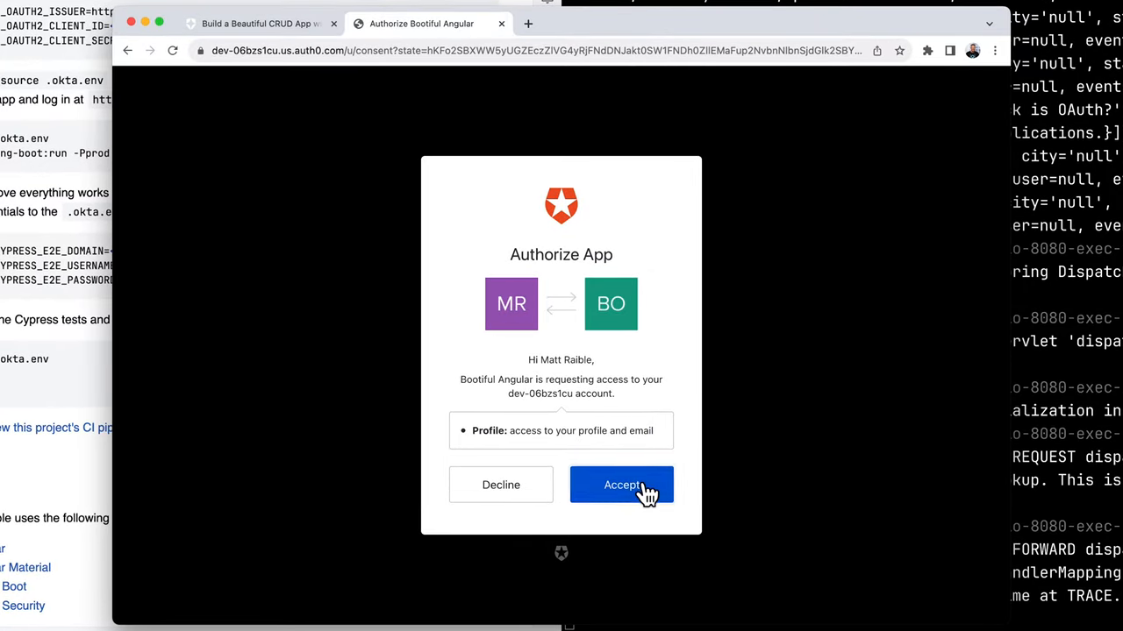
{"action": "left_click", "coordinate": [621, 484]}
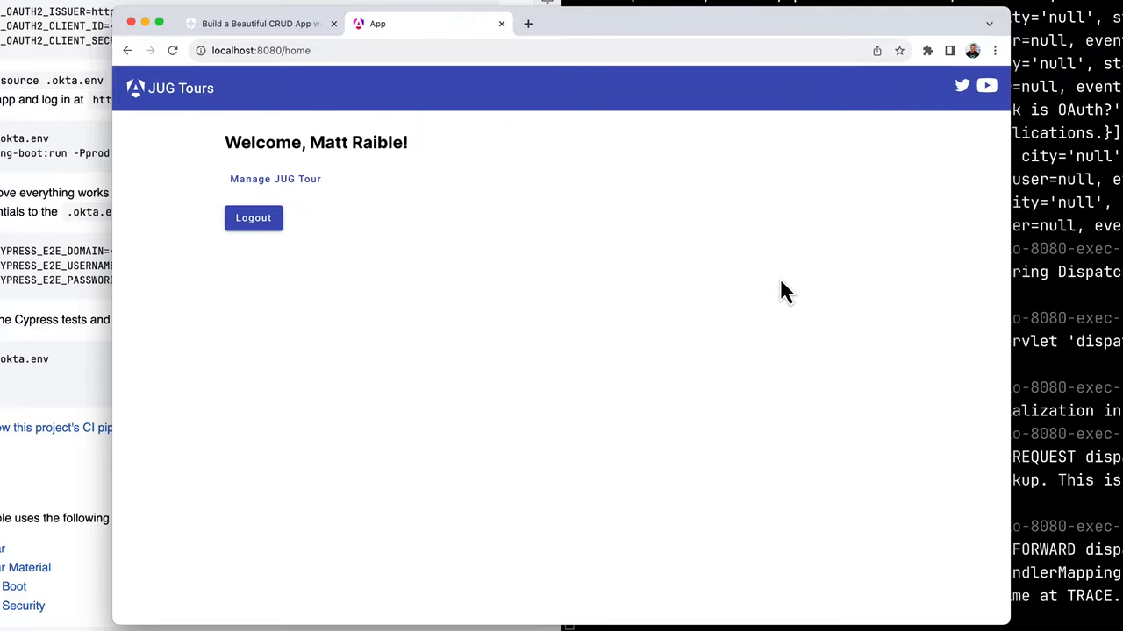
{"action": "left_click", "coordinate": [275, 179]}
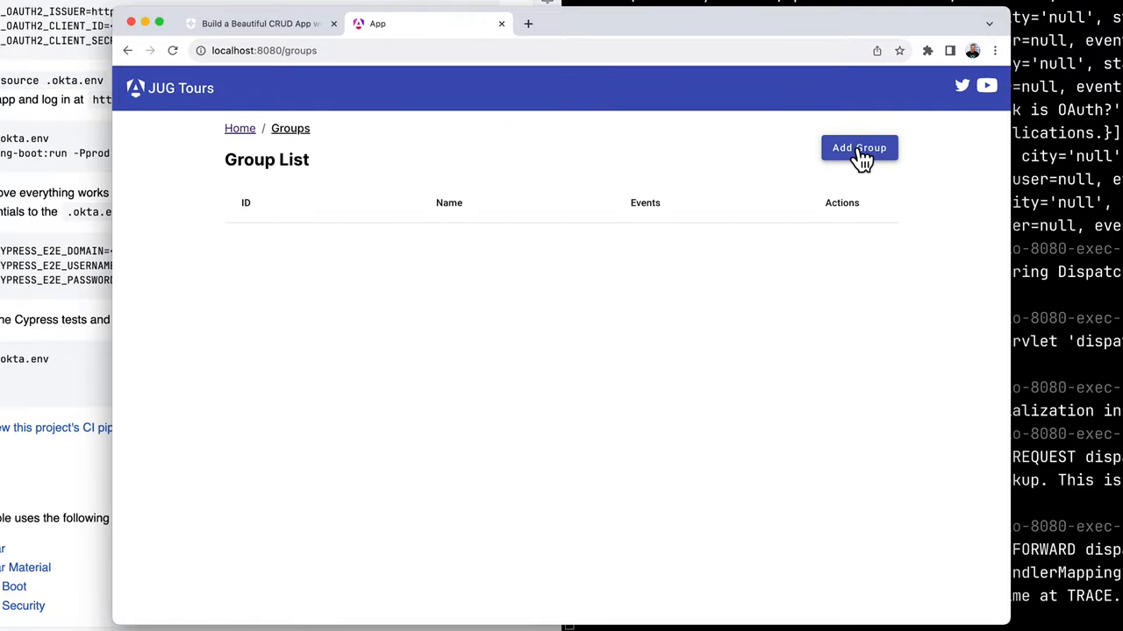
Create a new group named 'Dallas JUG' and save it to the group list
{"action": "left_click", "coordinate": [859, 148]}
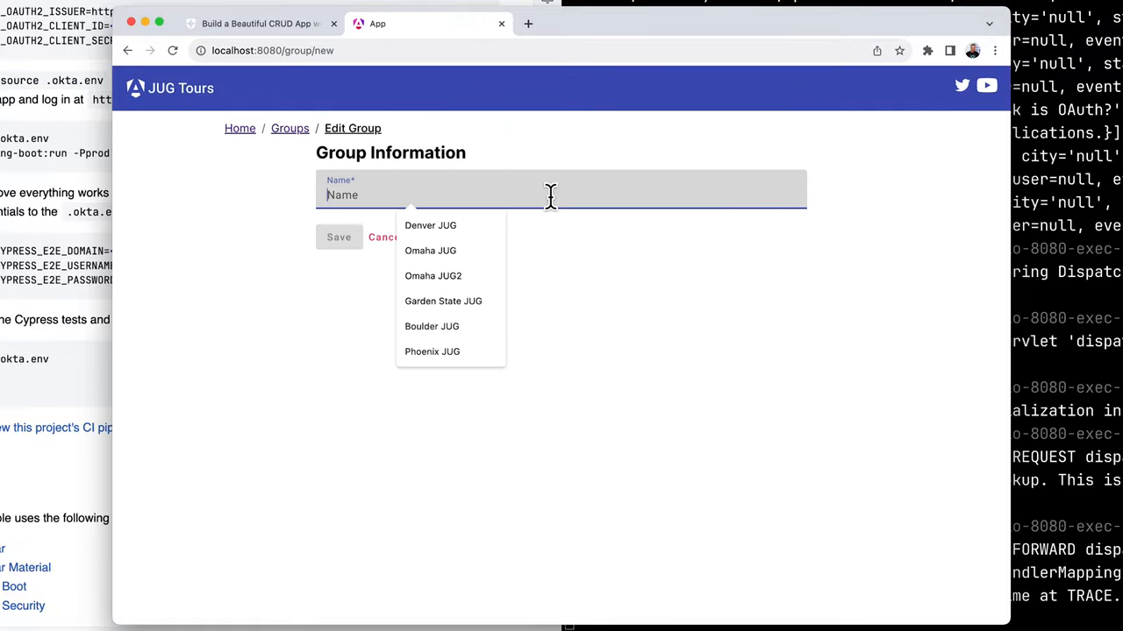
{"action": "type", "text": "Dallas JUG"}
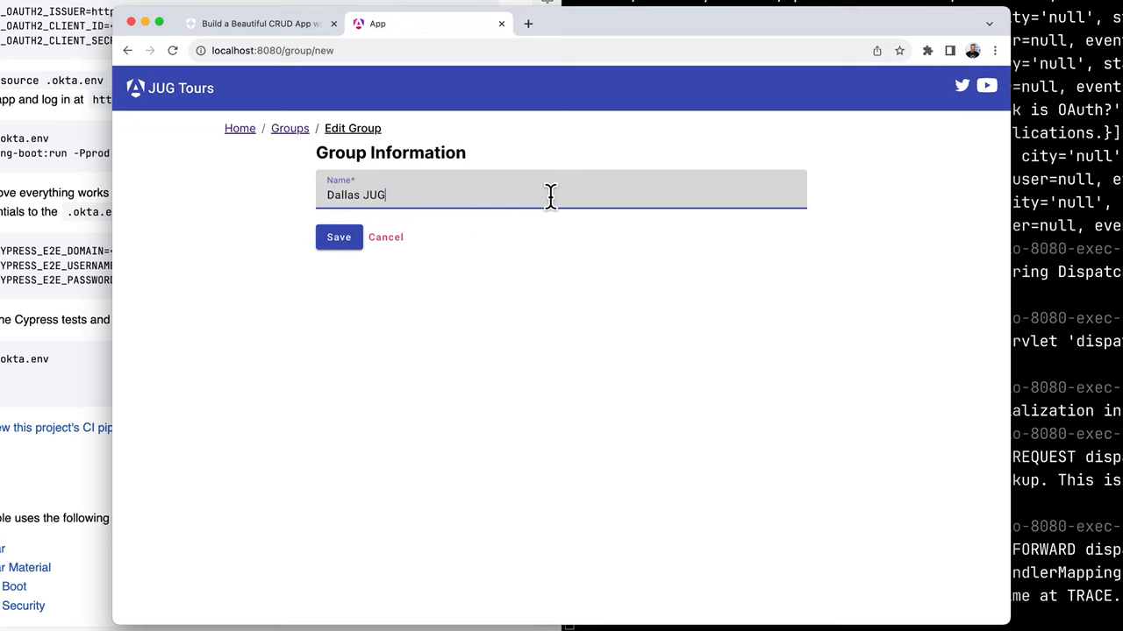
{"action": "left_click", "coordinate": [338, 237]}
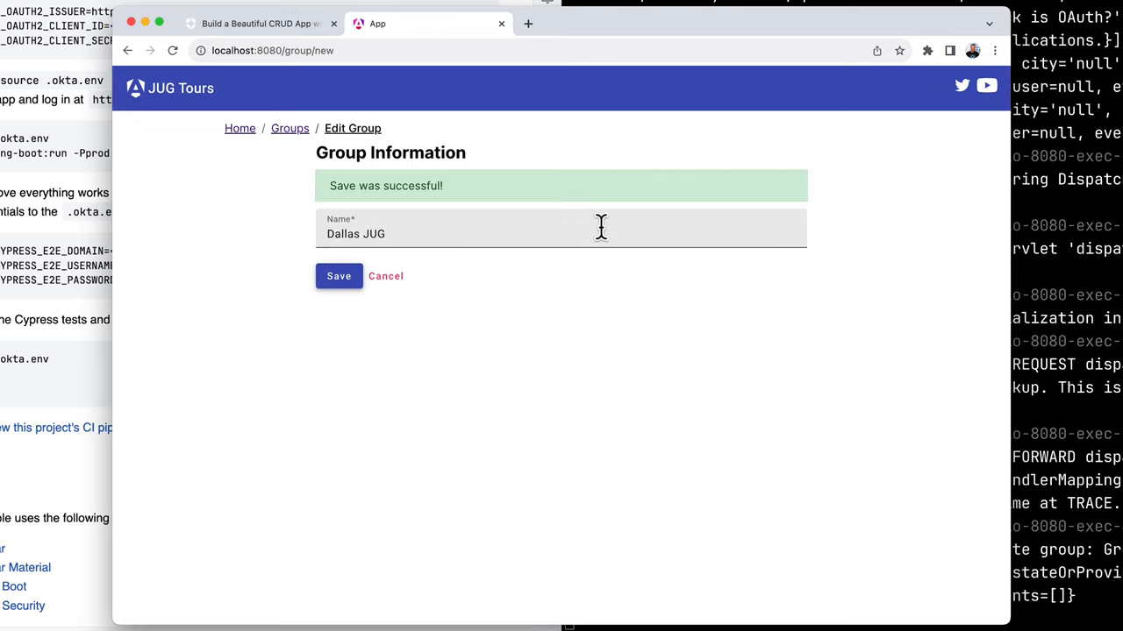
{"action": "left_click", "coordinate": [290, 128]}
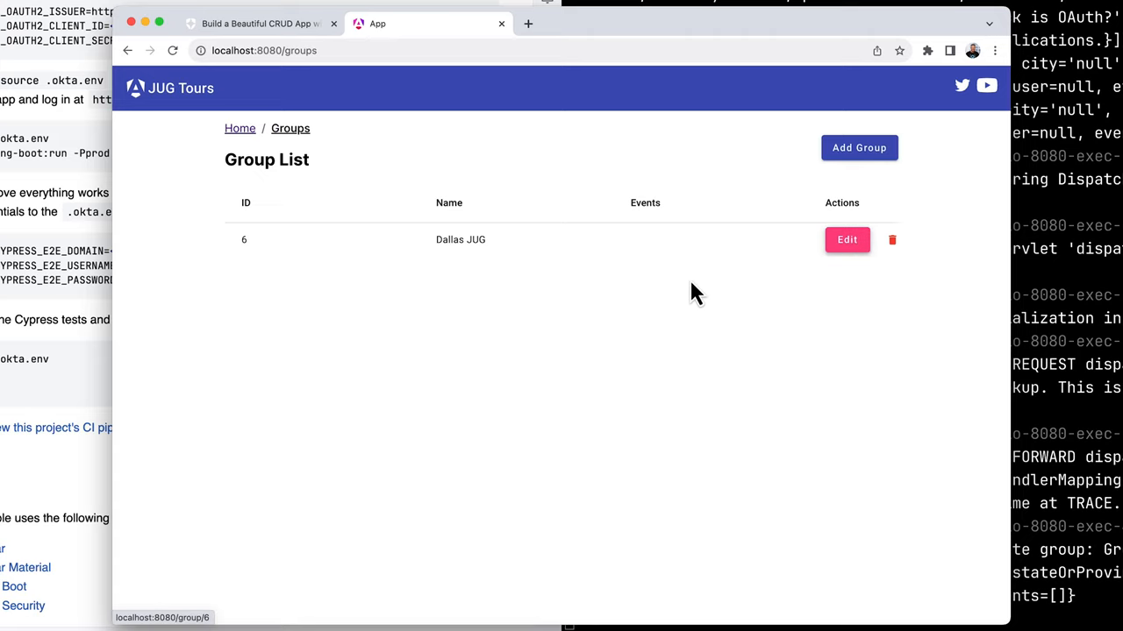
Add a 'Matt Raible' event to Dallas JUG, save it, and return home
{"action": "left_click", "coordinate": [845, 239]}
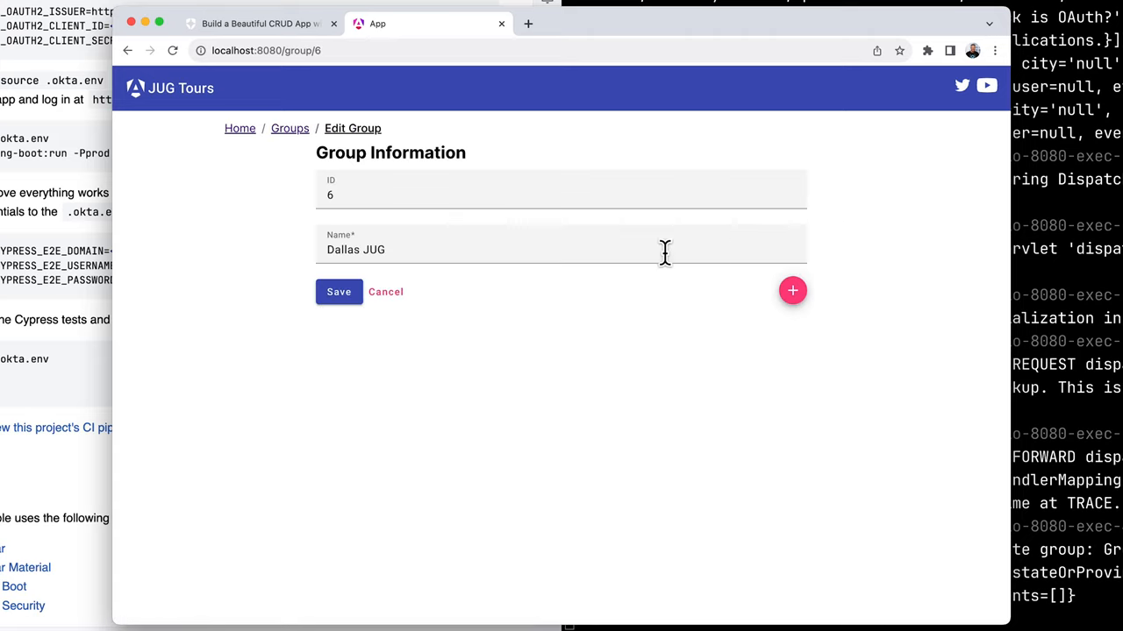
{"action": "left_click", "coordinate": [793, 292]}
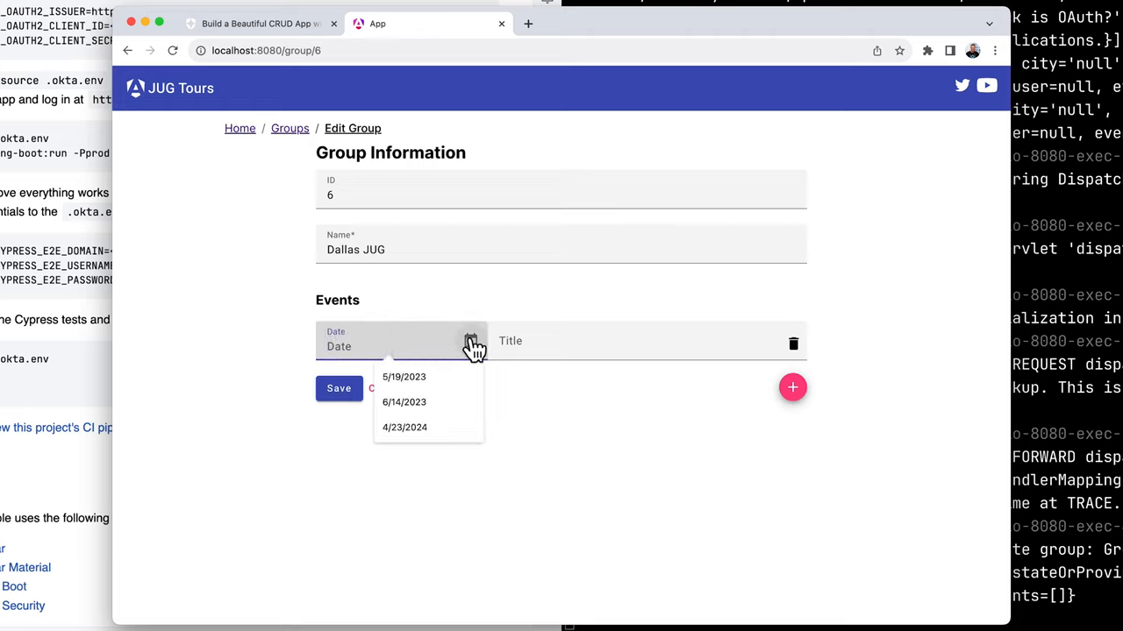
{"action": "left_click", "coordinate": [575, 342]}
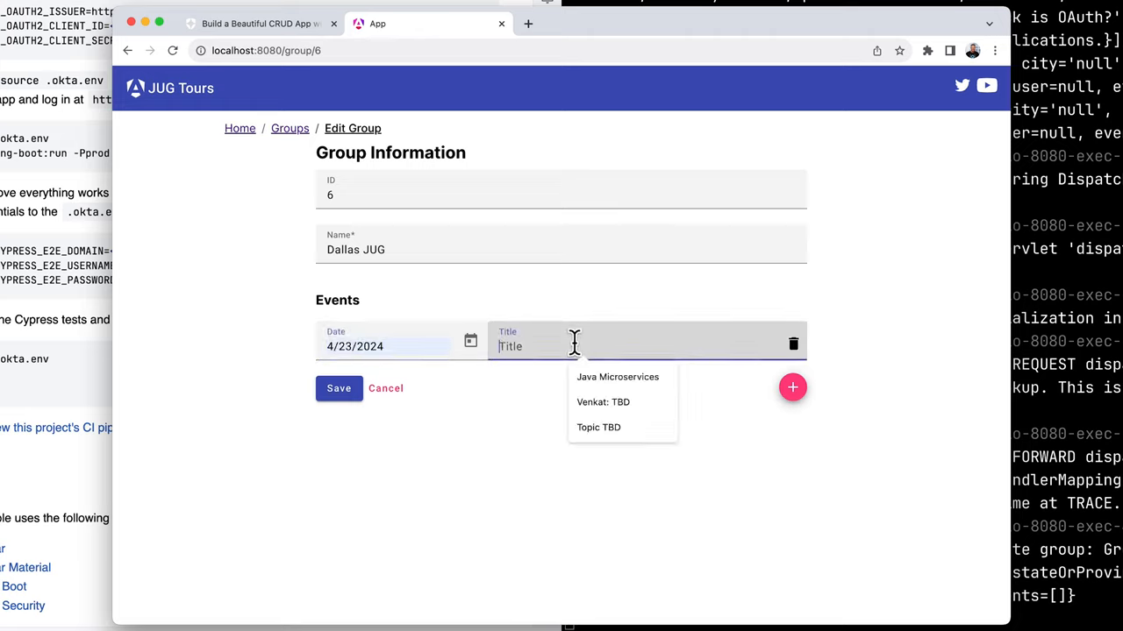
{"action": "type", "text": "Matt Raible"}
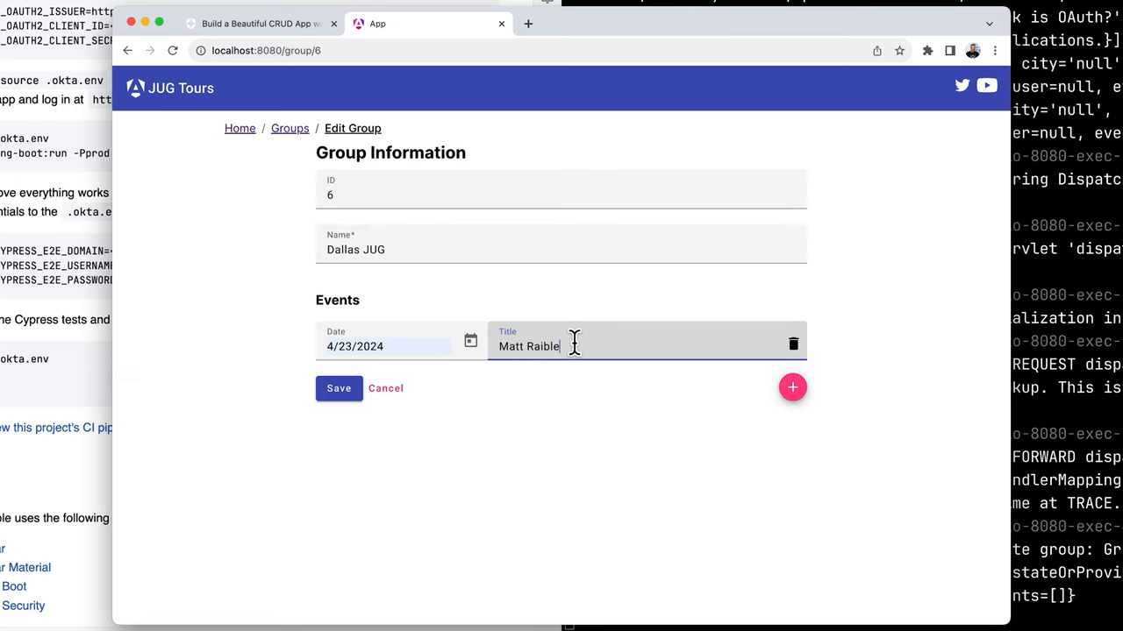
{"action": "left_click", "coordinate": [338, 389]}
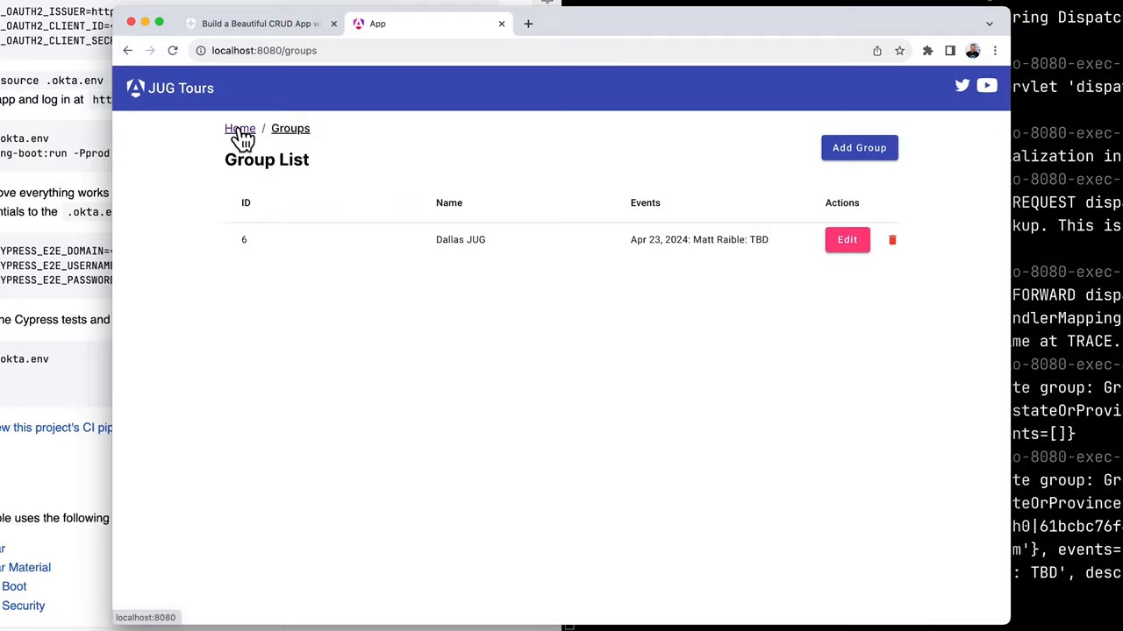
{"action": "left_click", "coordinate": [239, 128]}
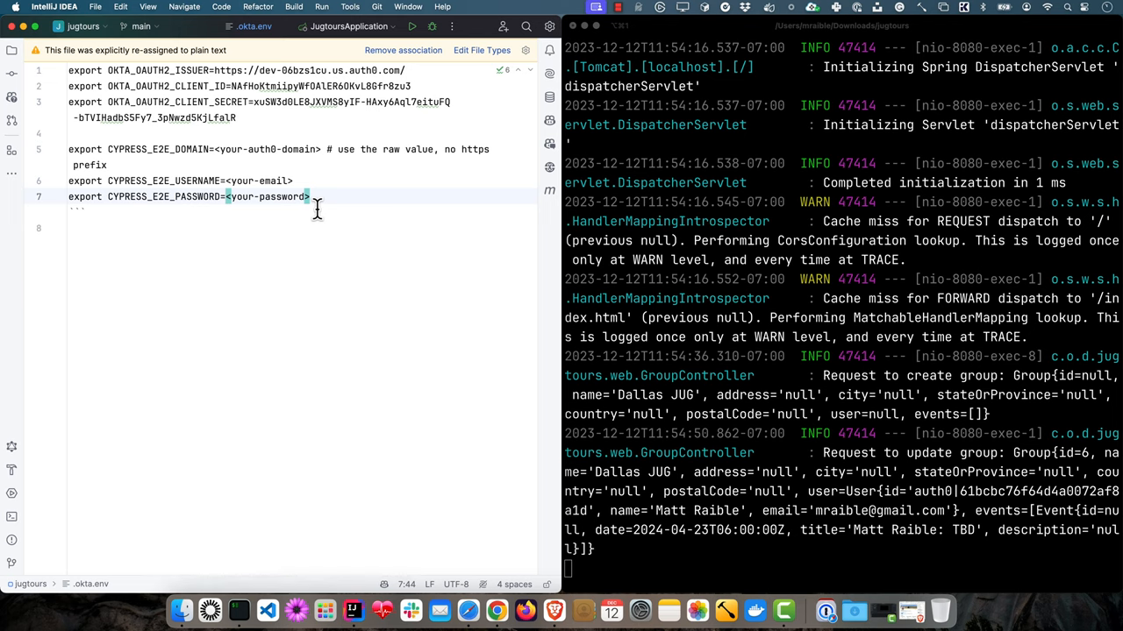
{"action": "mouse_move", "coordinate": [256, 70]}
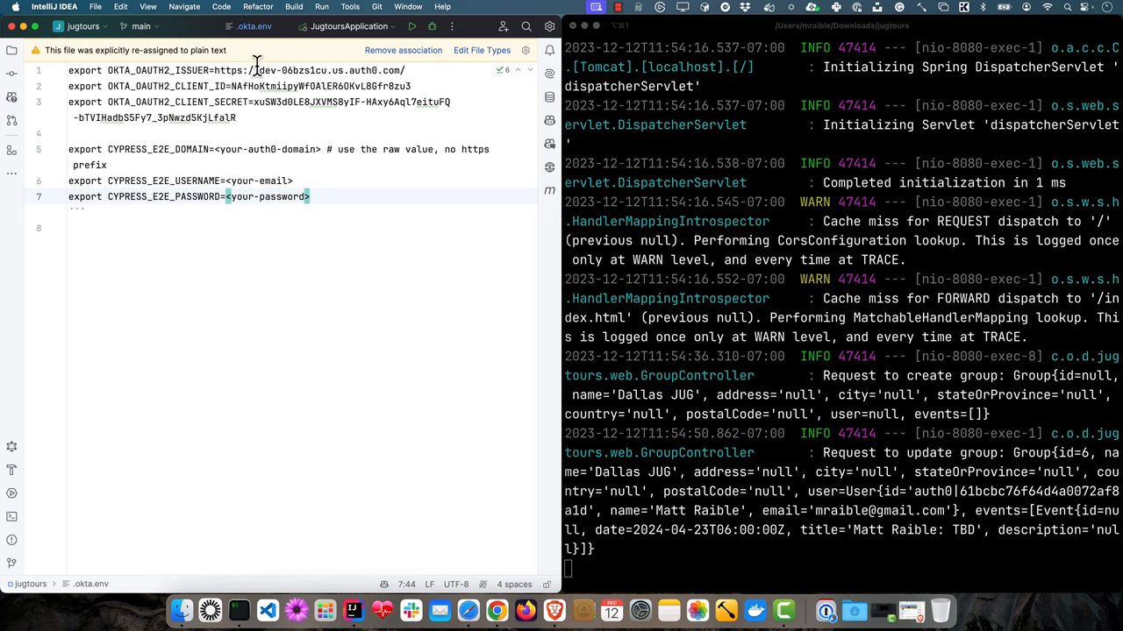
{"action": "double_click", "coordinate": [330, 71]}
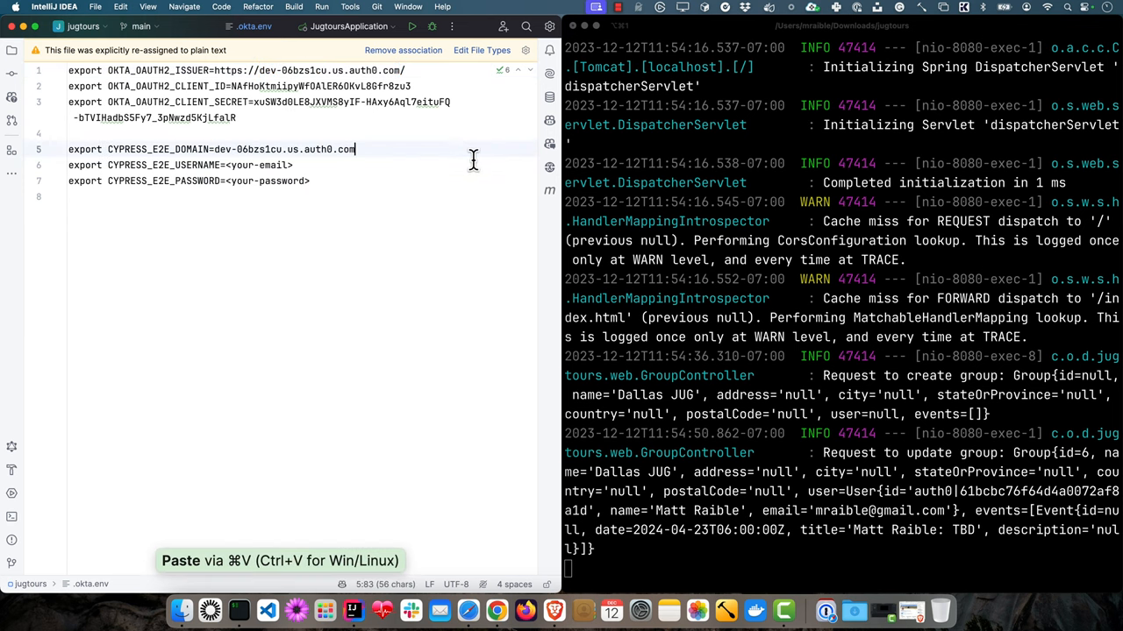
{"action": "double_click", "coordinate": [256, 165]}
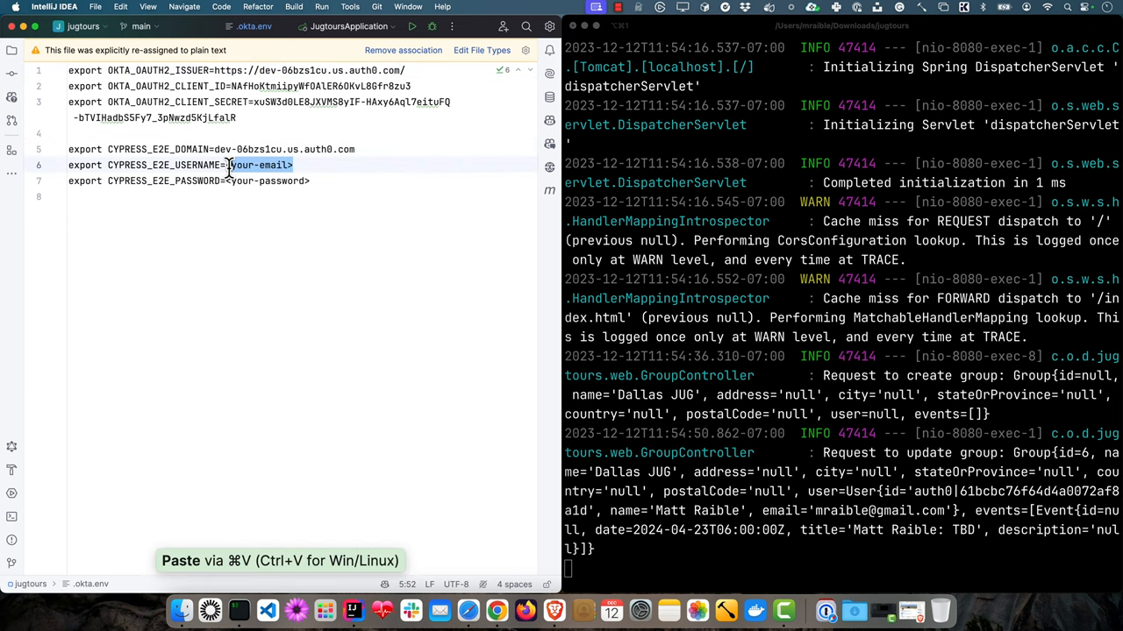
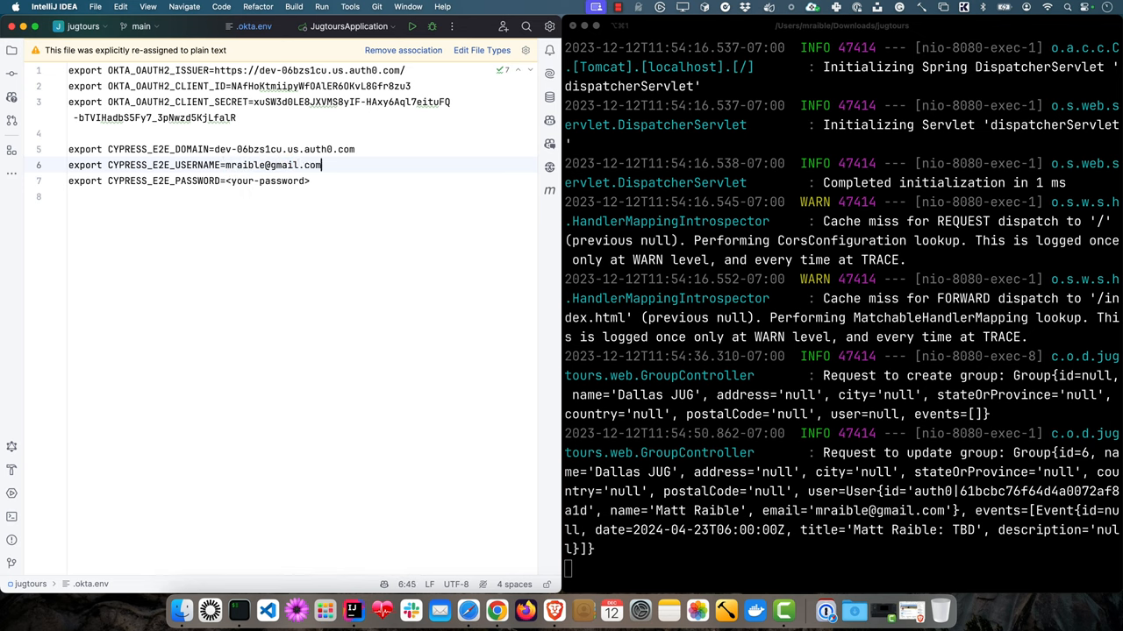
{"action": "double_click", "coordinate": [270, 181]}
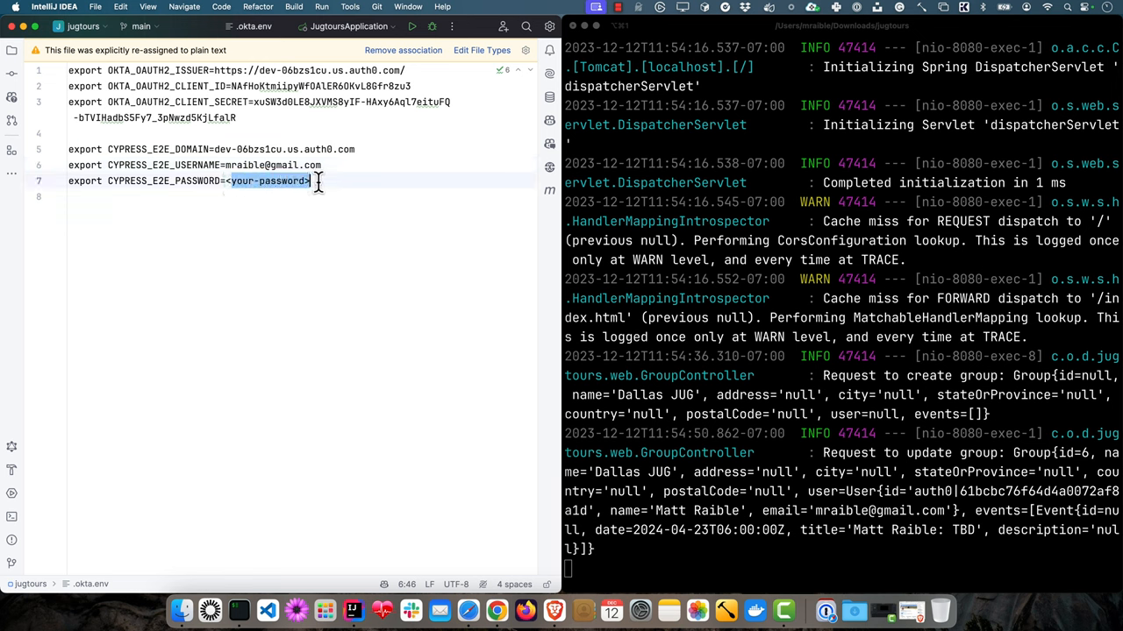
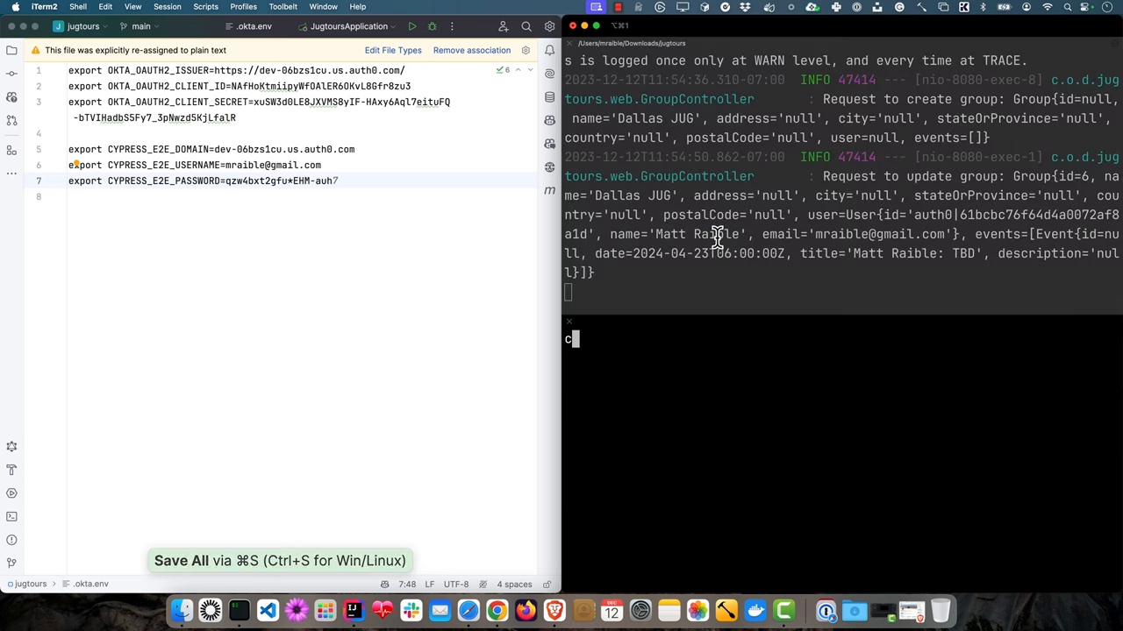
In the app directory, source ../.okta.env and launch Cypress with ng e2e
{"action": "type", "text": "cd app"}
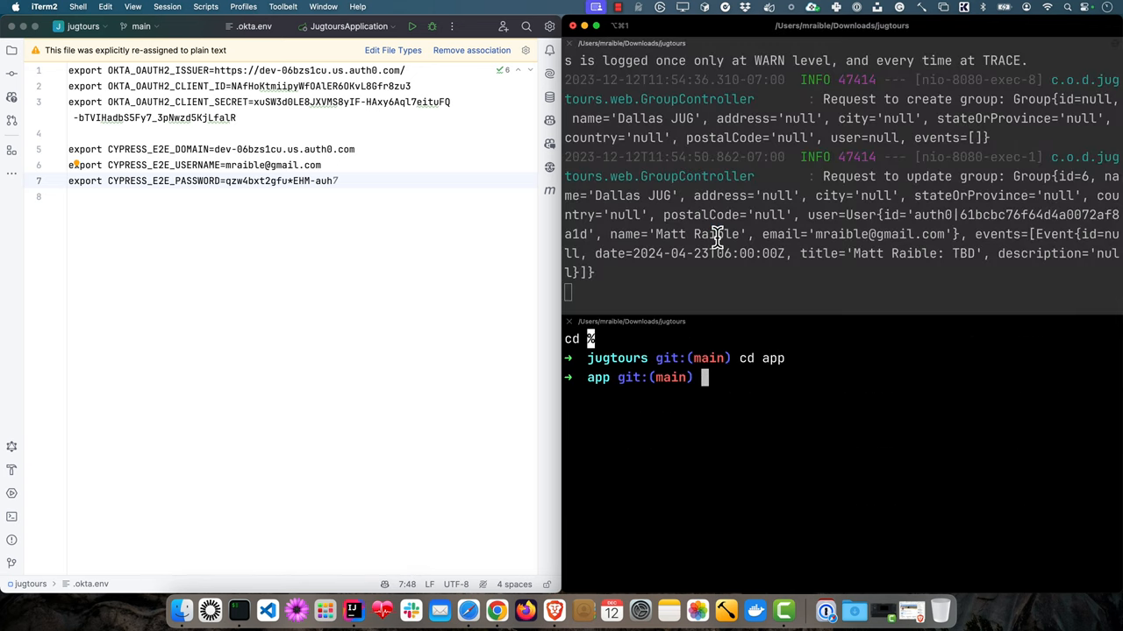
{"action": "type", "text": "source ../."}
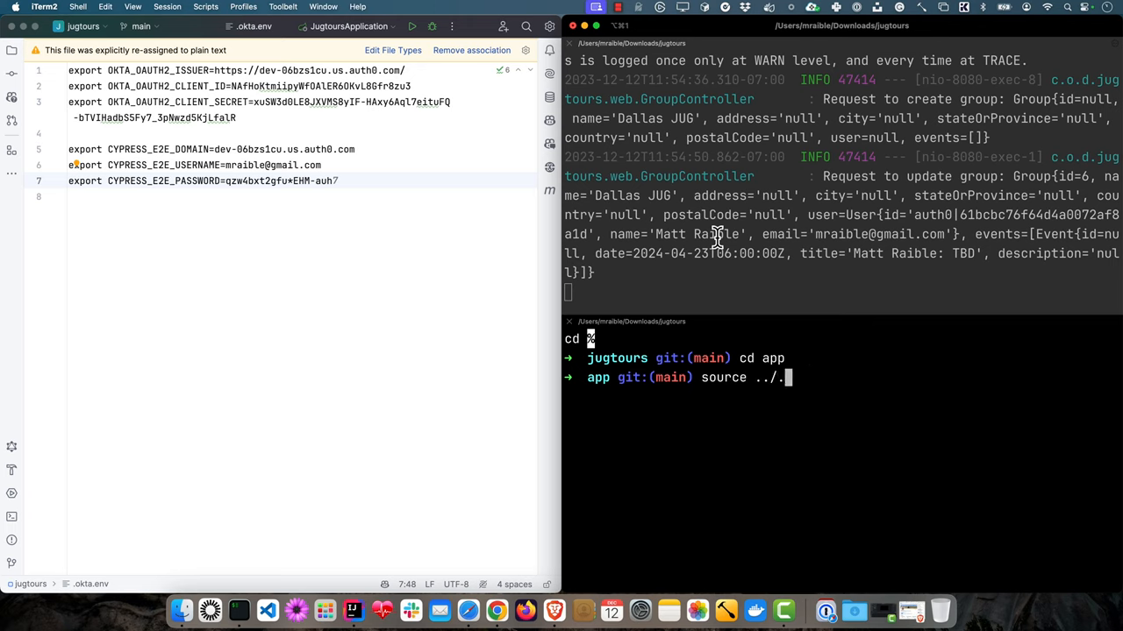
{"action": "key", "text": "Return"}
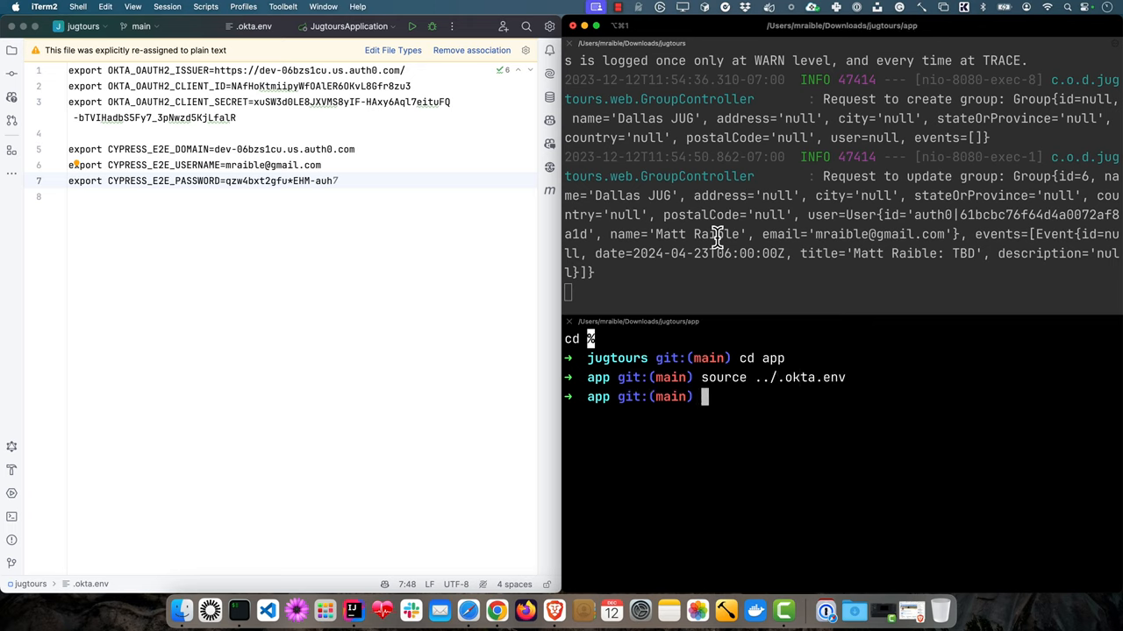
{"action": "type", "text": "ng e2e"}
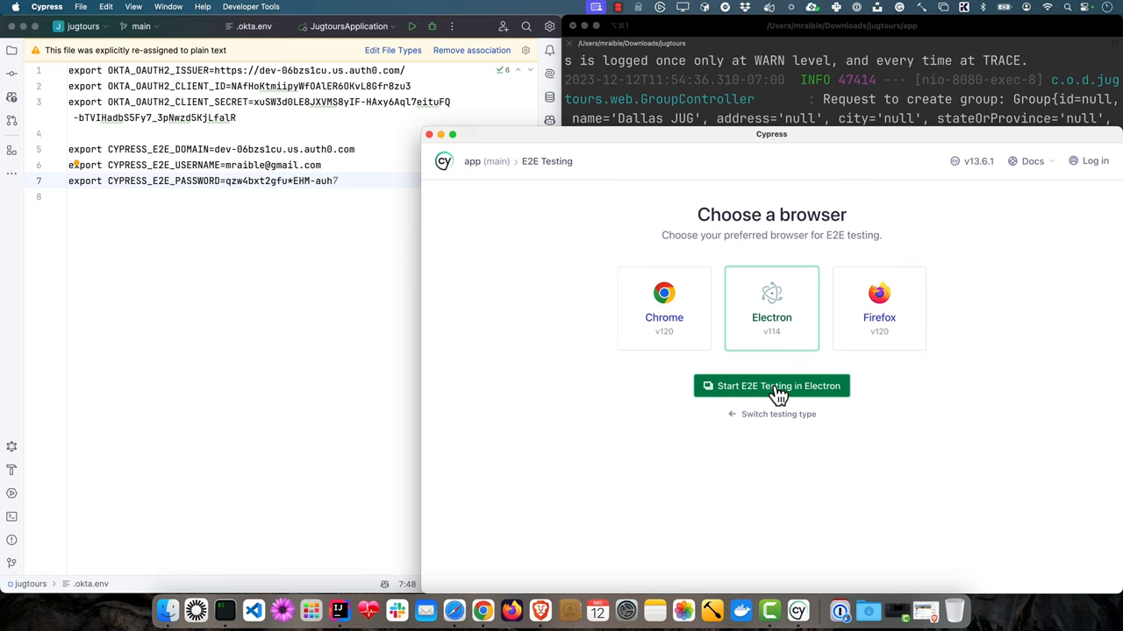
Run the groups spec in Electron and watch all four group tests pass
{"action": "left_click", "coordinate": [772, 386]}
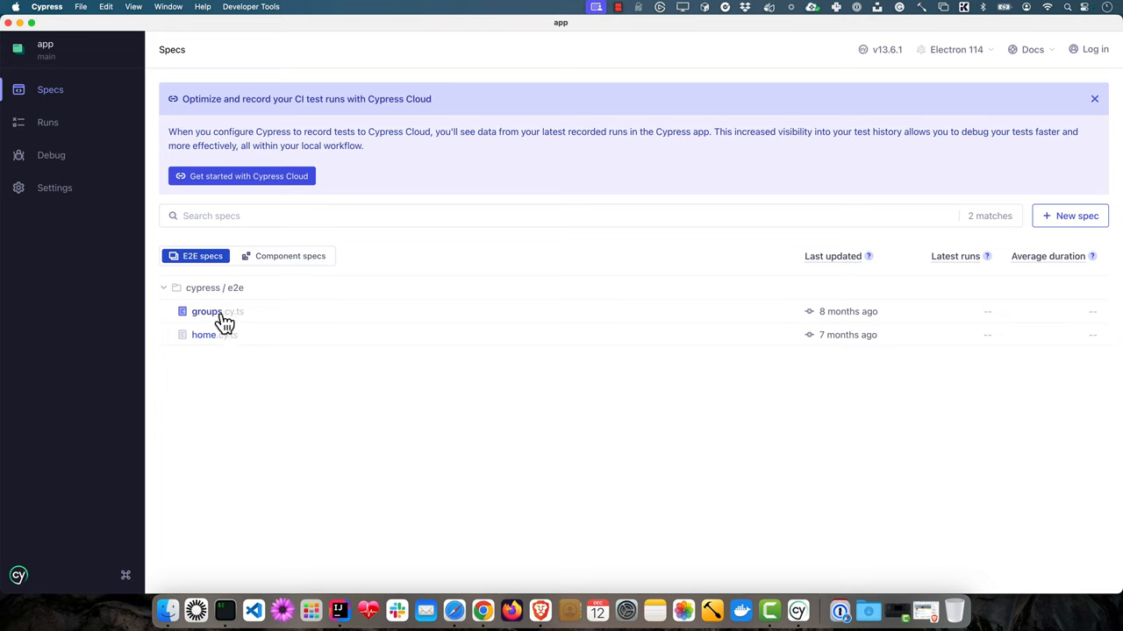
{"action": "left_click", "coordinate": [207, 313]}
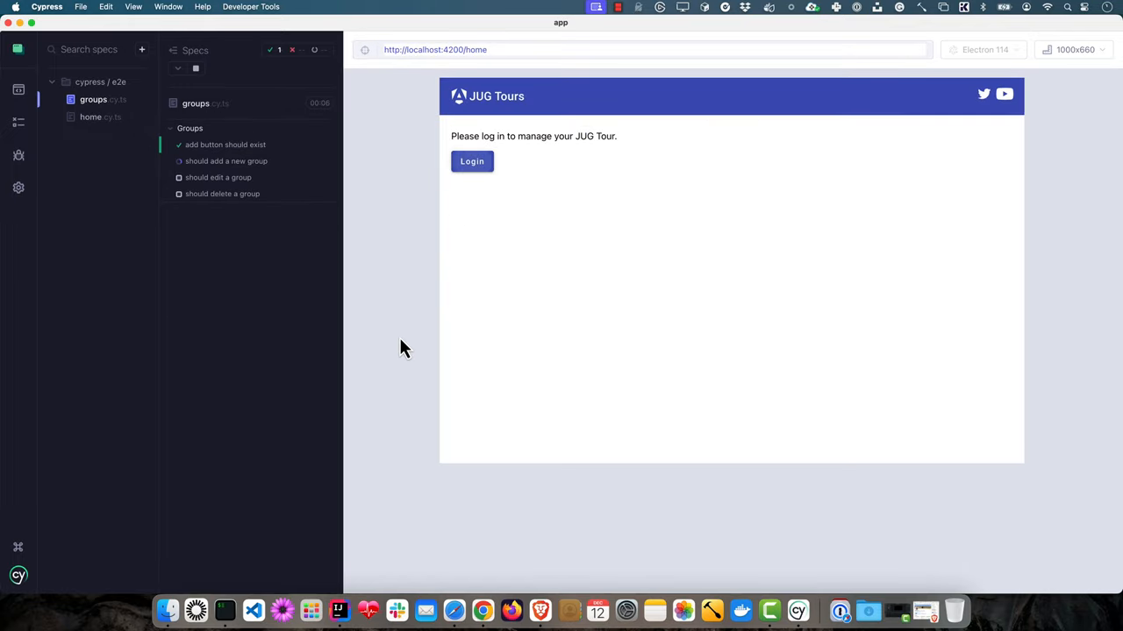
{"action": "left_click", "coordinate": [472, 162]}
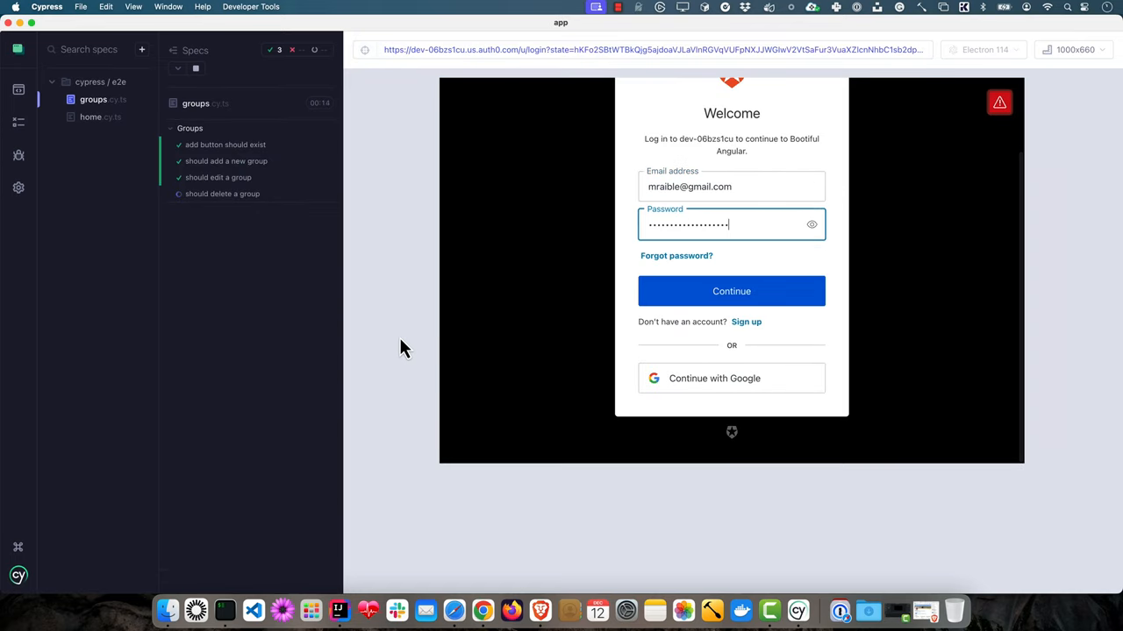
{"action": "left_click", "coordinate": [731, 291]}
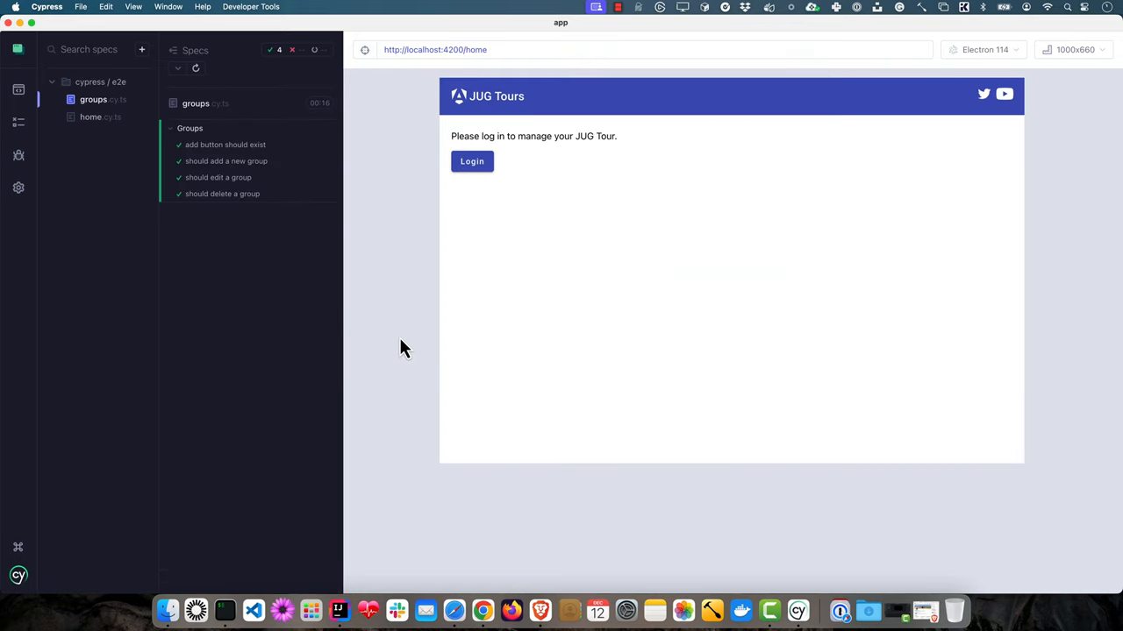
{"action": "mouse_move", "coordinate": [370, 333]}
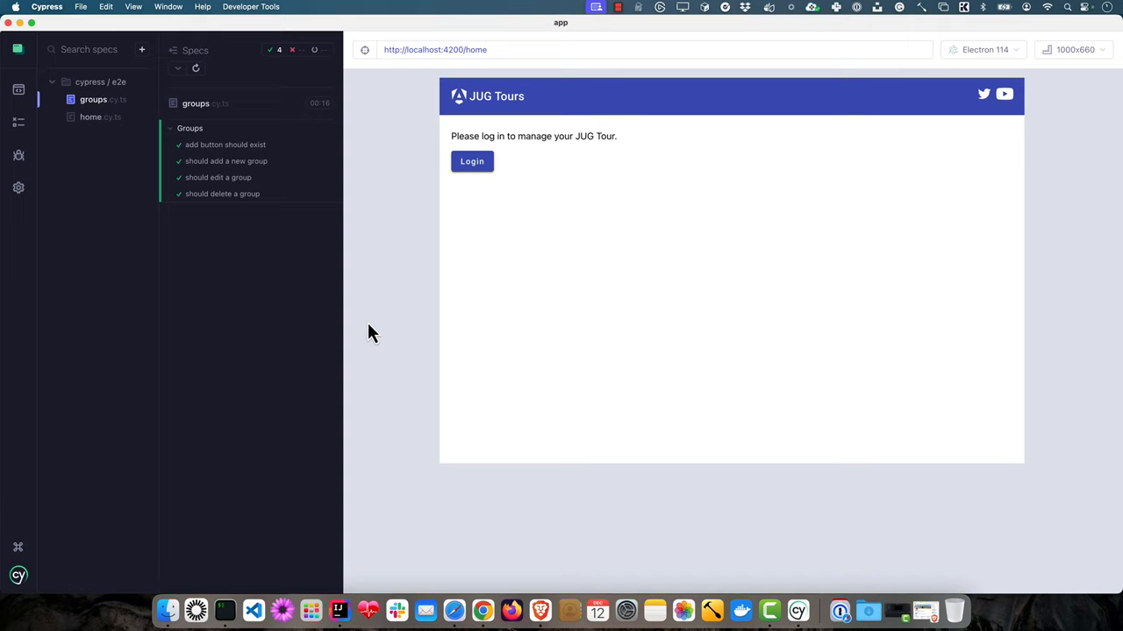
{"action": "mouse_move", "coordinate": [255, 235]}
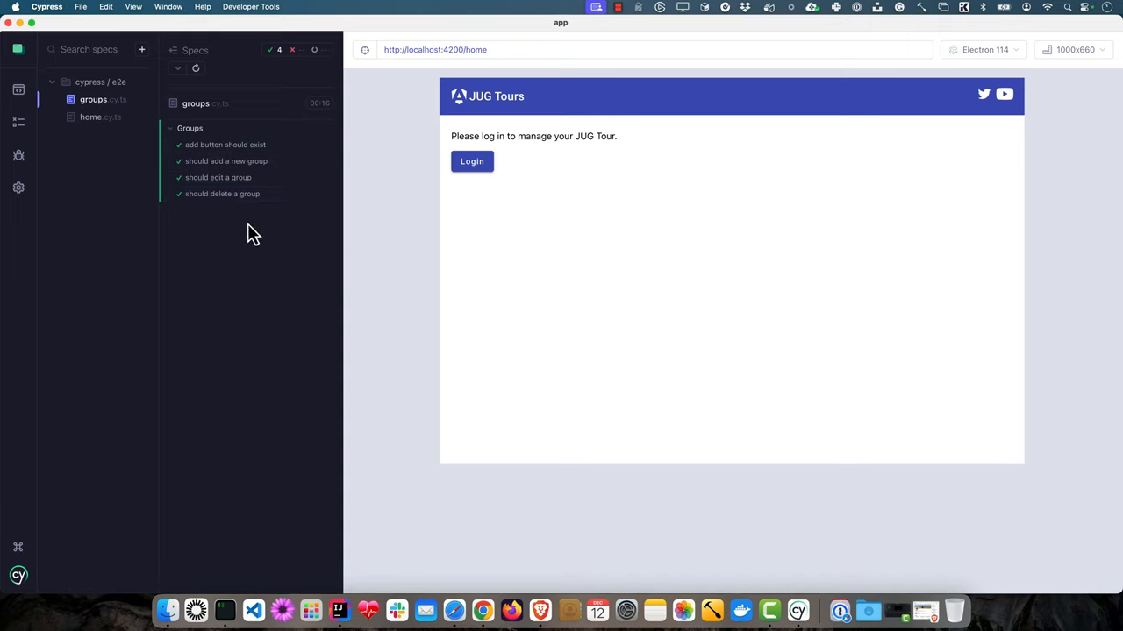
{"action": "mouse_move", "coordinate": [14, 35]}
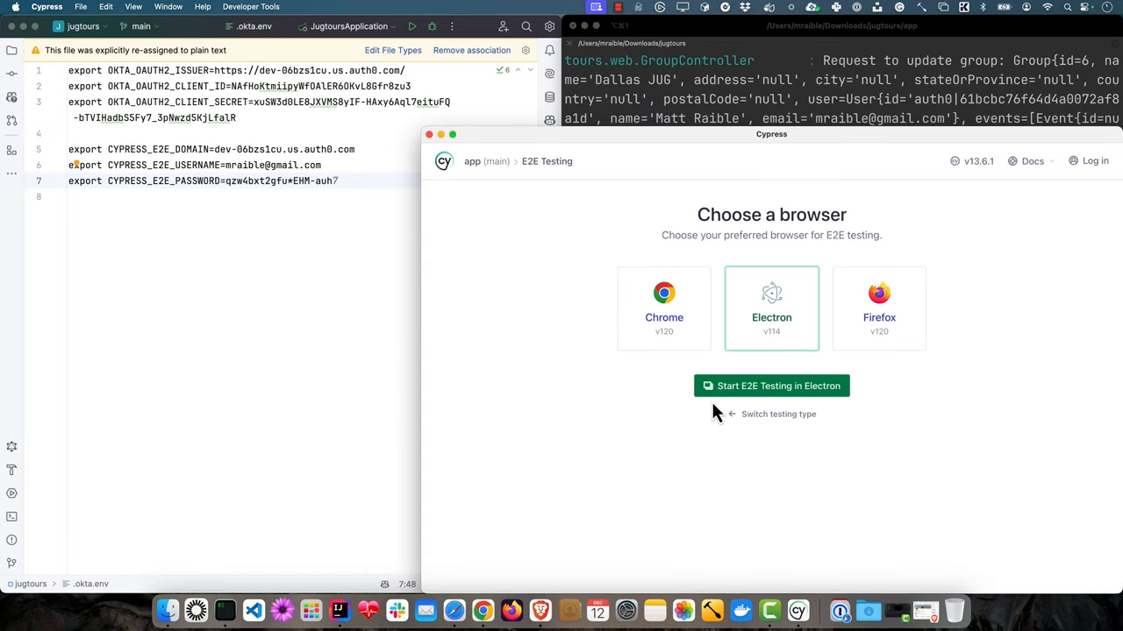
Return to README.md and review the main.yml CI workflow's e2e job with Auth0 secrets
{"action": "left_click", "coordinate": [772, 386]}
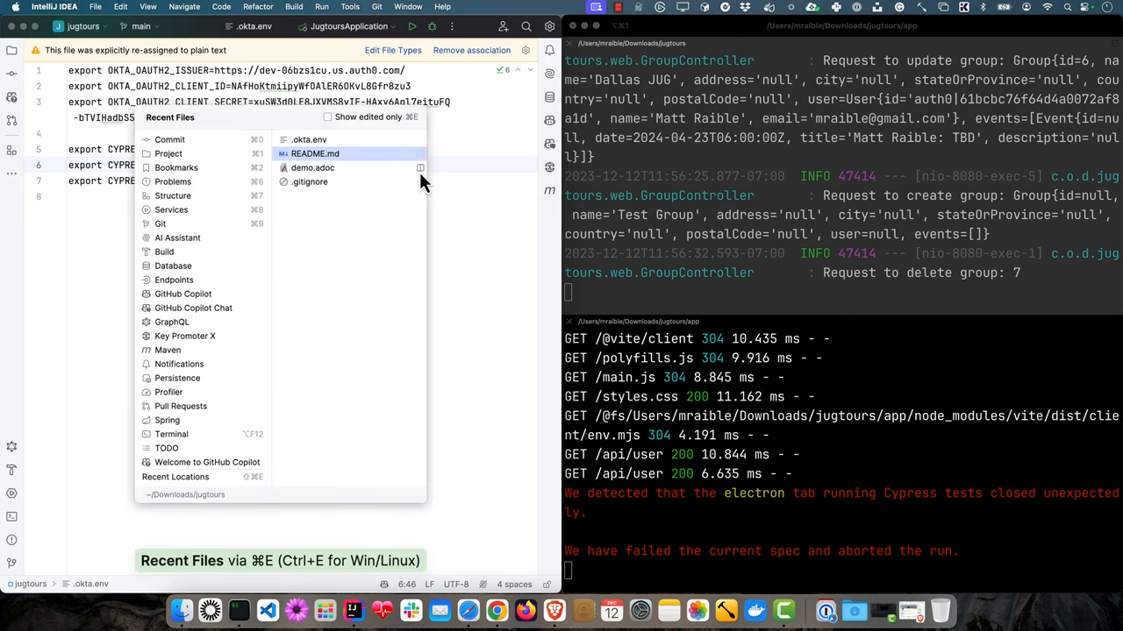
{"action": "left_click", "coordinate": [316, 154]}
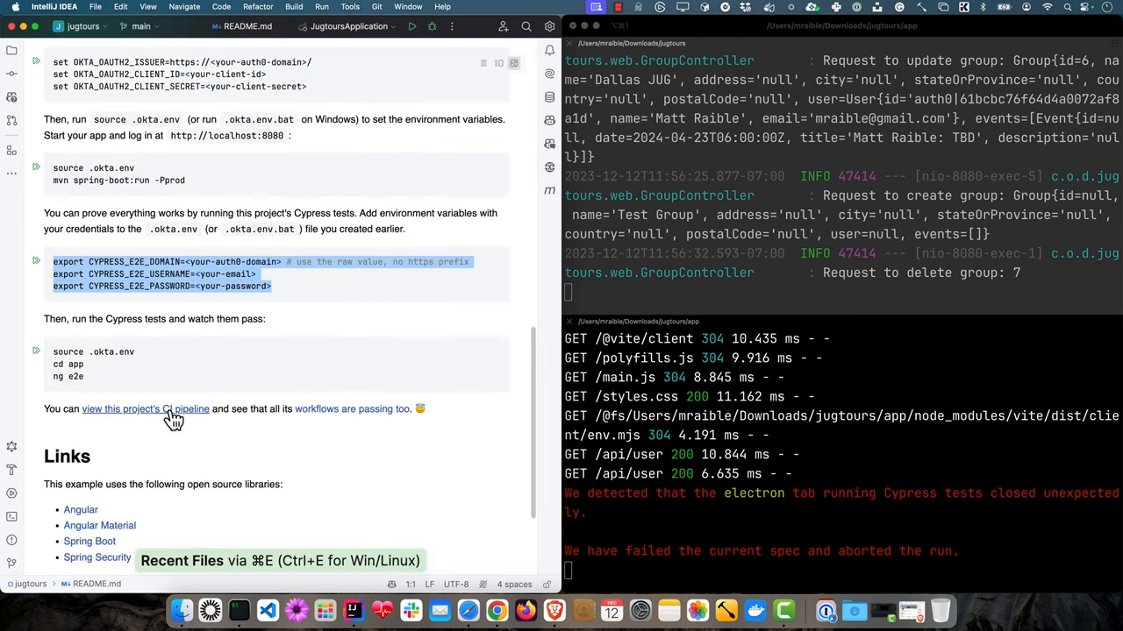
{"action": "mouse_move", "coordinate": [172, 419]}
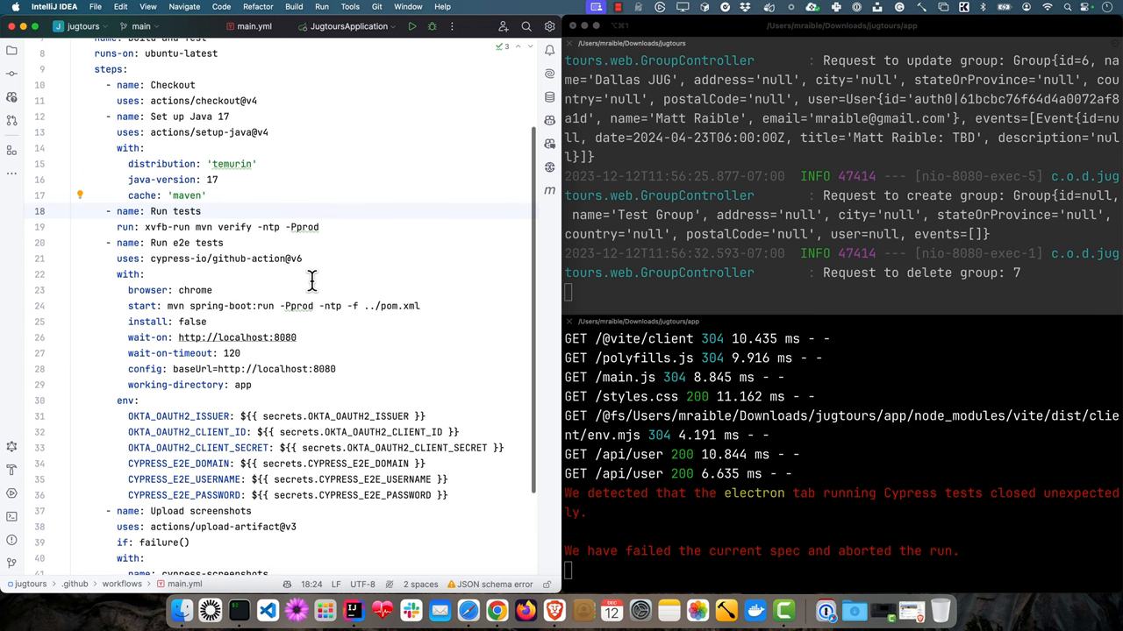
{"action": "scroll", "scroll_direction": "down", "scroll_amount": 3}
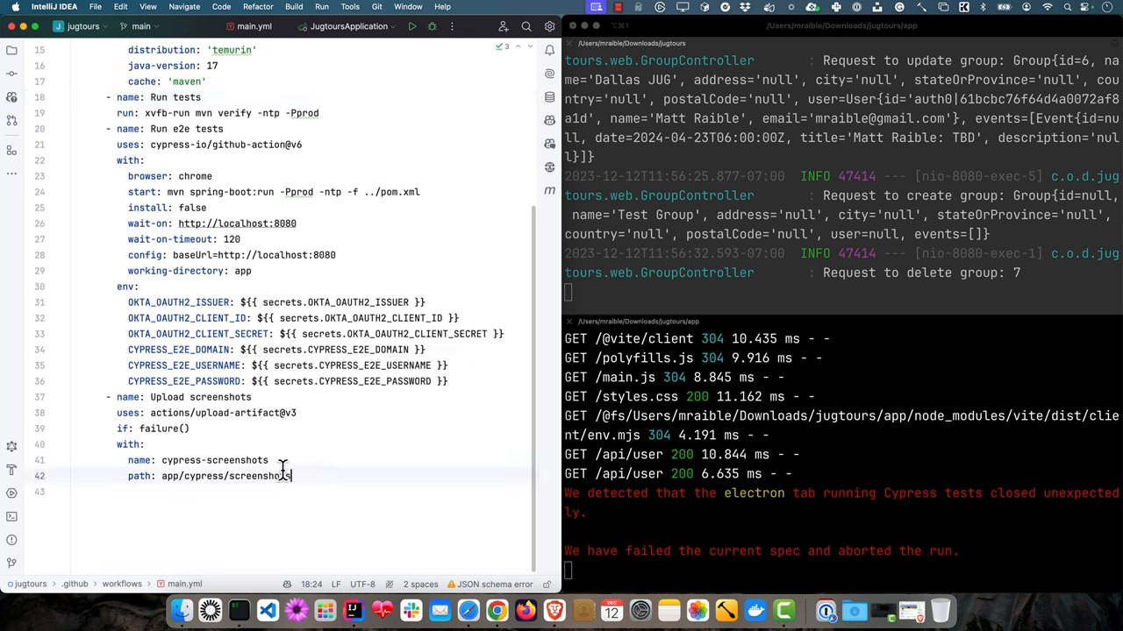
{"action": "left_click", "coordinate": [66, 396]}
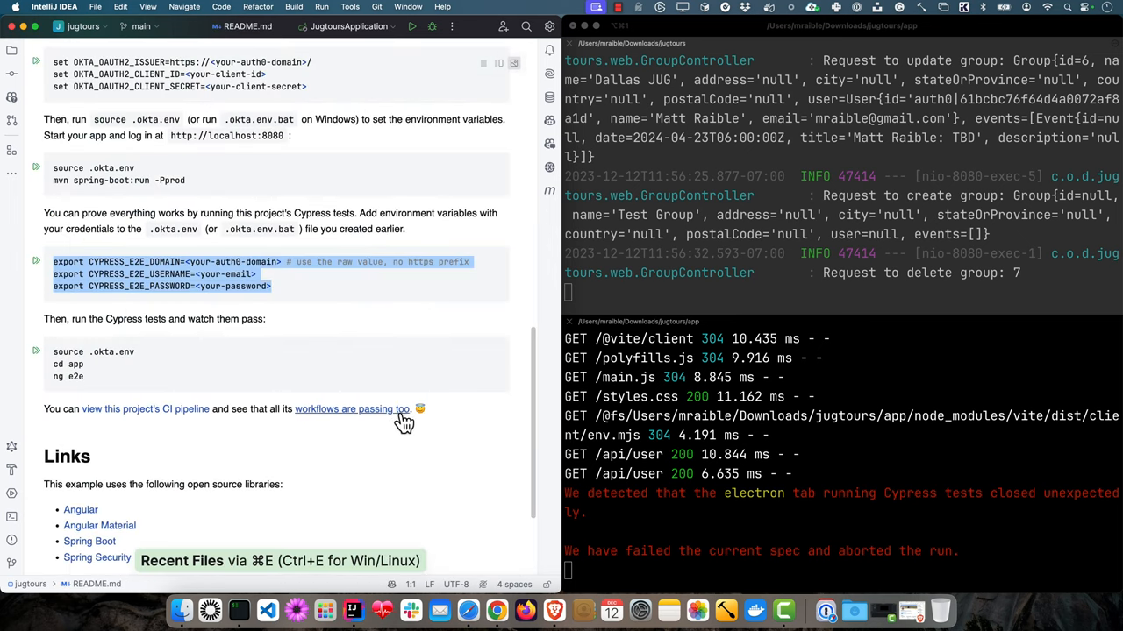
From the CI runs, reach the repository's Actions secrets listing Cypress E2E and OKTA_OAUTH2 credentials
{"action": "left_click", "coordinate": [351, 408]}
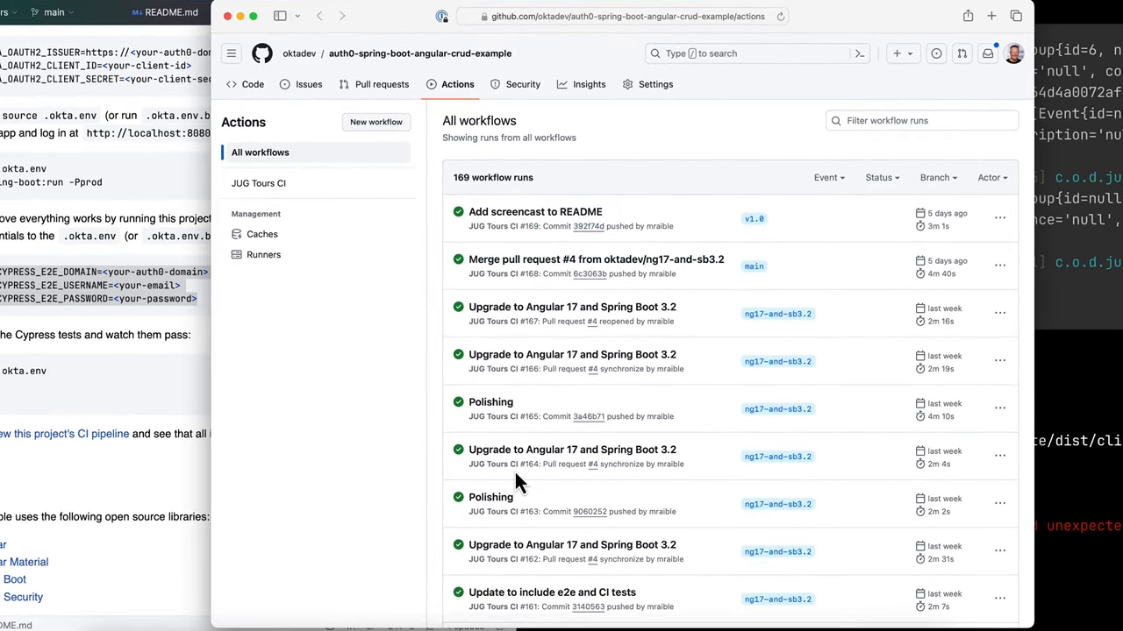
{"action": "mouse_move", "coordinate": [656, 84]}
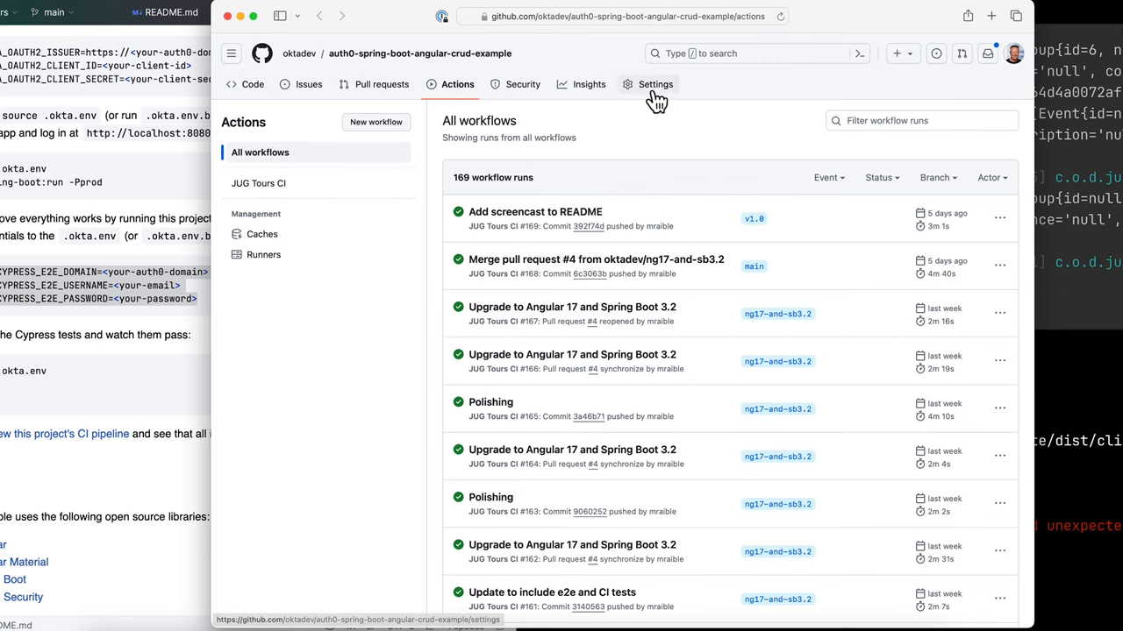
{"action": "left_click", "coordinate": [656, 85]}
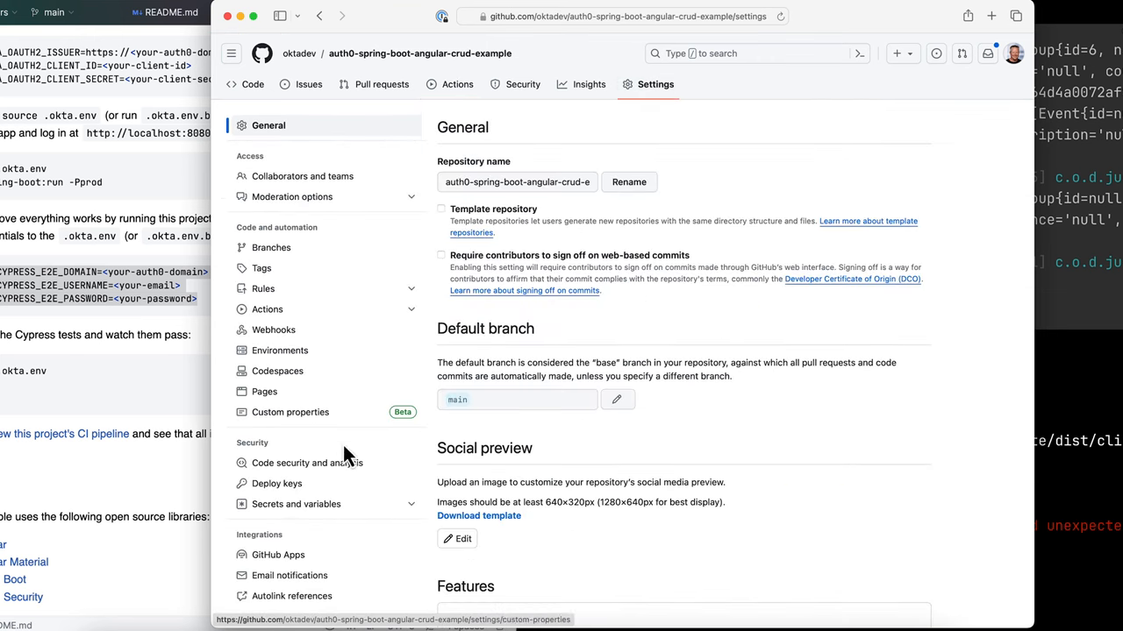
{"action": "left_click", "coordinate": [295, 503]}
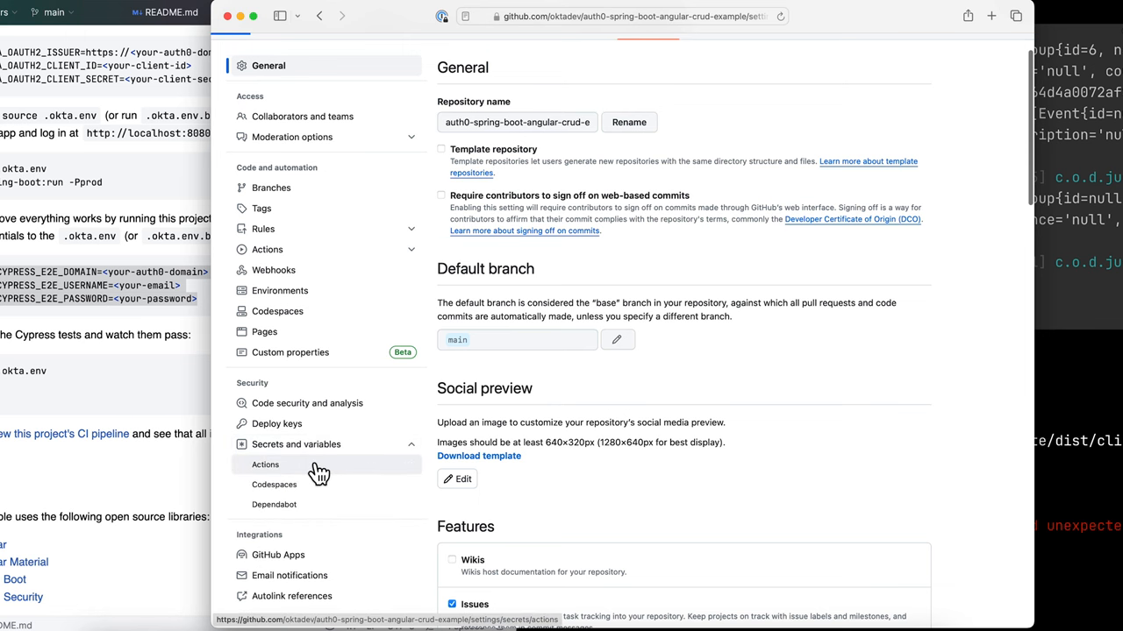
{"action": "left_click", "coordinate": [265, 463]}
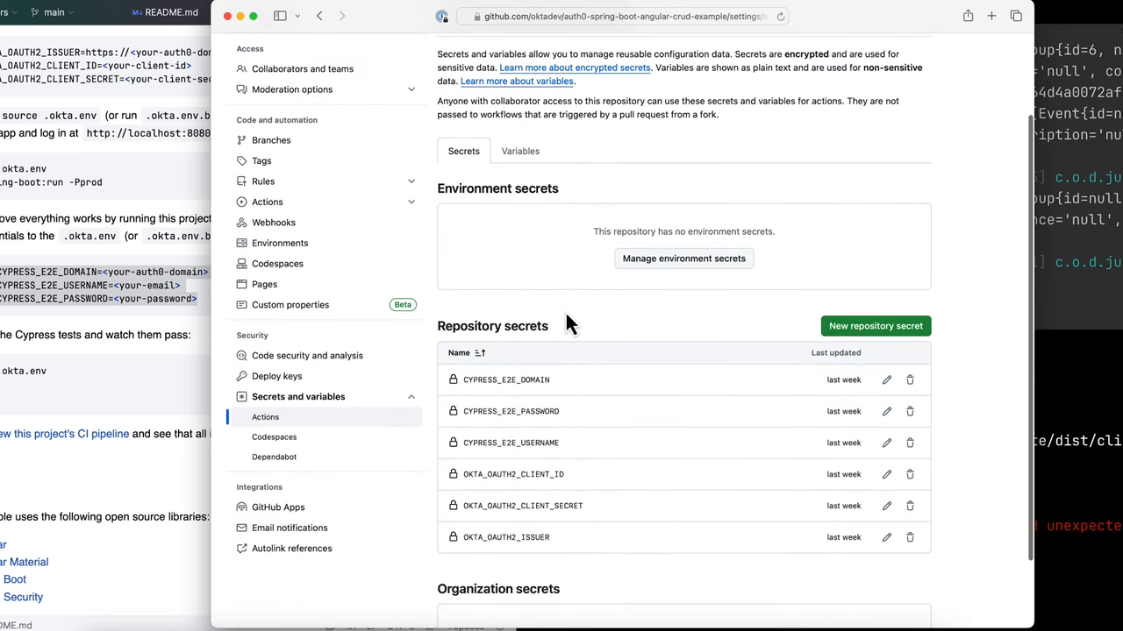
{"action": "mouse_move", "coordinate": [254, 49]}
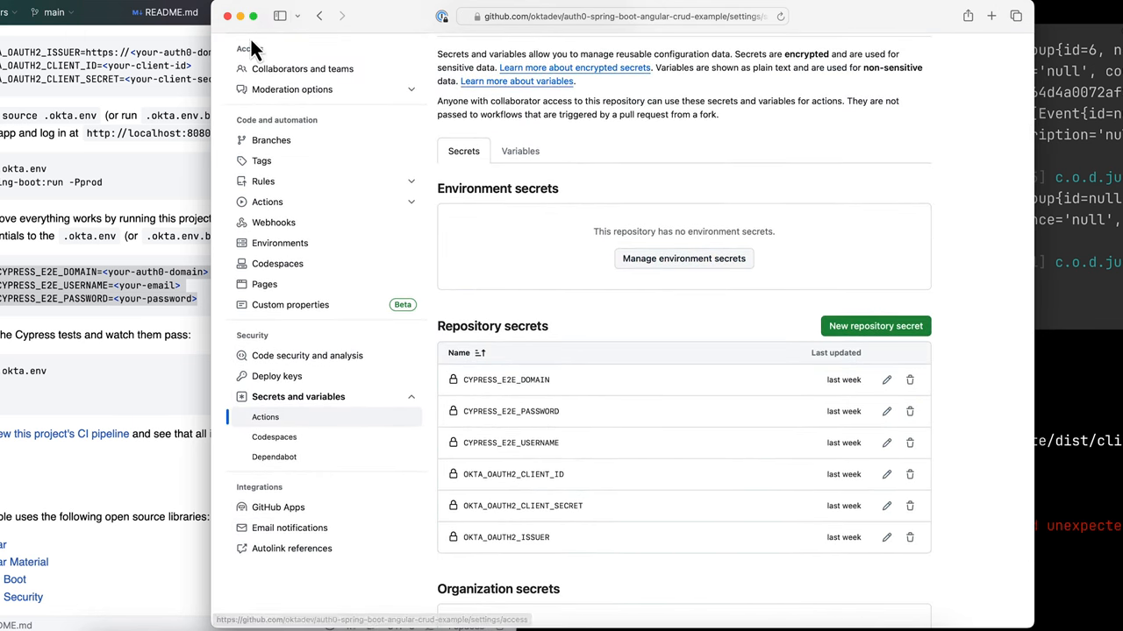
{"action": "mouse_move", "coordinate": [232, 32]}
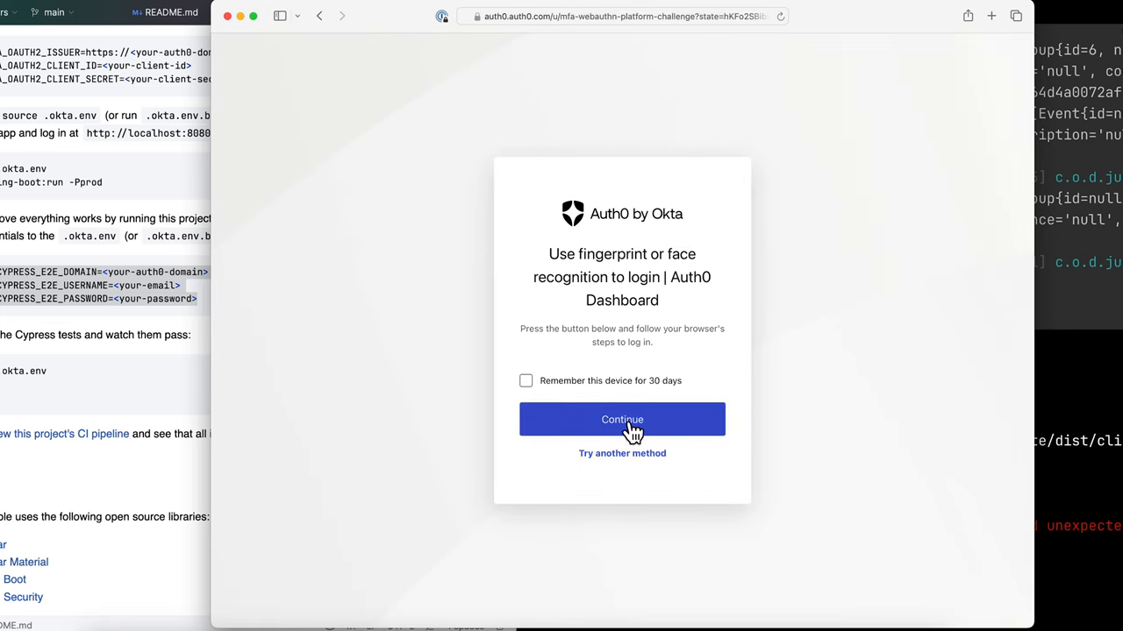
Sign in to the Auth0 Dashboard with a Touch ID fingerprint passkey
{"action": "left_click", "coordinate": [621, 419]}
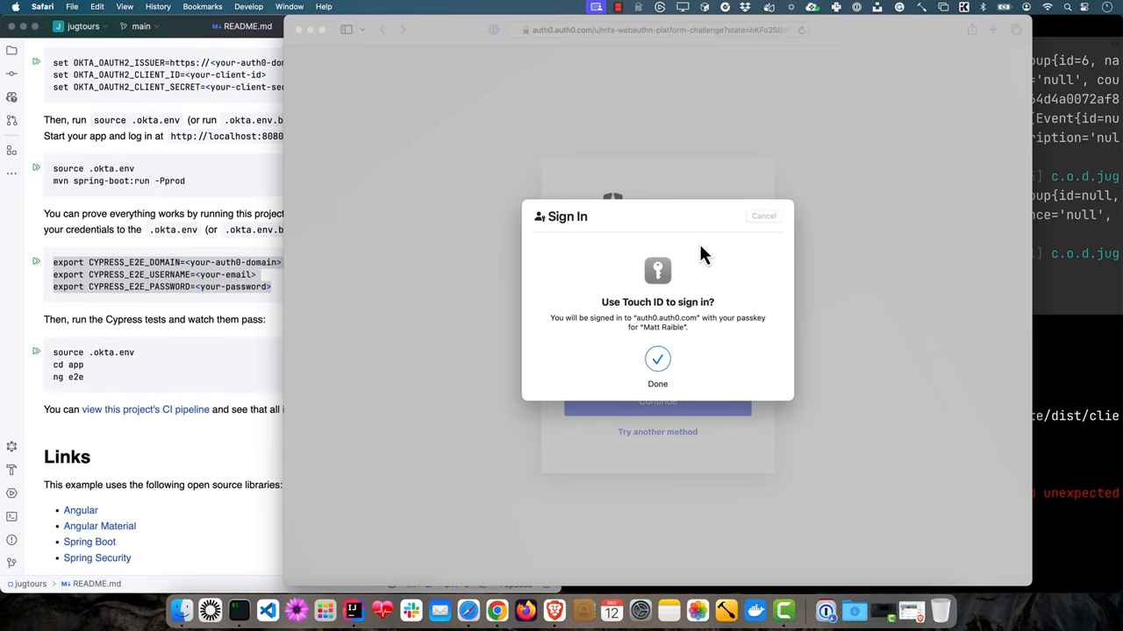
{"action": "left_click", "coordinate": [656, 359]}
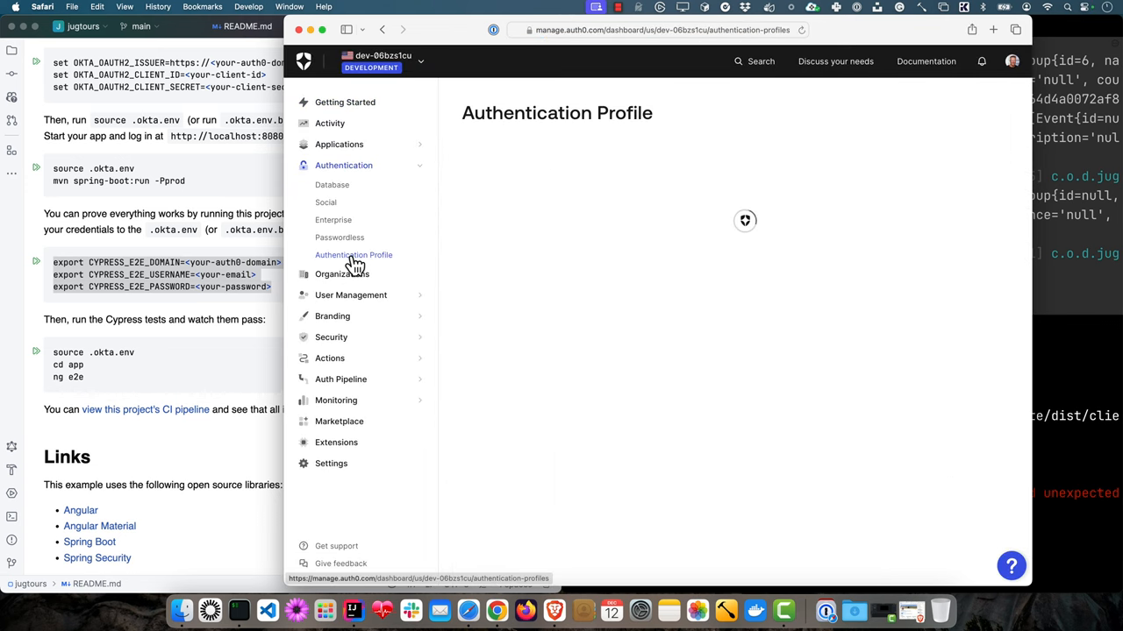
Enable the Passkey authentication method on the Passkeys database connection
{"action": "left_click", "coordinate": [355, 255]}
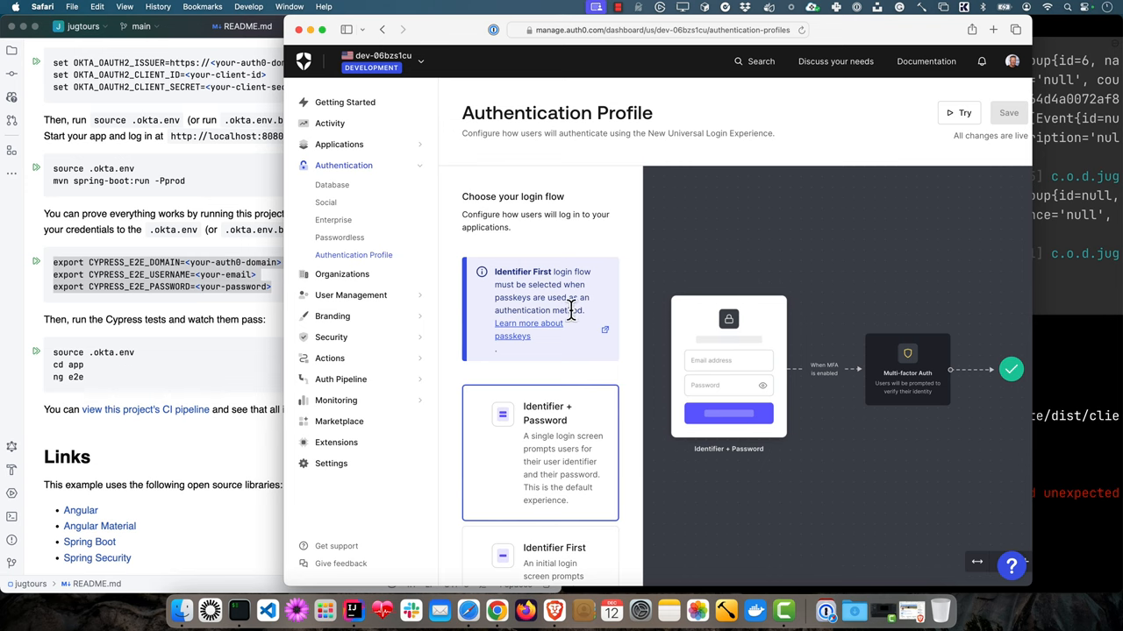
{"action": "left_click", "coordinate": [540, 385]}
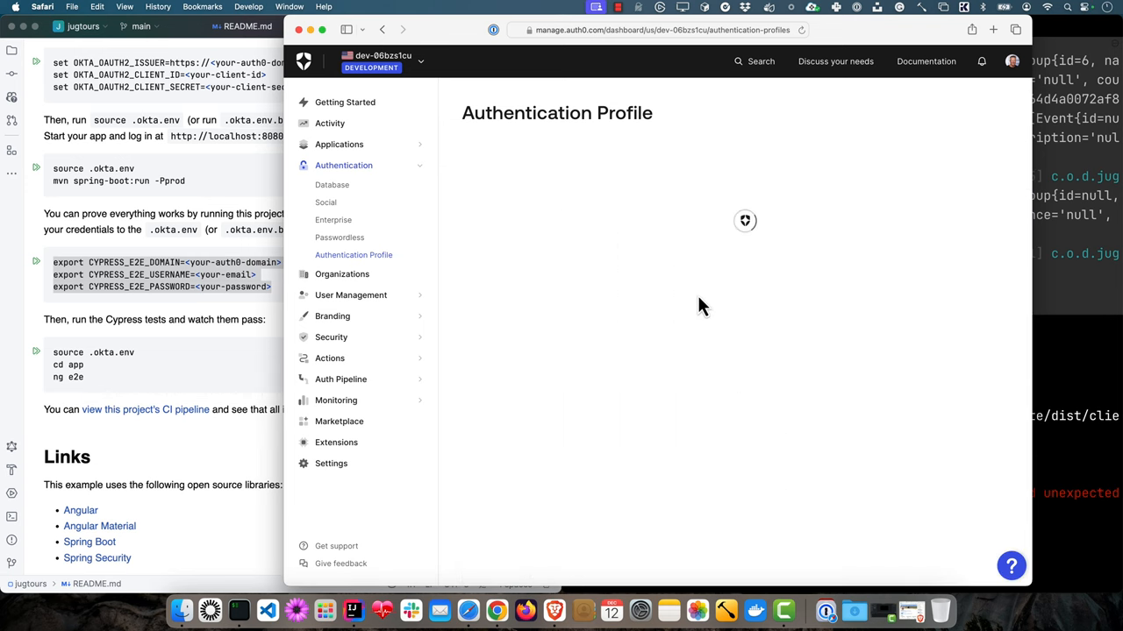
{"action": "left_click", "coordinate": [331, 184]}
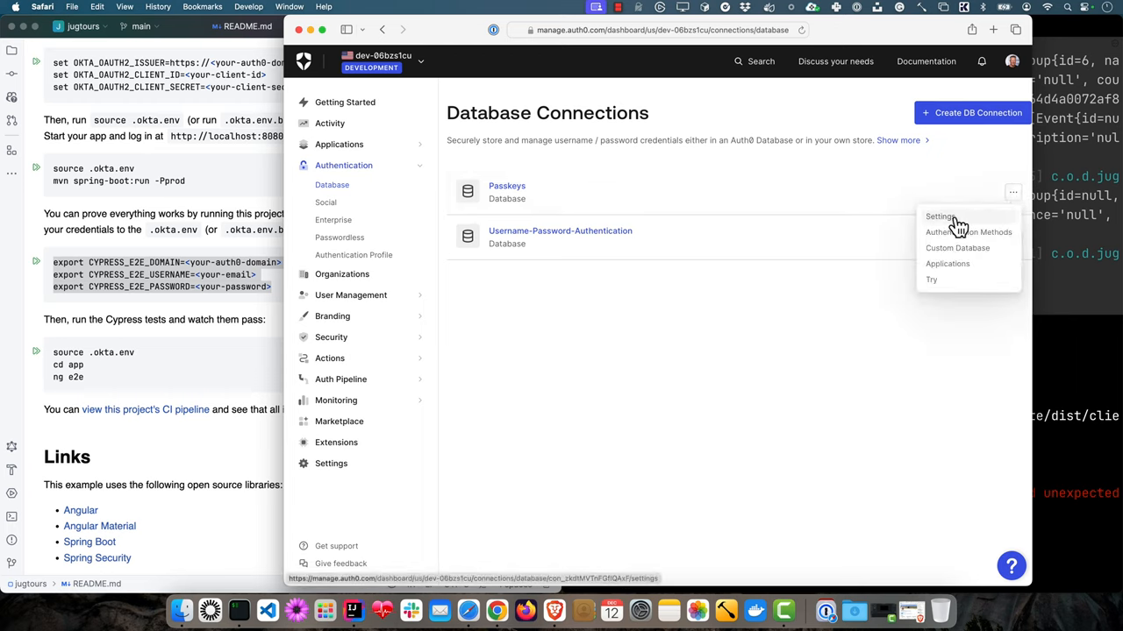
{"action": "left_click", "coordinate": [940, 217]}
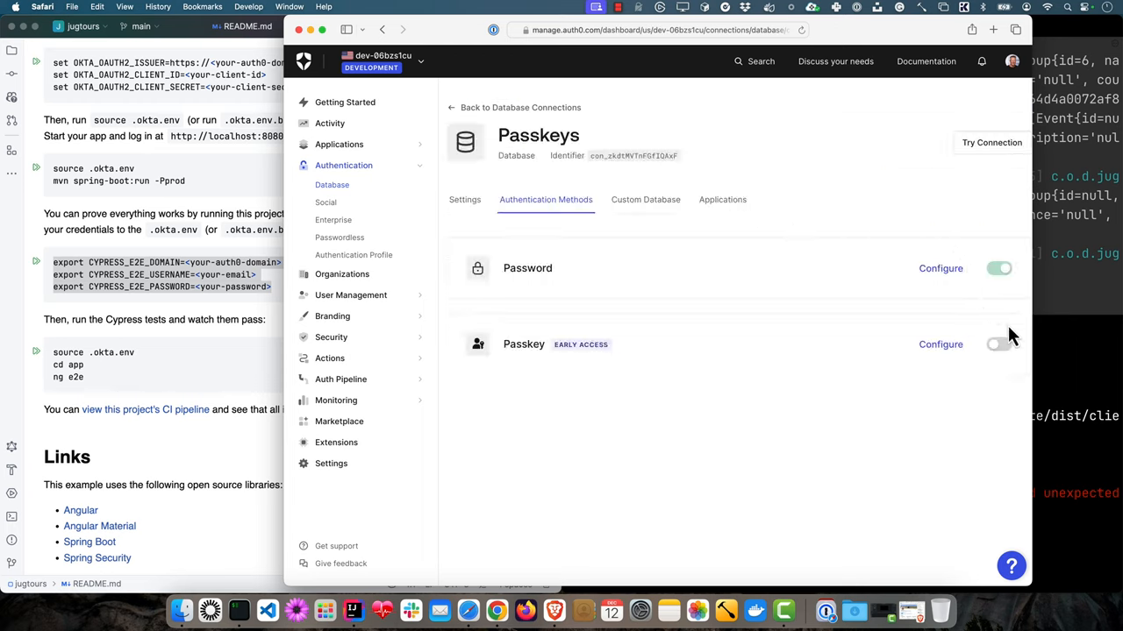
{"action": "left_click", "coordinate": [1000, 344]}
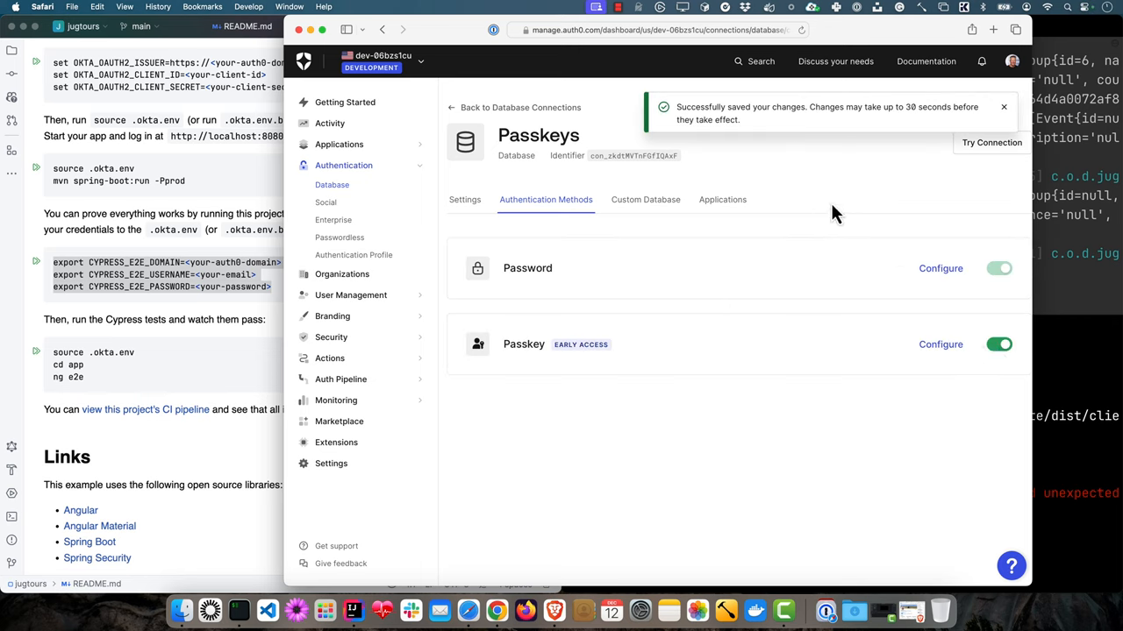
{"action": "mouse_move", "coordinate": [349, 149]}
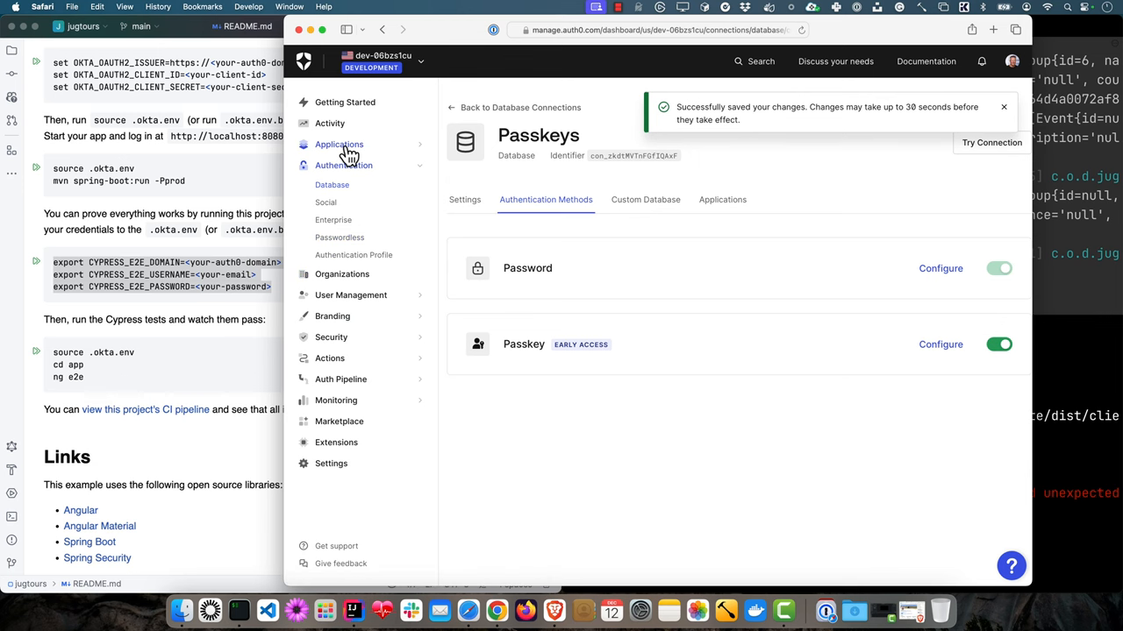
Disable Username-Password-Authentication in the Bootiful Angular app's connections
{"action": "left_click", "coordinate": [339, 144]}
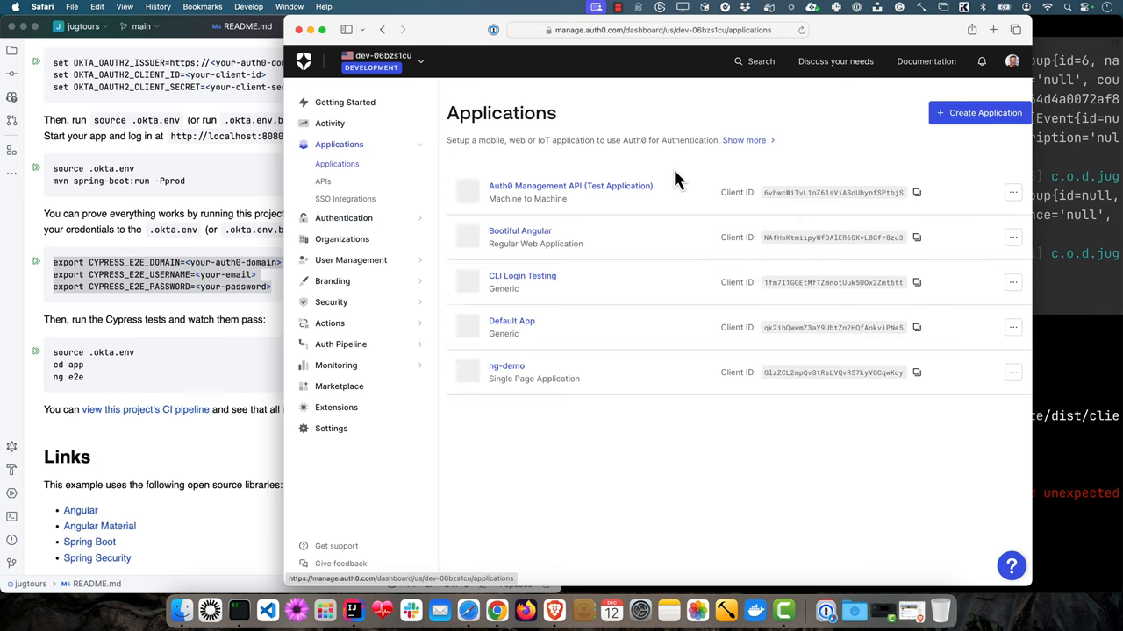
{"action": "left_click", "coordinate": [519, 231]}
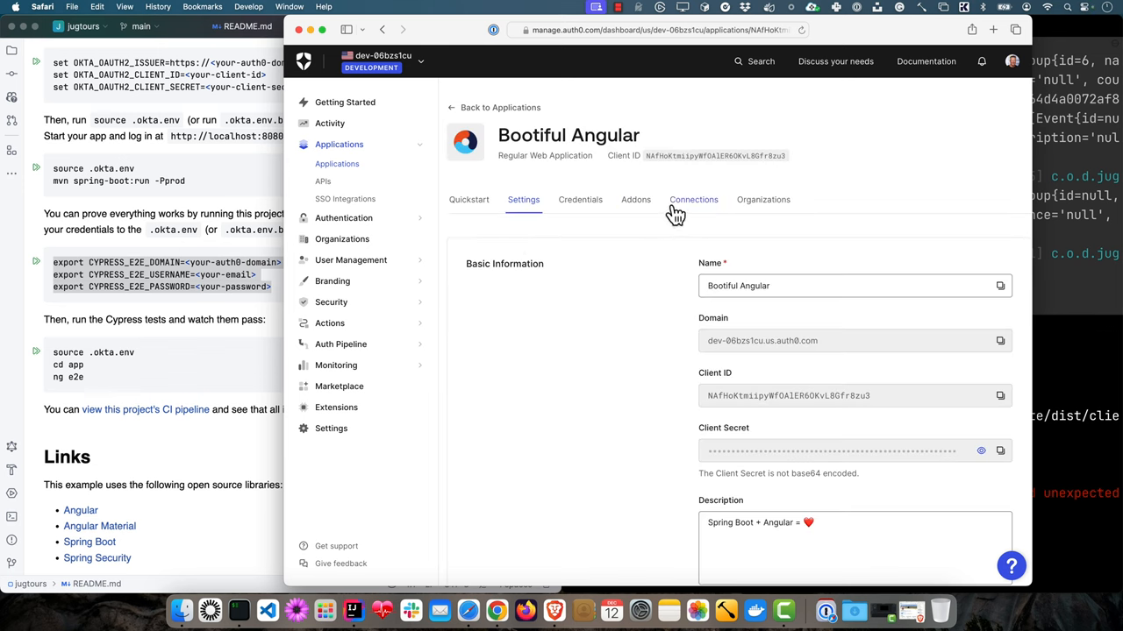
{"action": "left_click", "coordinate": [693, 200]}
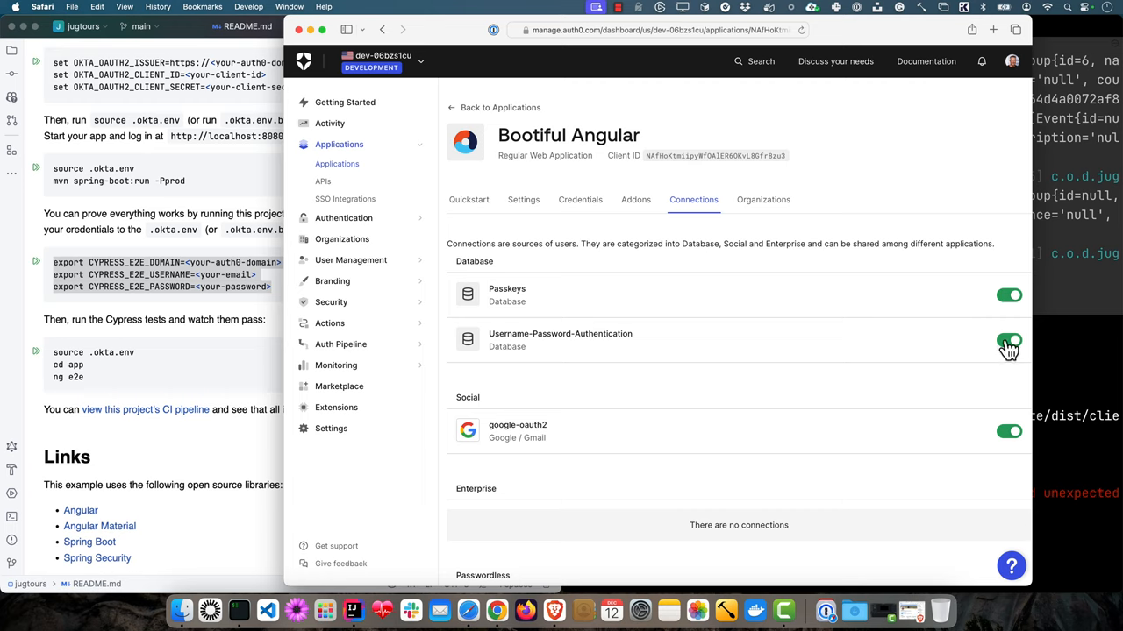
{"action": "left_click", "coordinate": [1009, 341]}
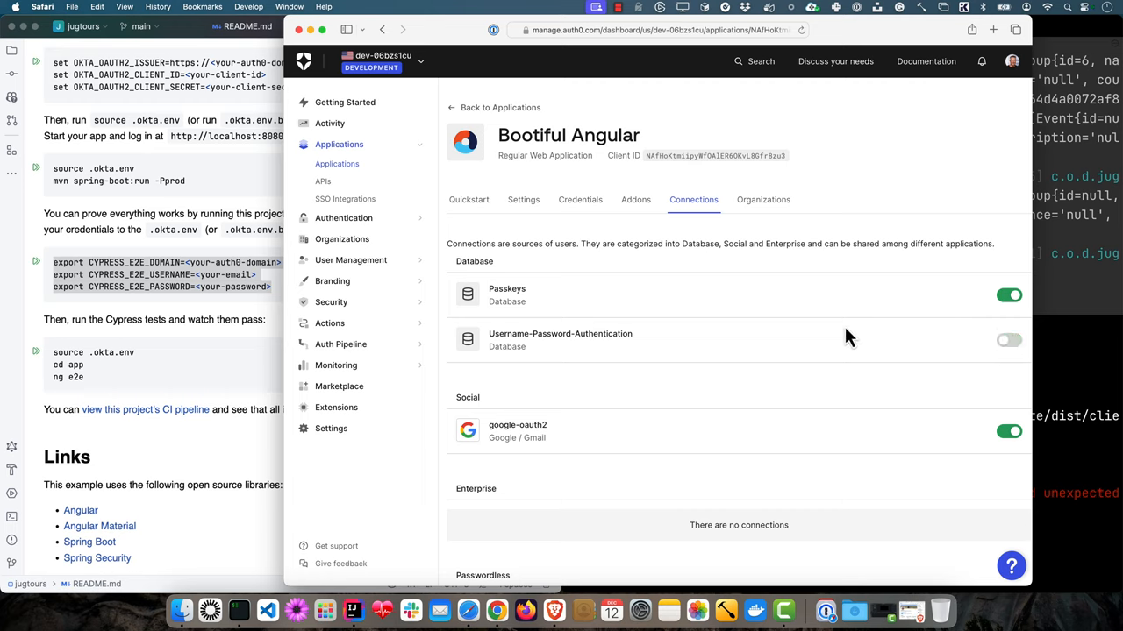
{"action": "mouse_move", "coordinate": [498, 610]}
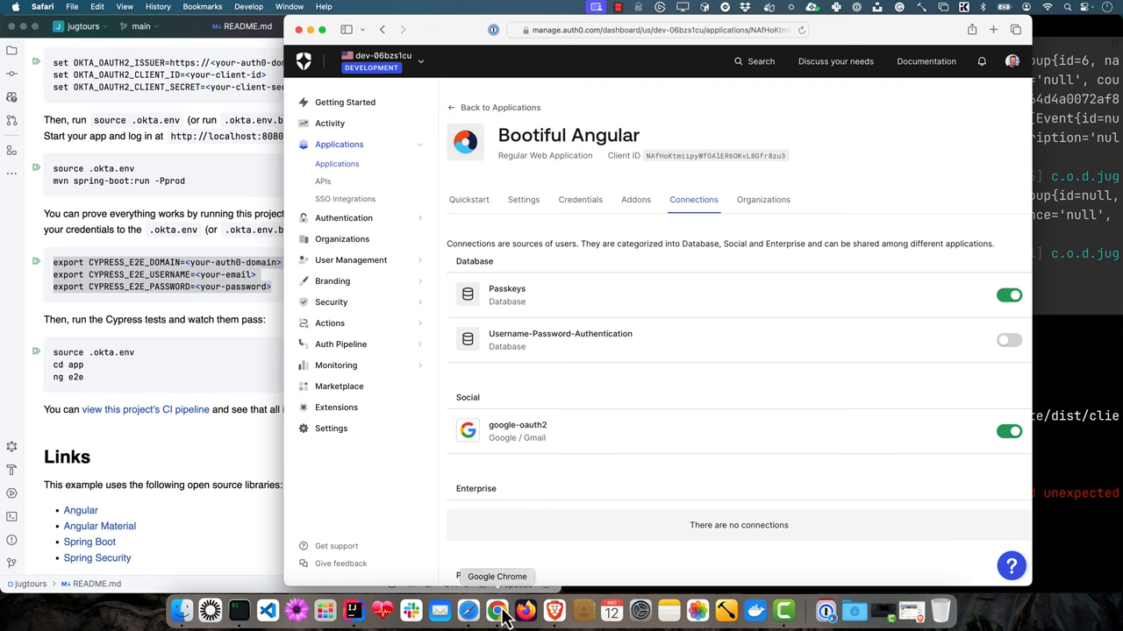
Start logging in to JUG Tours, try the passkey option, and cancel the other-device prompt
{"action": "left_click", "coordinate": [496, 610]}
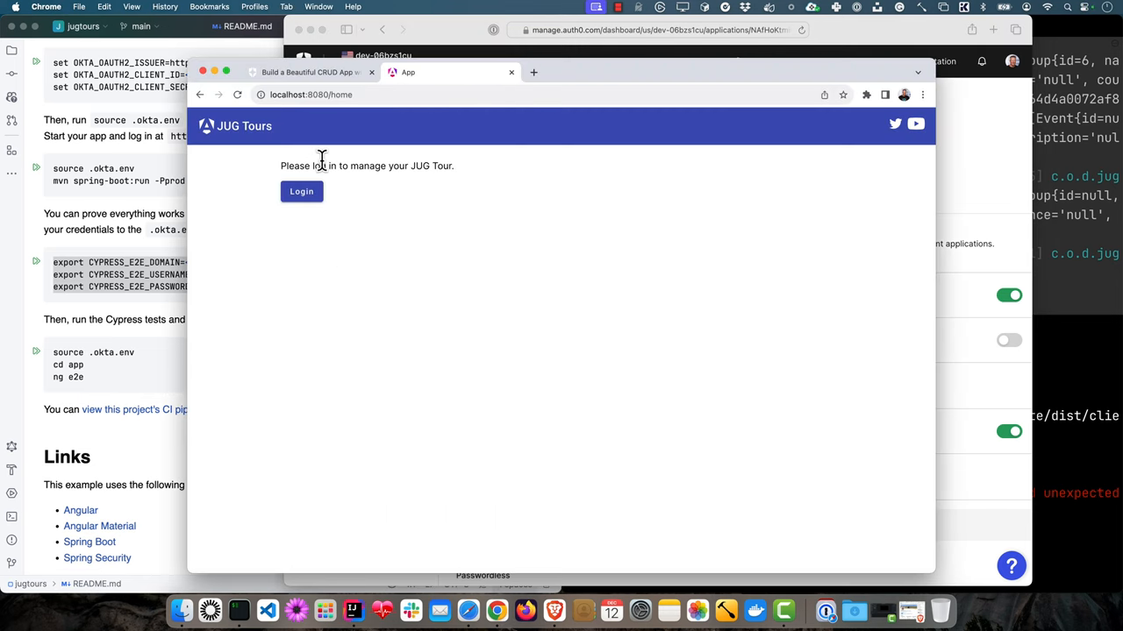
{"action": "left_click", "coordinate": [301, 191]}
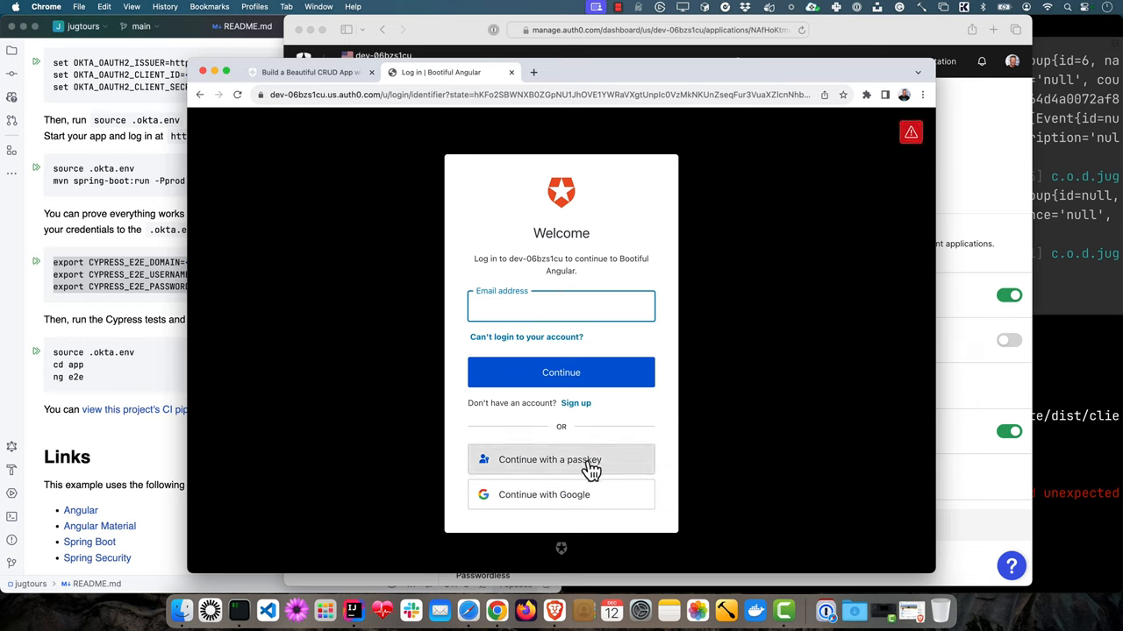
{"action": "left_click", "coordinate": [551, 460]}
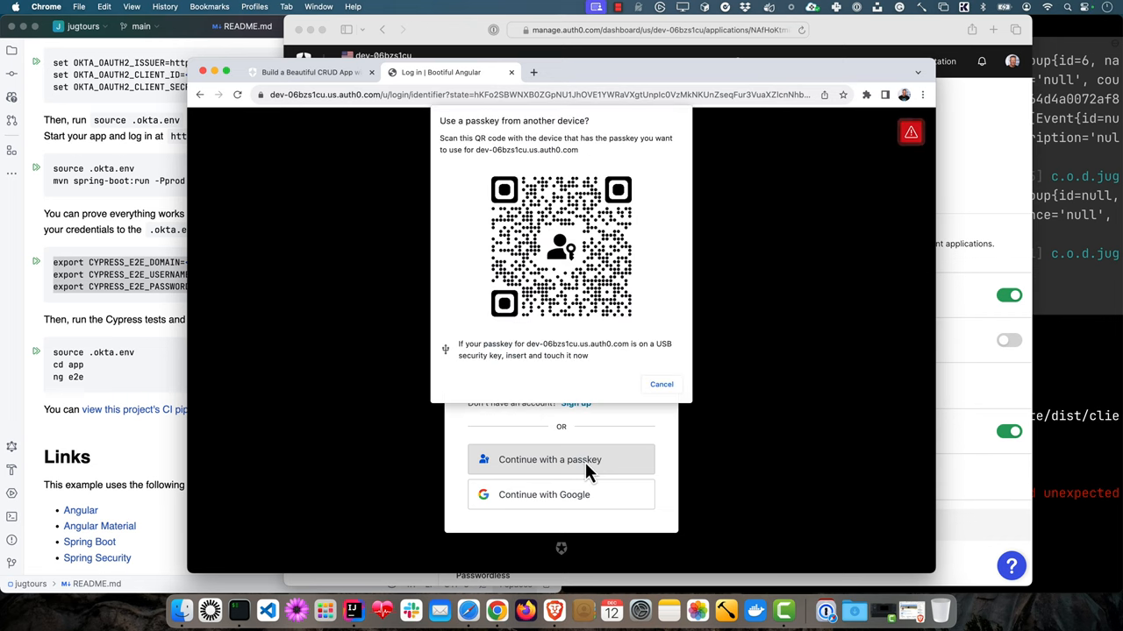
{"action": "left_click", "coordinate": [661, 384]}
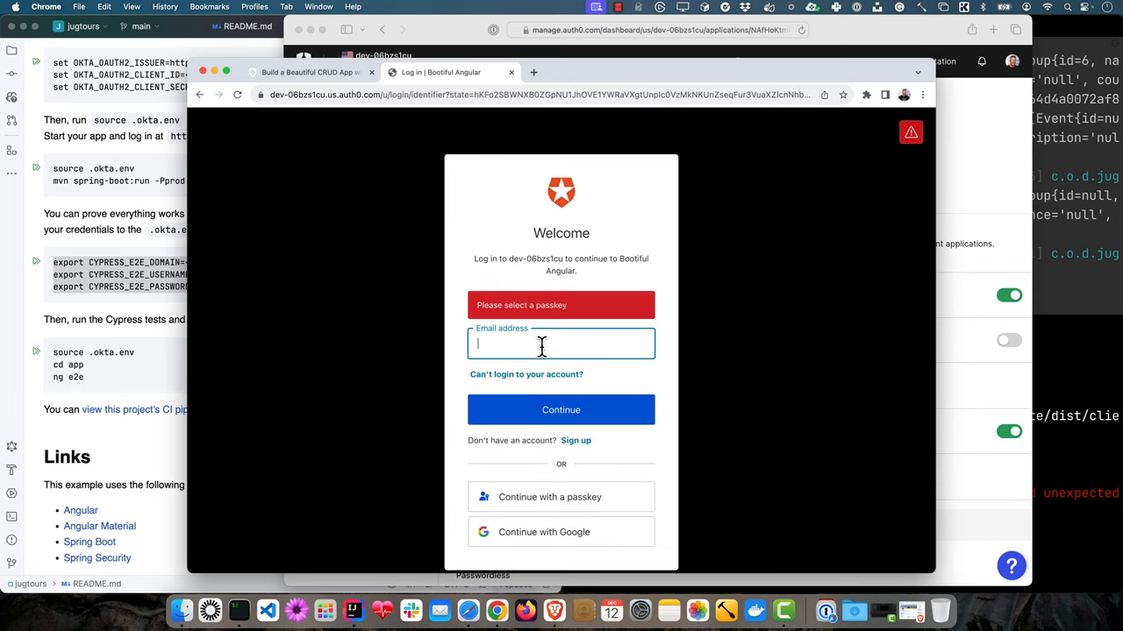
Sign up with the mraible@ email and create a passkey for the account with Touch ID
{"action": "type", "text": "mraible"}
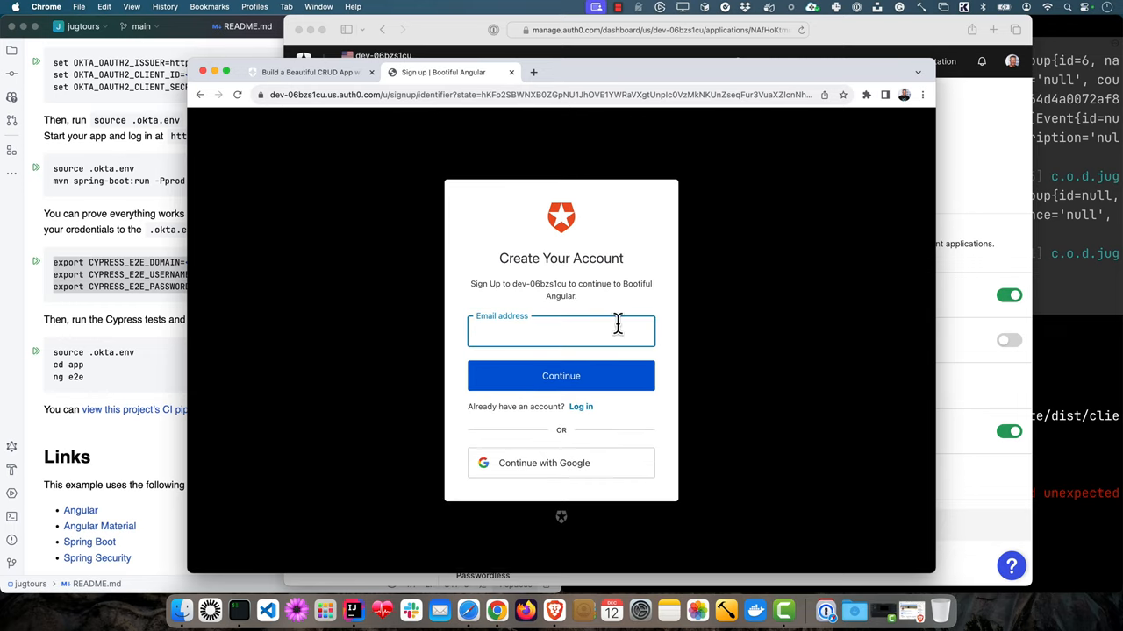
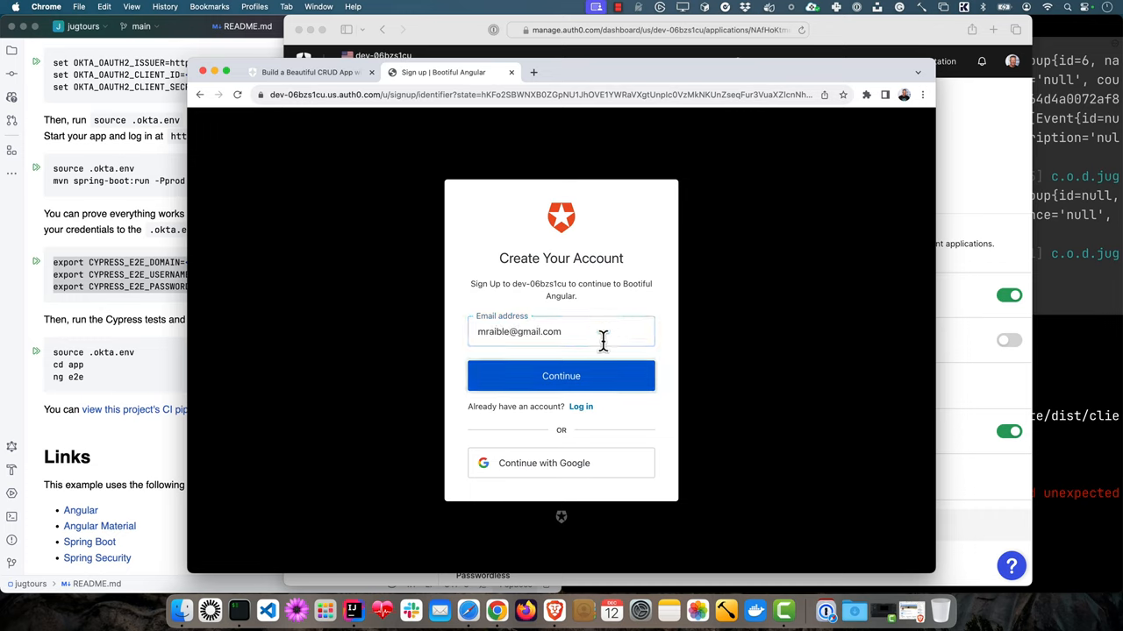
{"action": "left_click", "coordinate": [561, 376]}
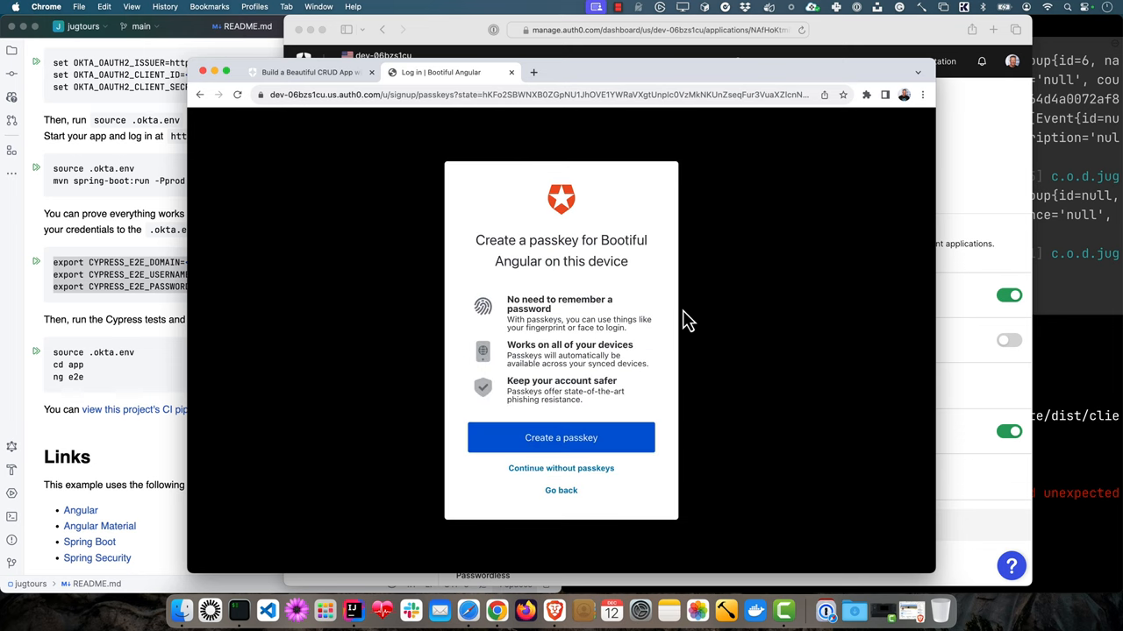
{"action": "left_click", "coordinate": [562, 437]}
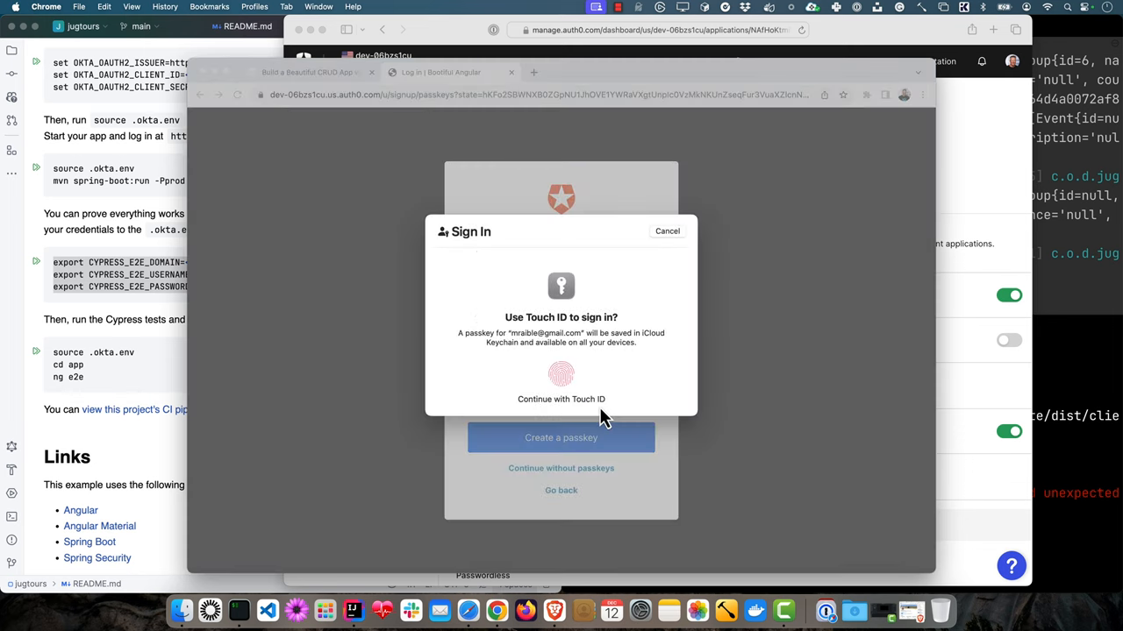
{"action": "left_click", "coordinate": [562, 376]}
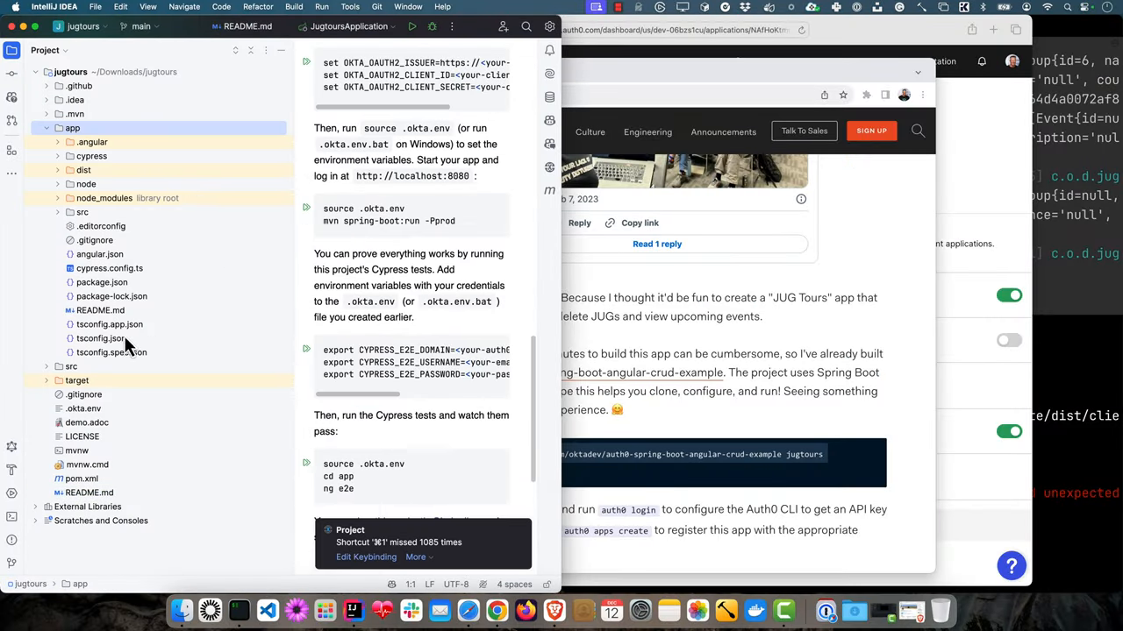
Expand src/main/java to the jugtours config package and open SecurityConfiguration in the editor
{"action": "left_click", "coordinate": [70, 367]}
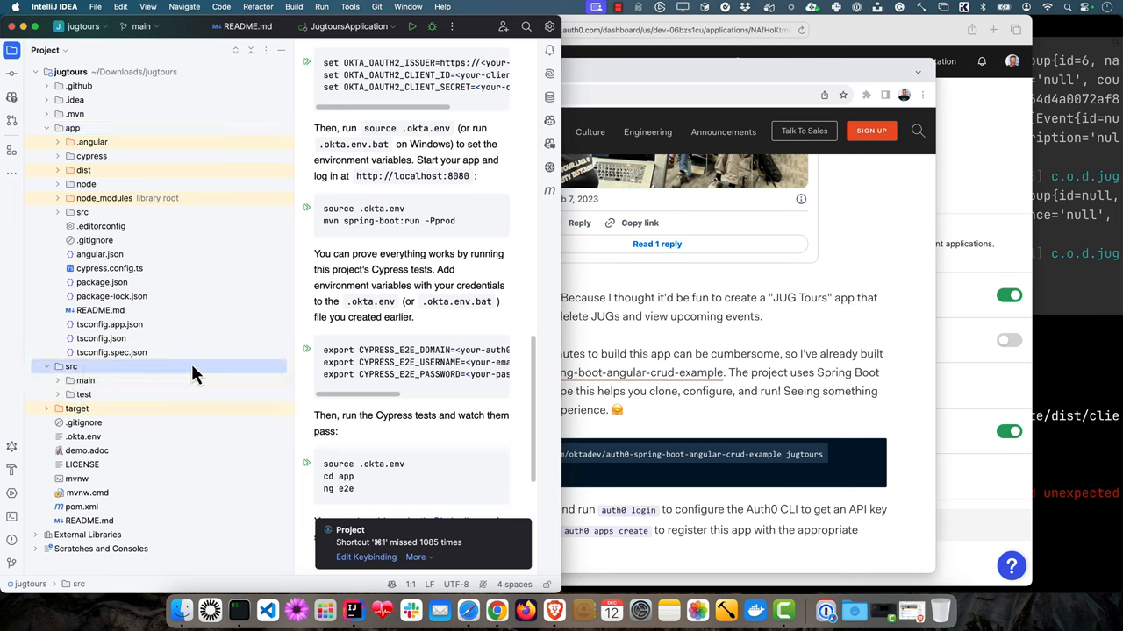
{"action": "left_click", "coordinate": [85, 379]}
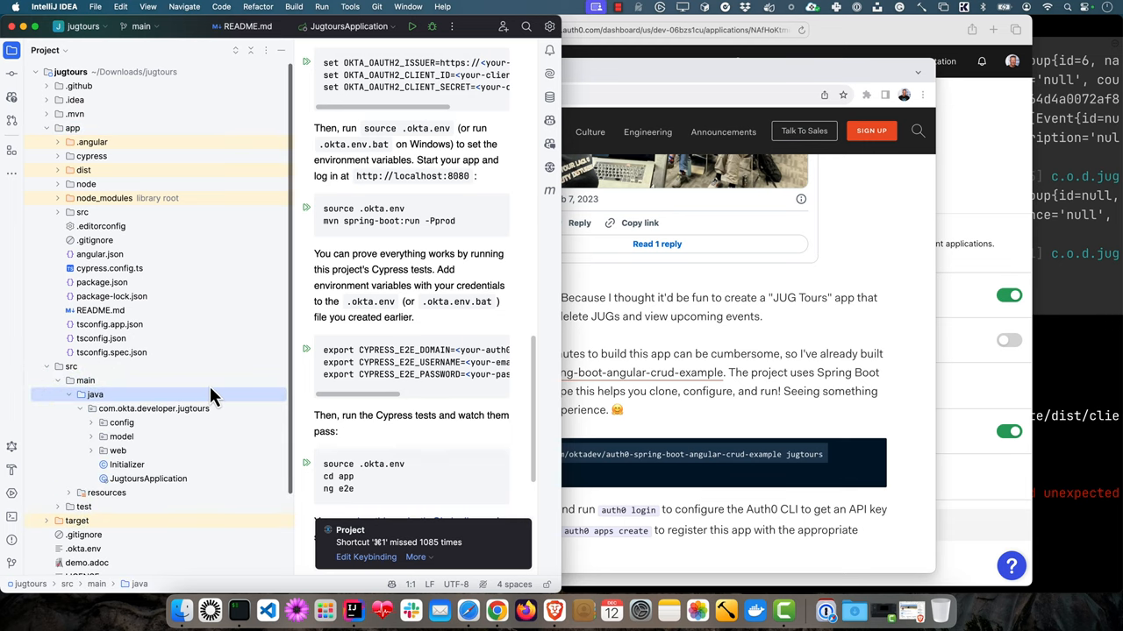
{"action": "left_click", "coordinate": [121, 437]}
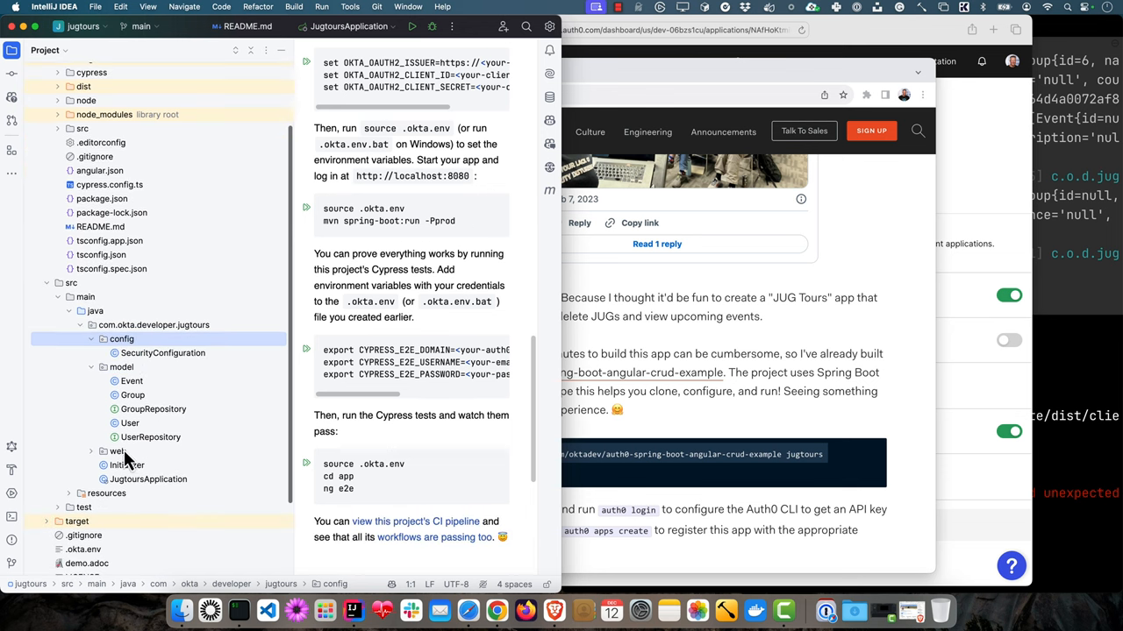
{"action": "left_click", "coordinate": [162, 352]}
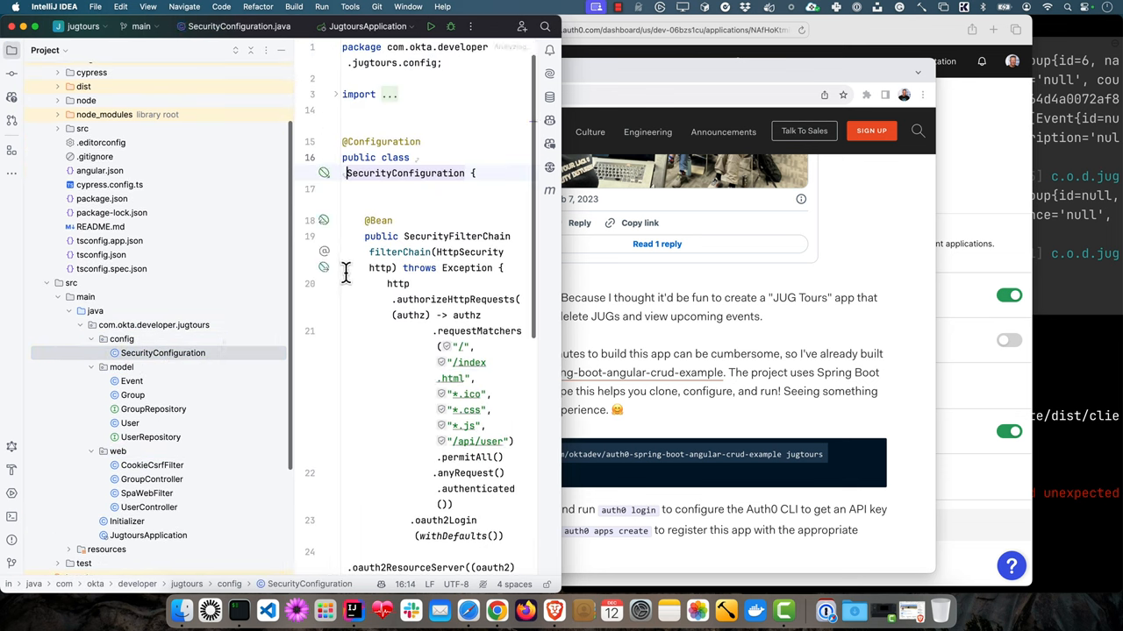